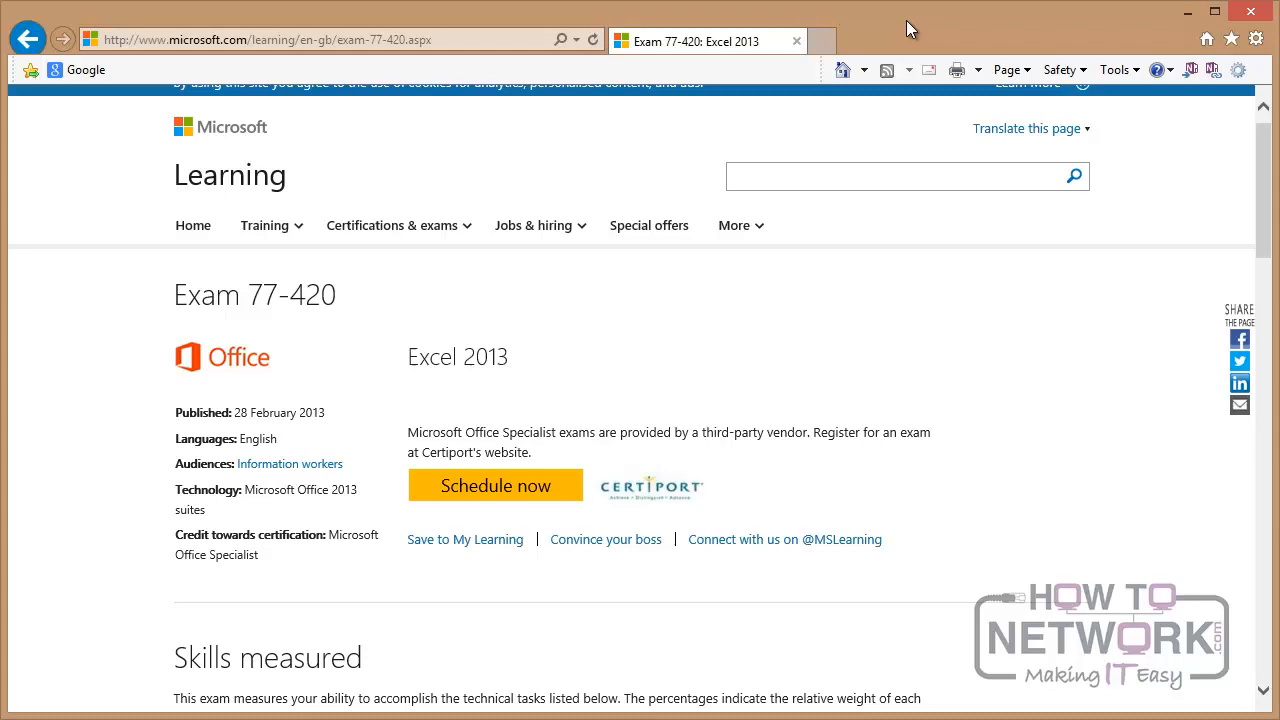
mouse_move(1270, 204)
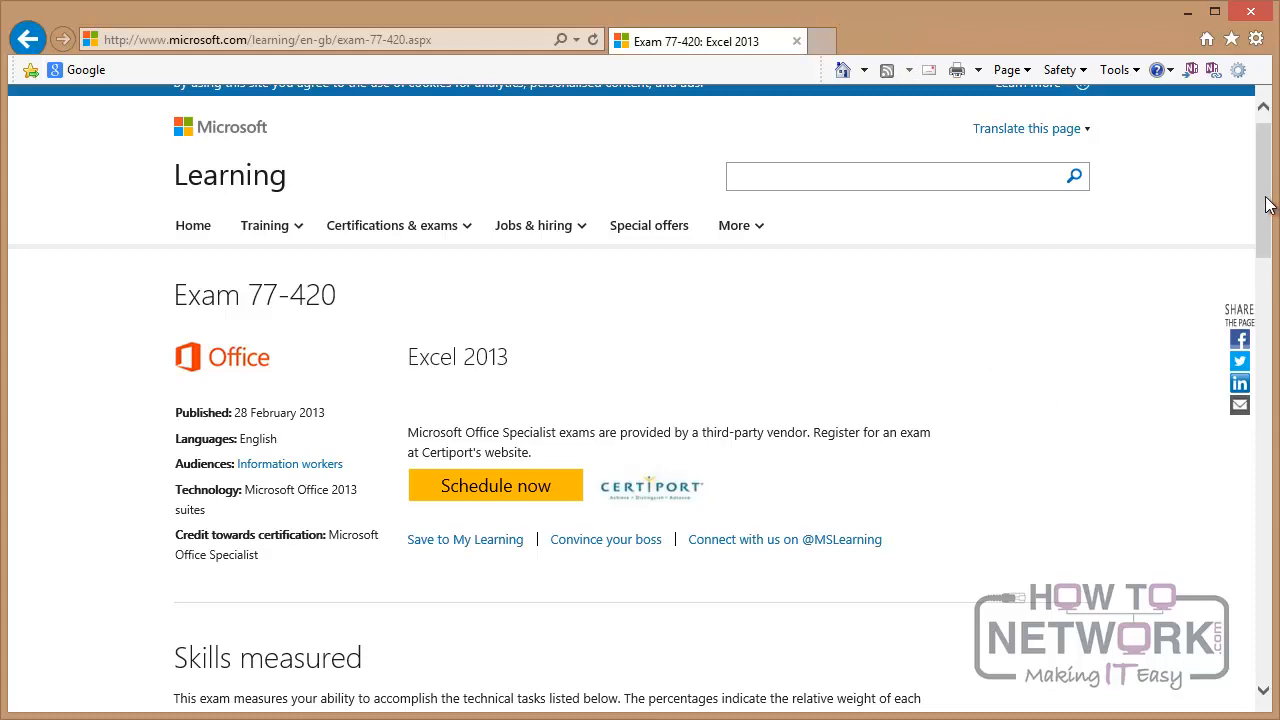
Scroll the Exam 77-420 page down to the expanded Create tables skills.
scroll(down, 3)
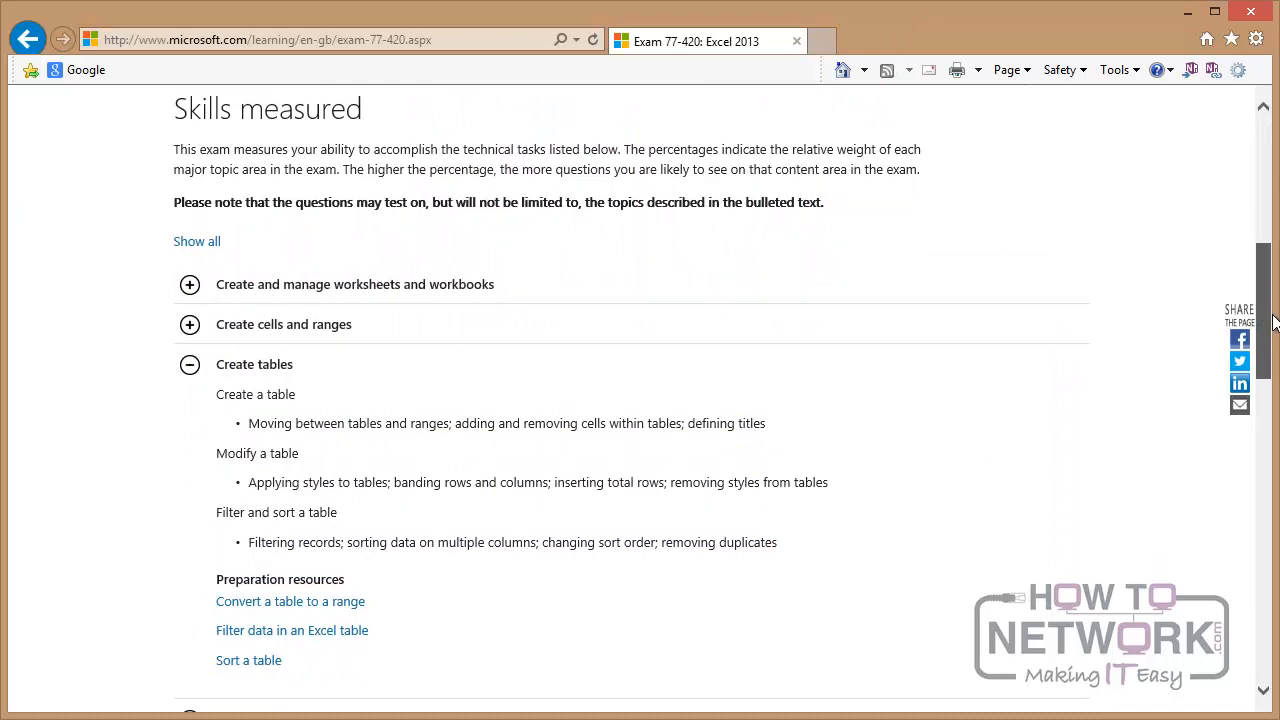
scroll(down, 3)
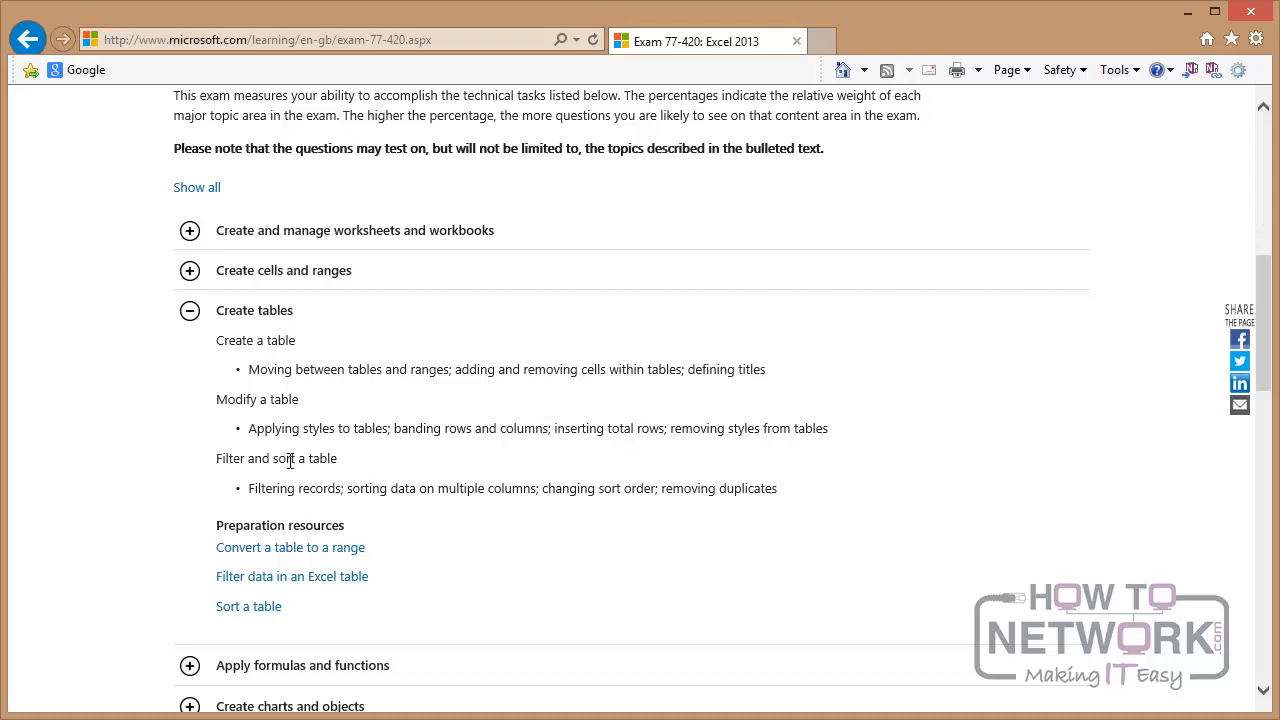
mouse_move(277, 525)
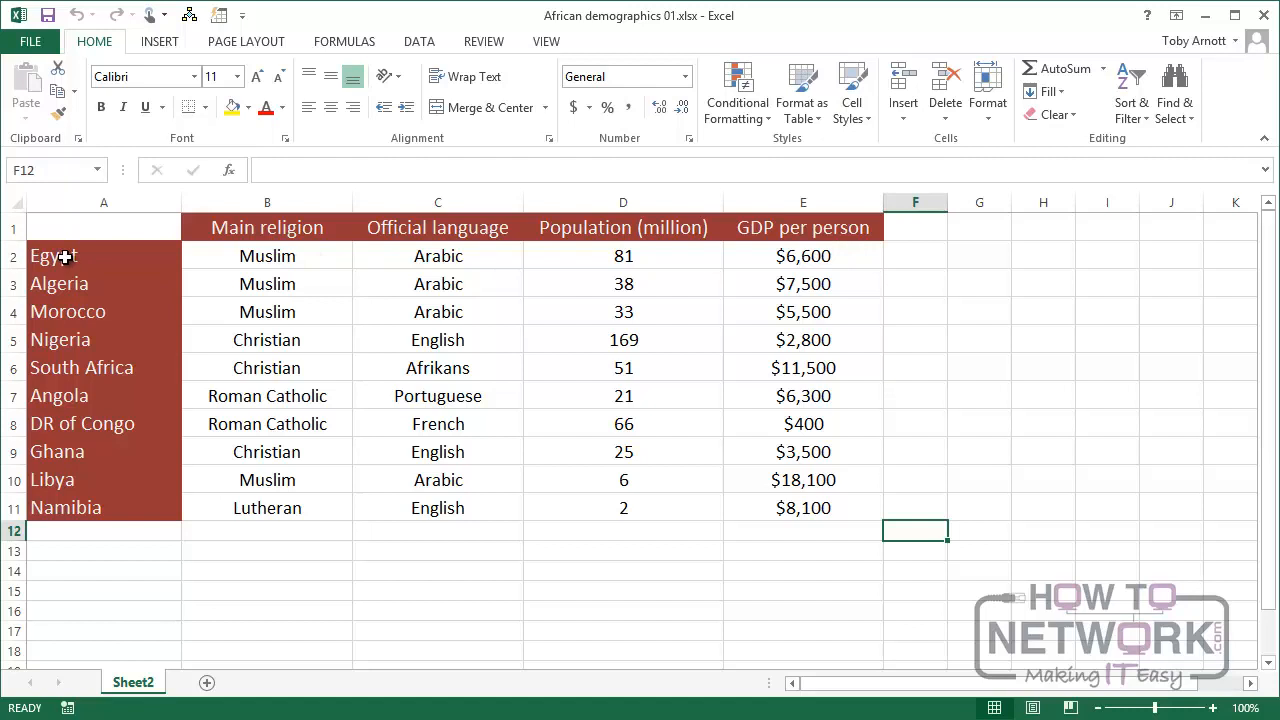
click(104, 256)
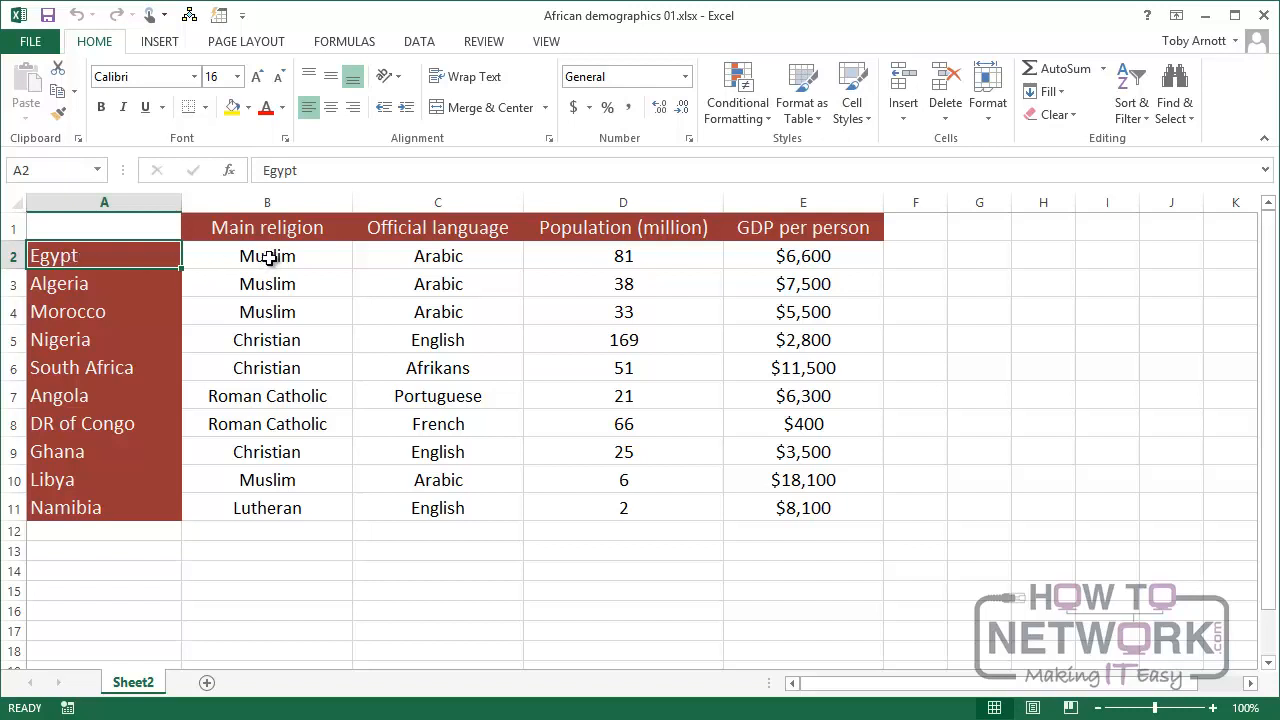
click(266, 256)
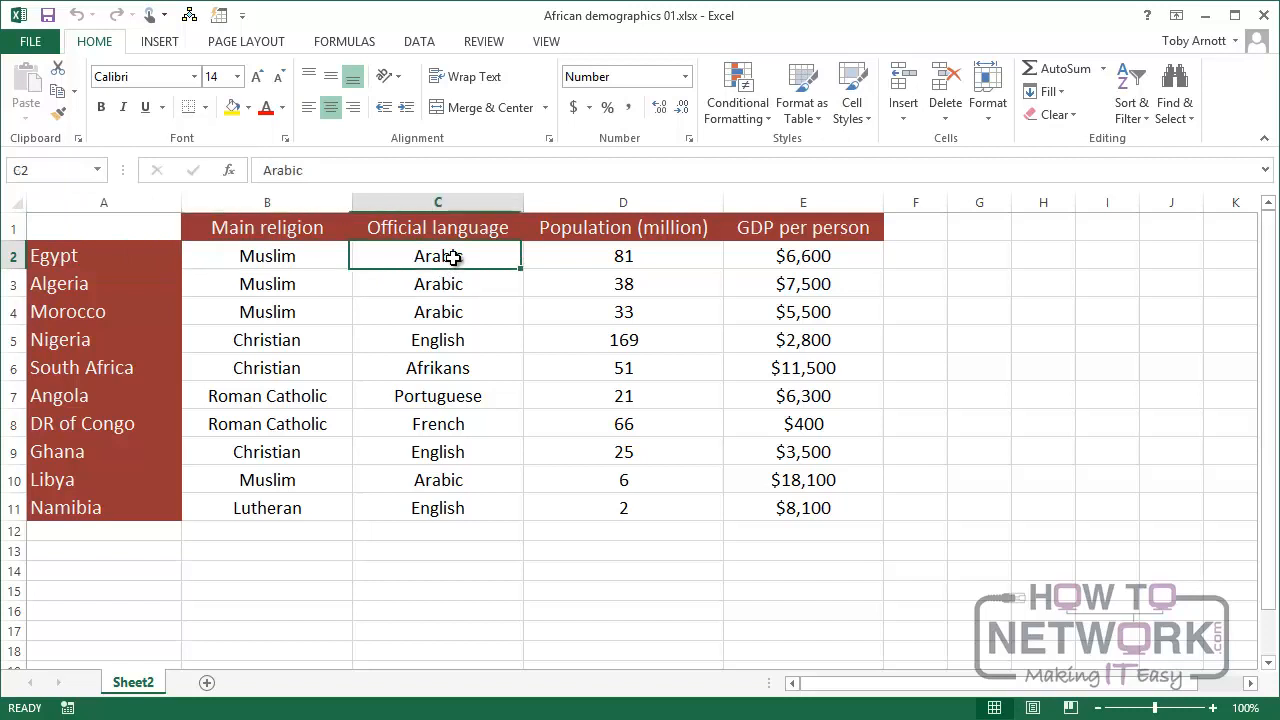
mouse_move(483, 260)
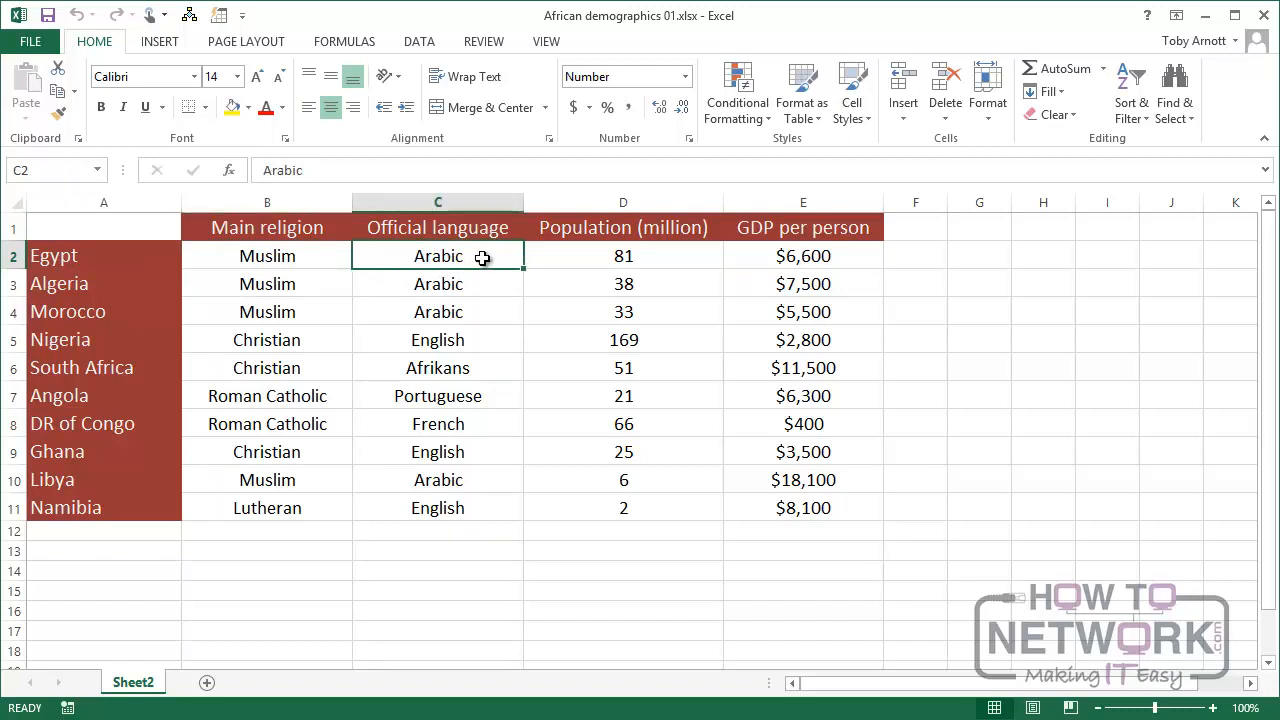
mouse_move(648, 256)
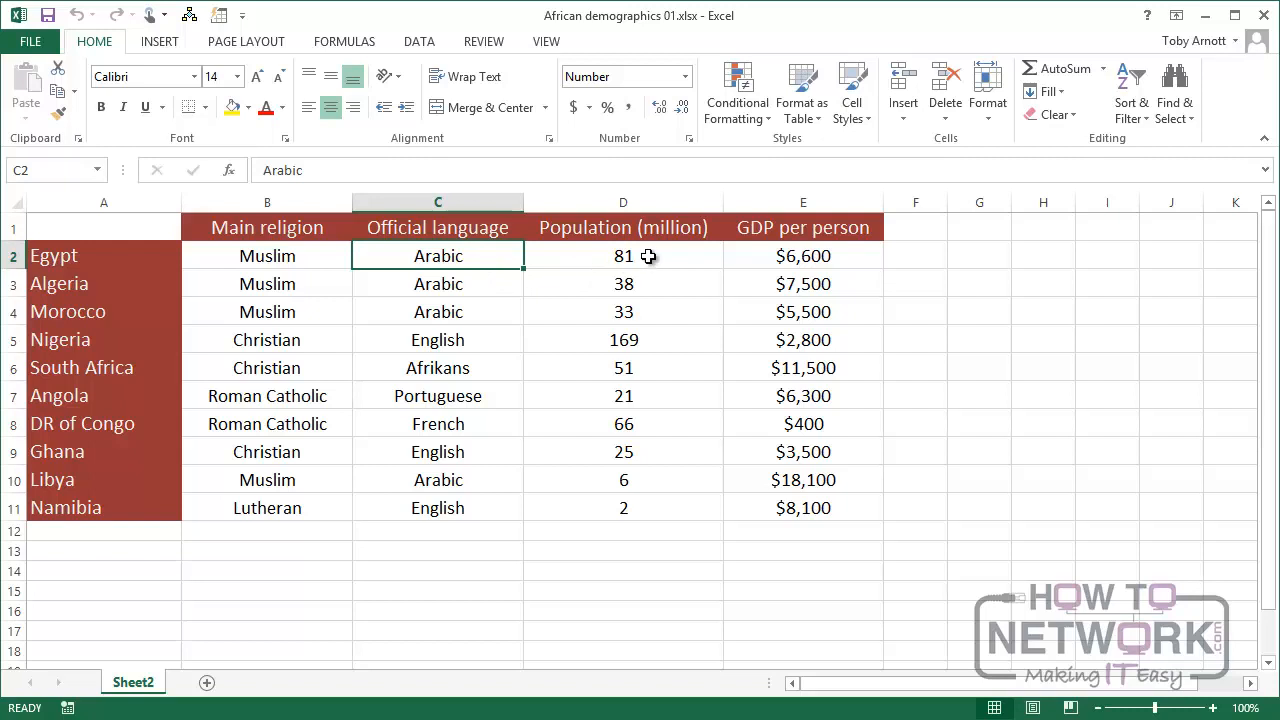
click(623, 256)
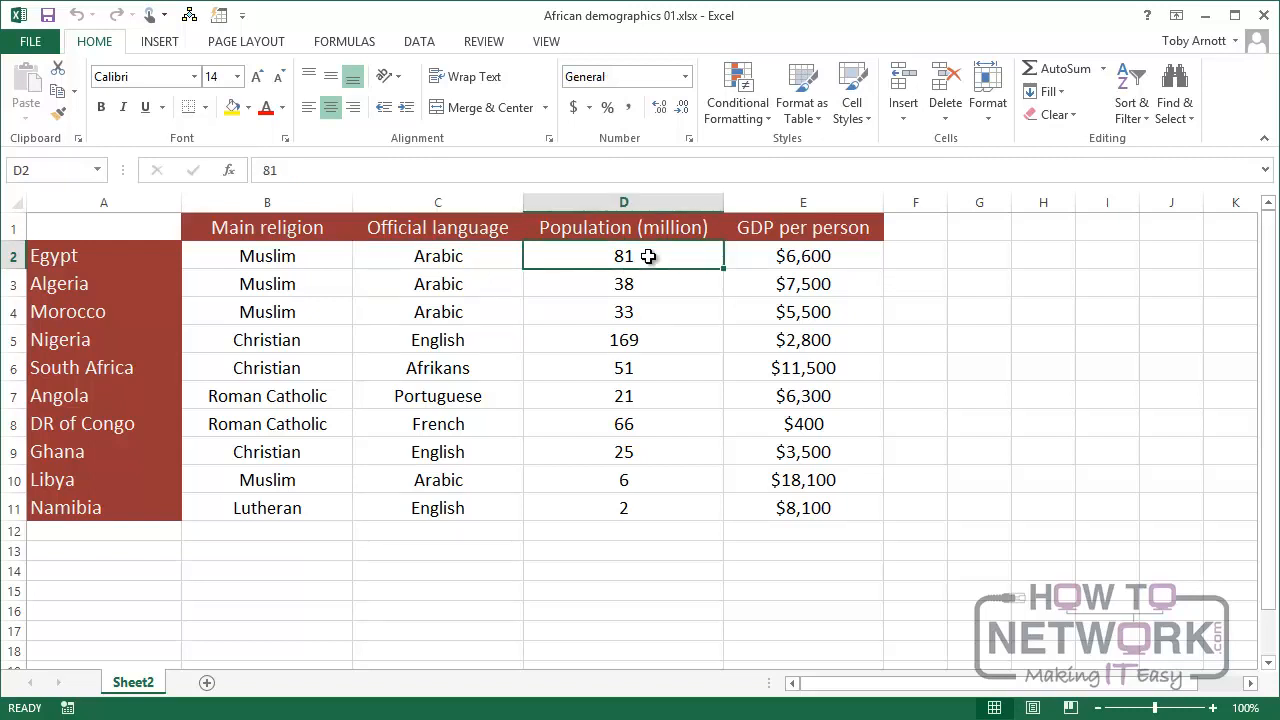
mouse_move(868, 263)
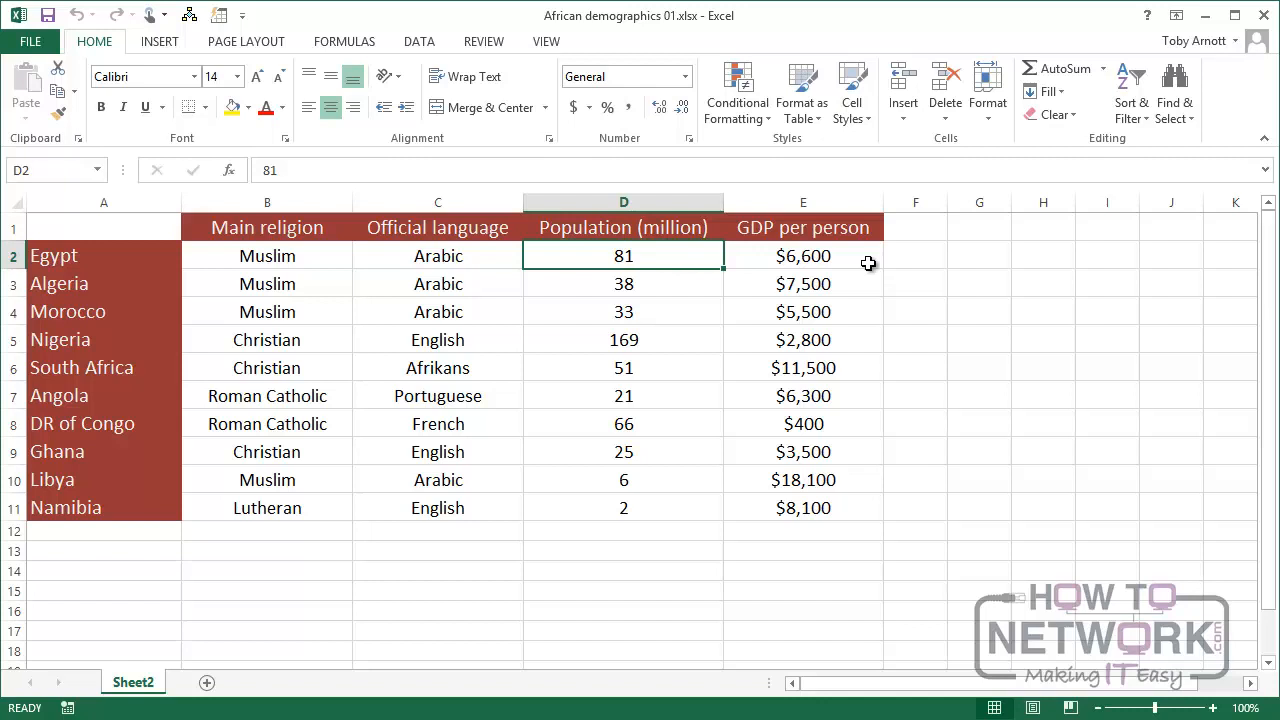
mouse_move(846, 263)
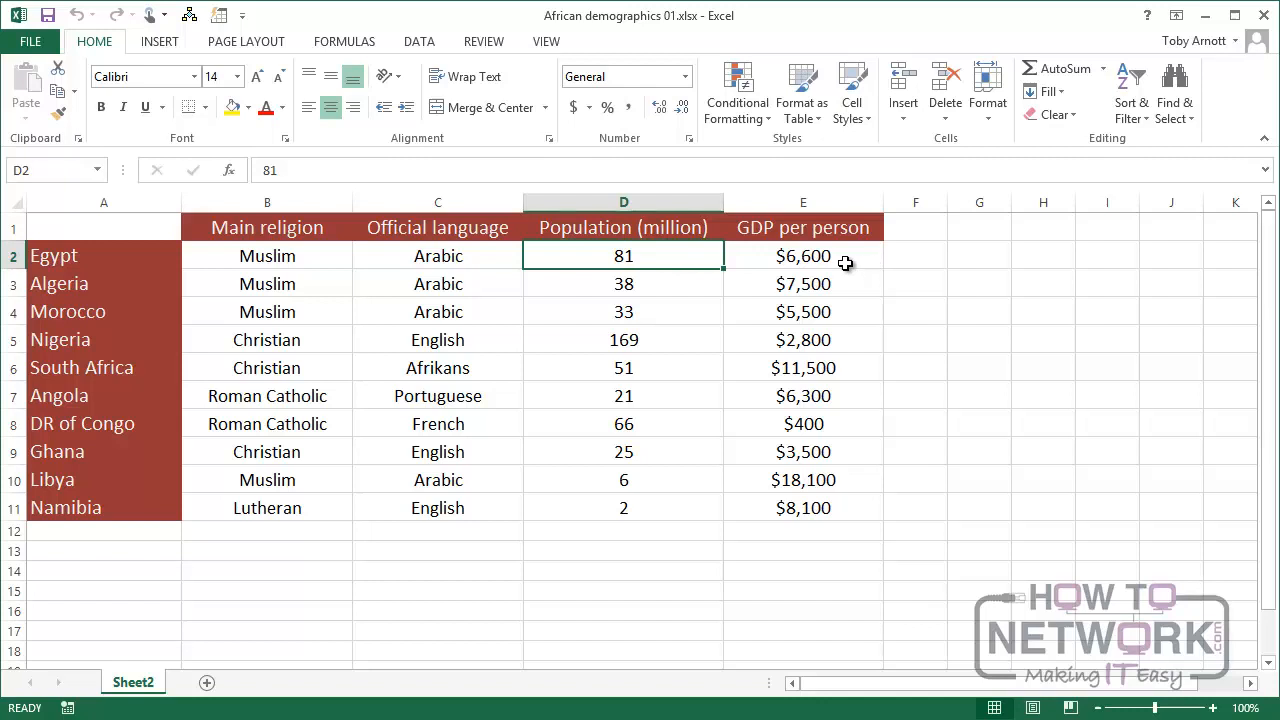
mouse_move(84, 254)
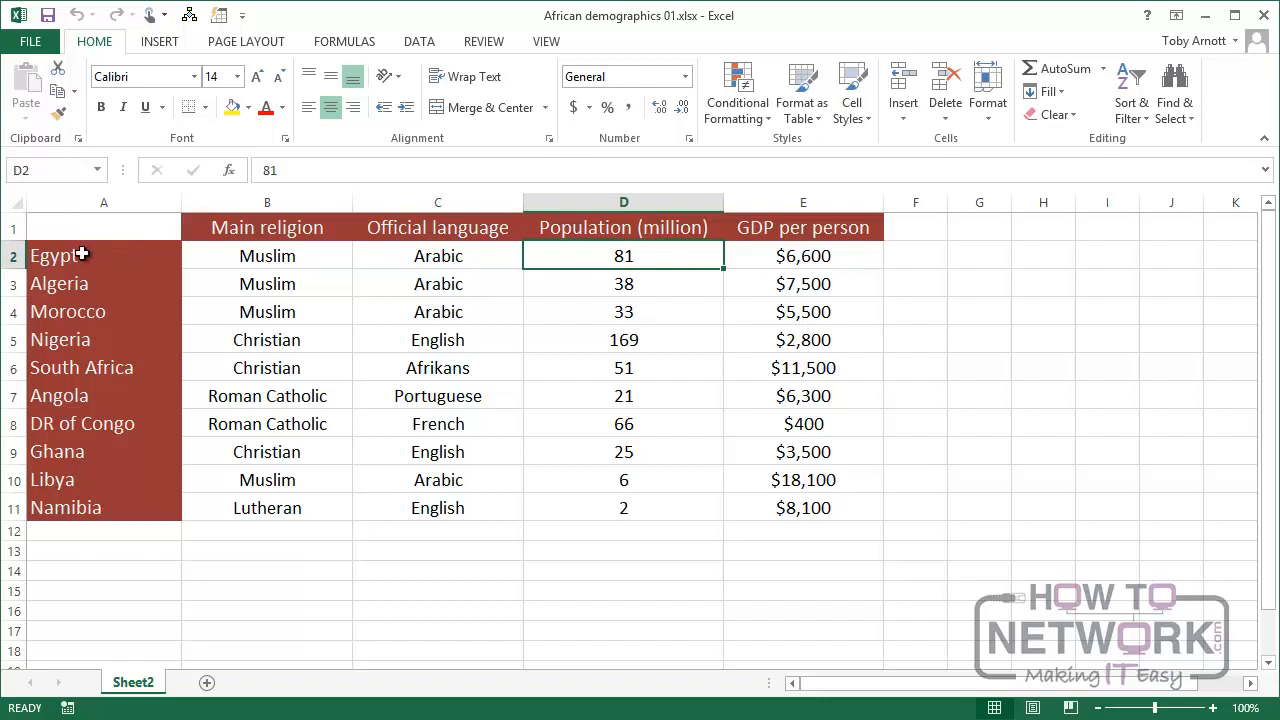
mouse_move(780, 265)
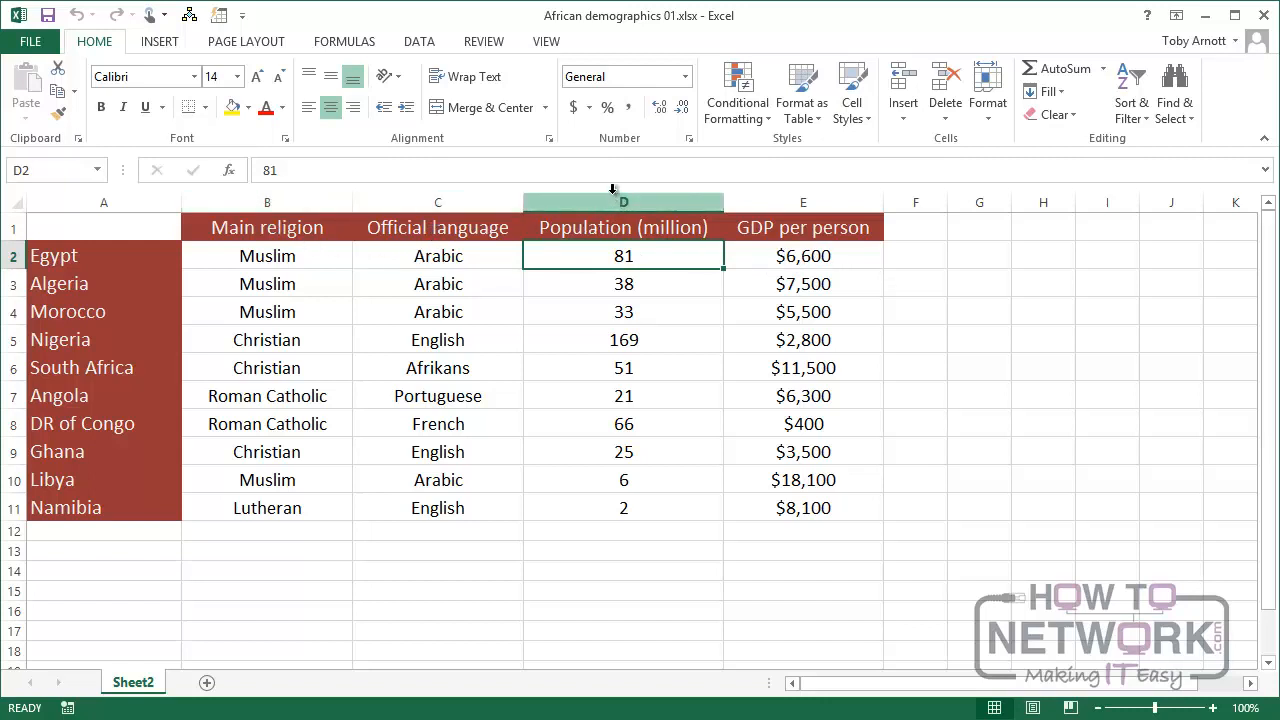
mouse_move(303, 289)
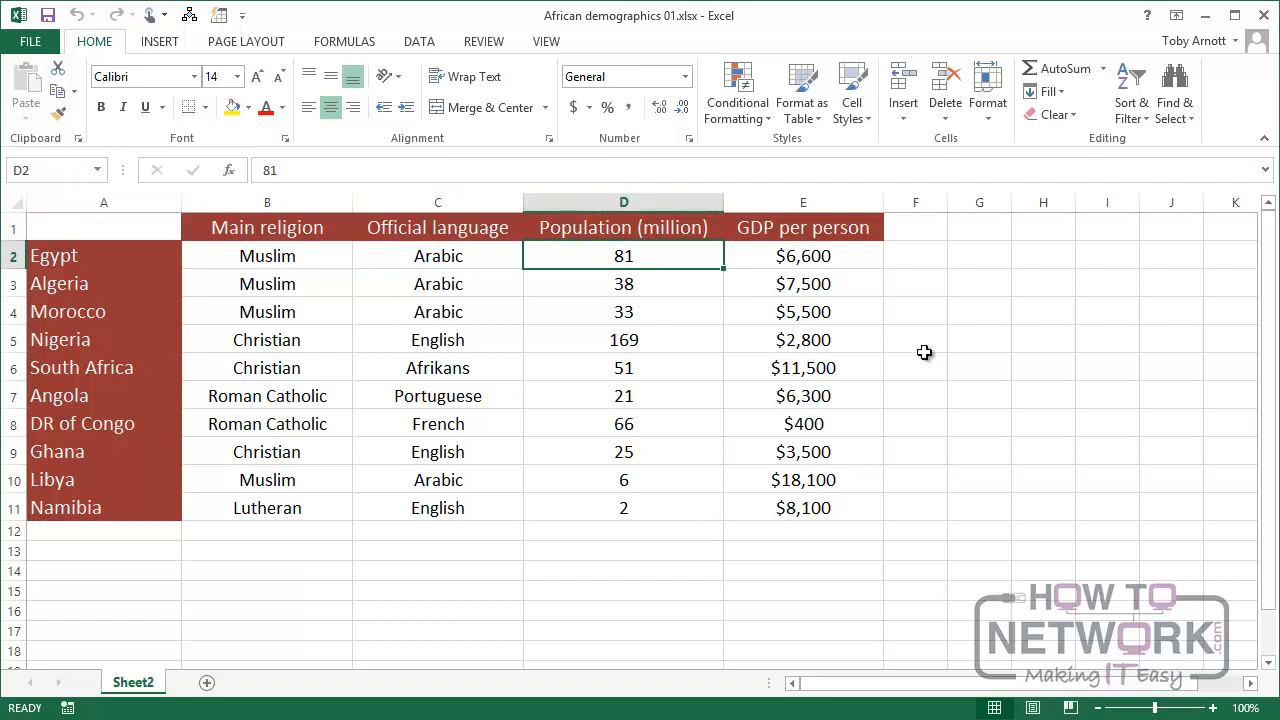
mouse_move(440, 320)
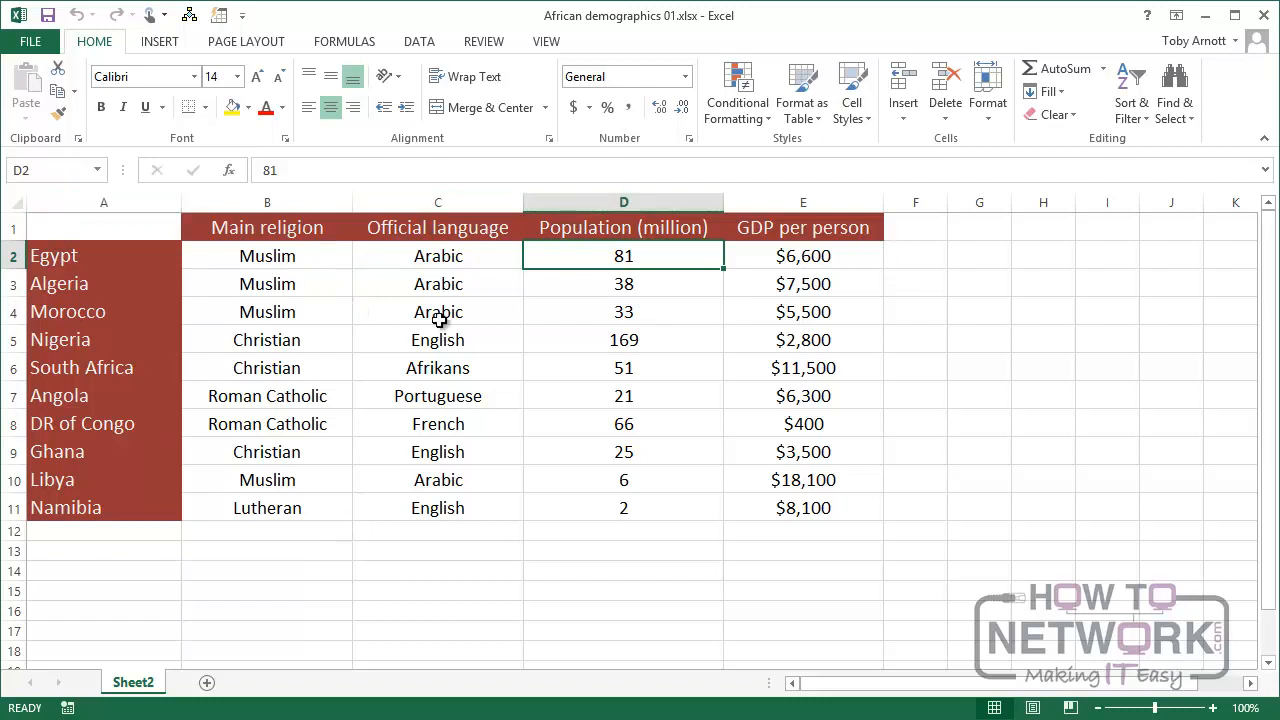
mouse_move(803, 256)
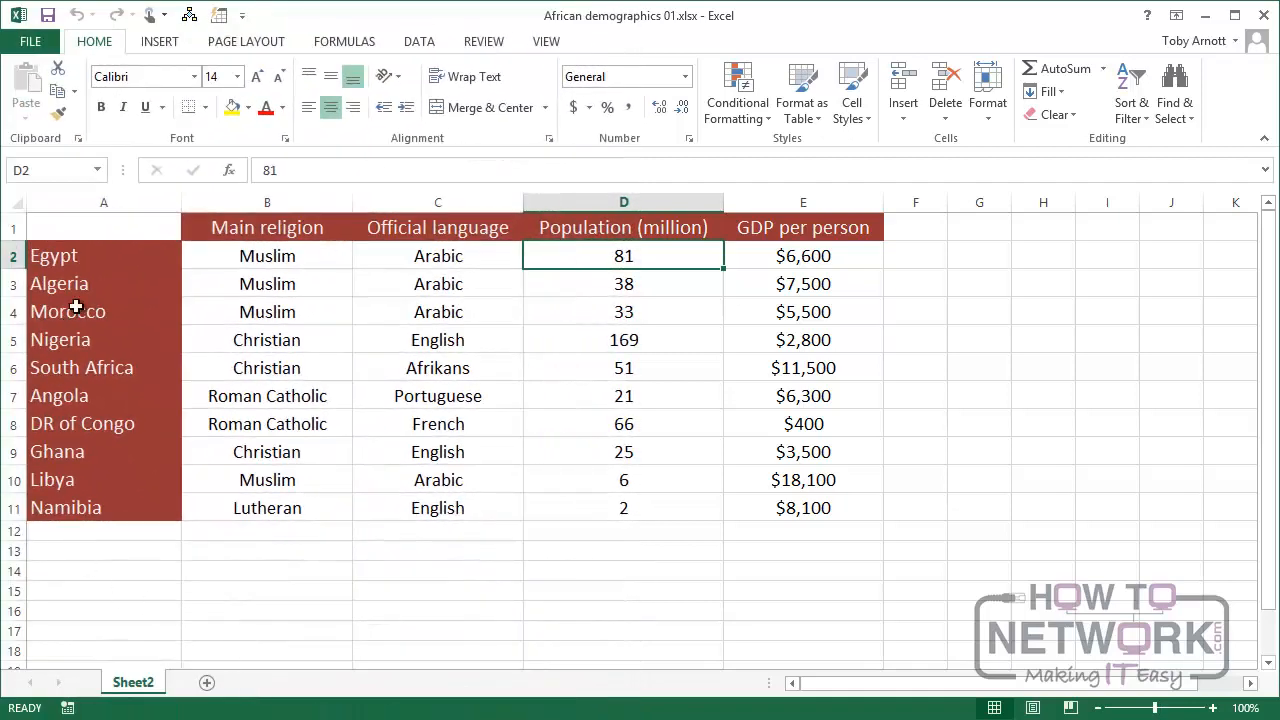
Enter Country in A1 and copy the column header style onto it.
click(104, 227)
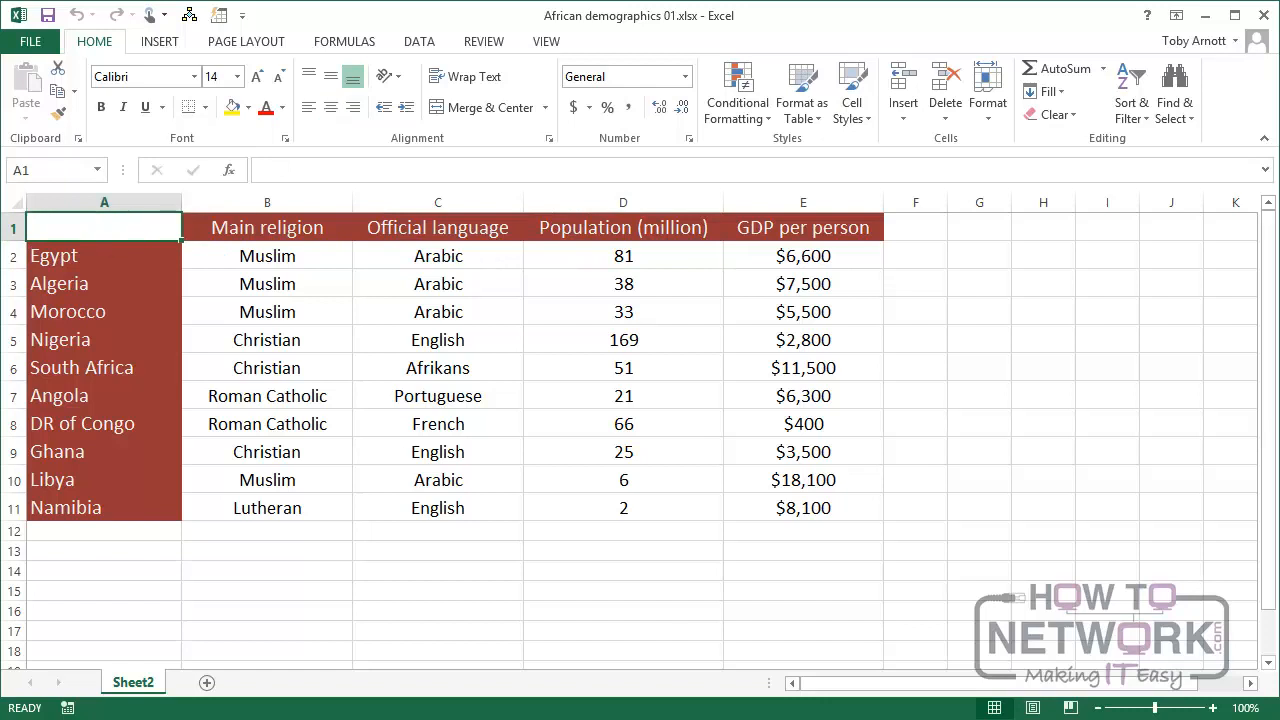
text(Country)
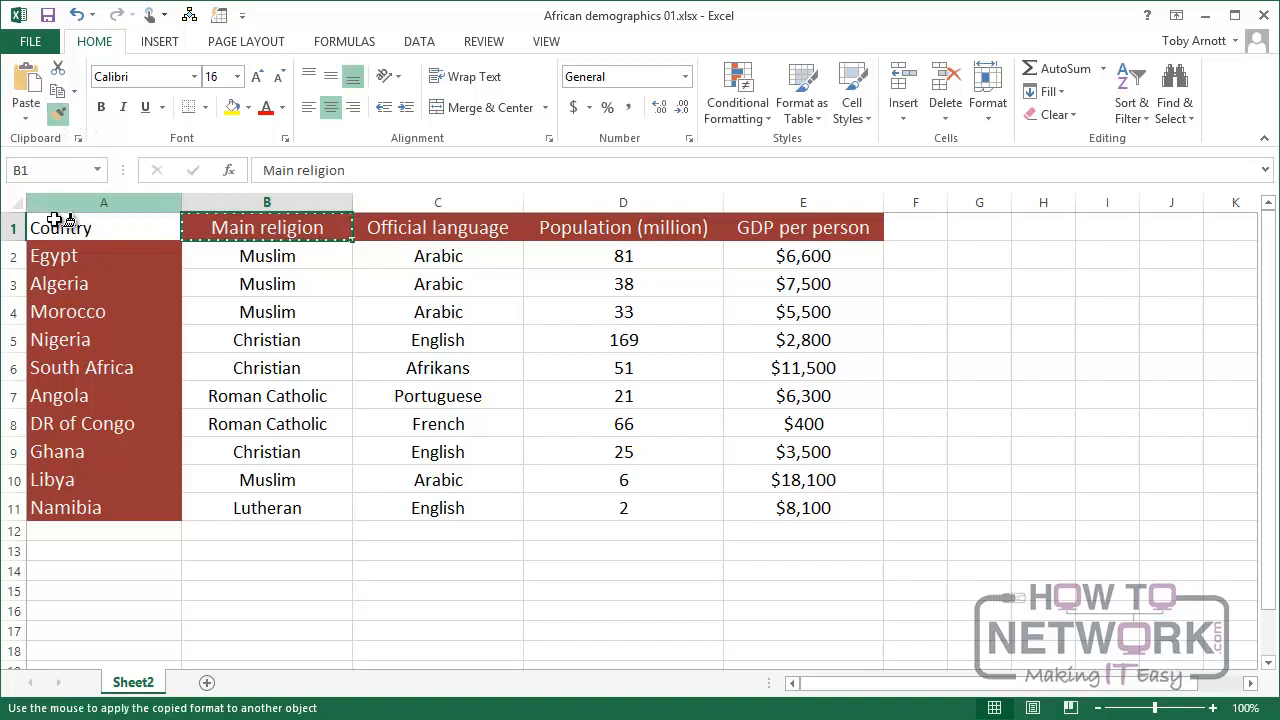
click(104, 227)
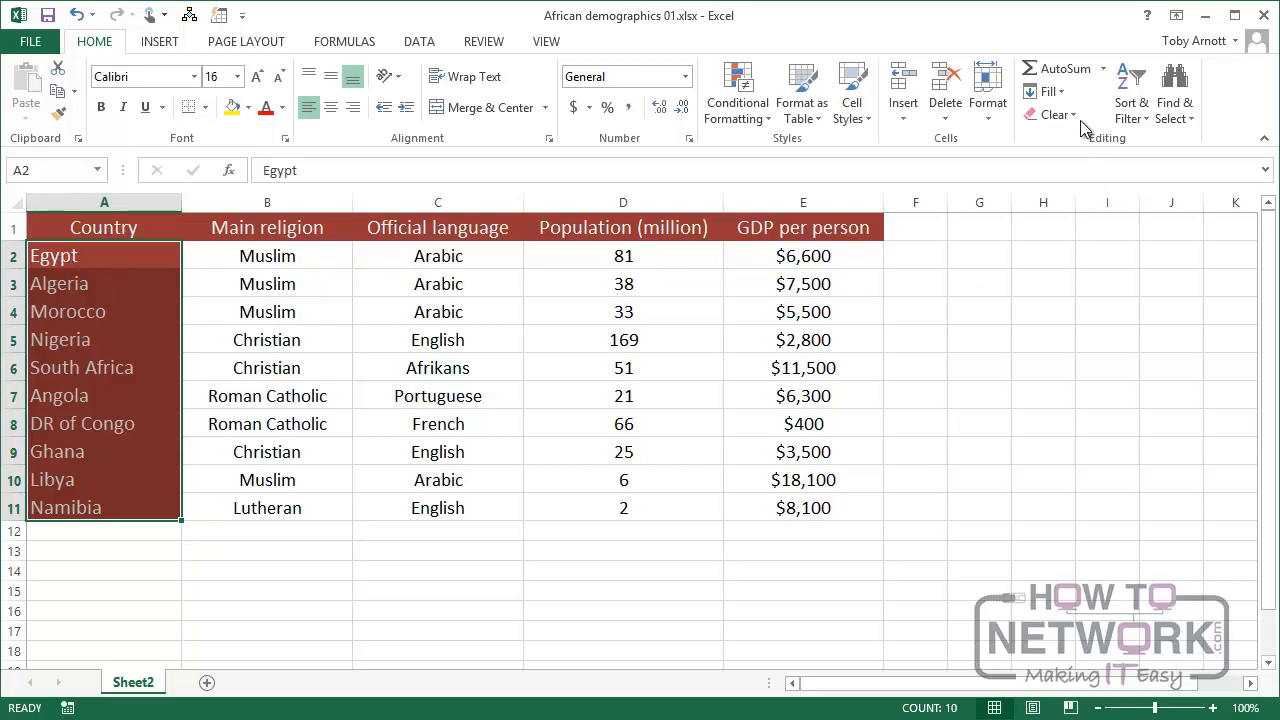
Clear the red formatting from the country names in A2:A11.
click(1056, 114)
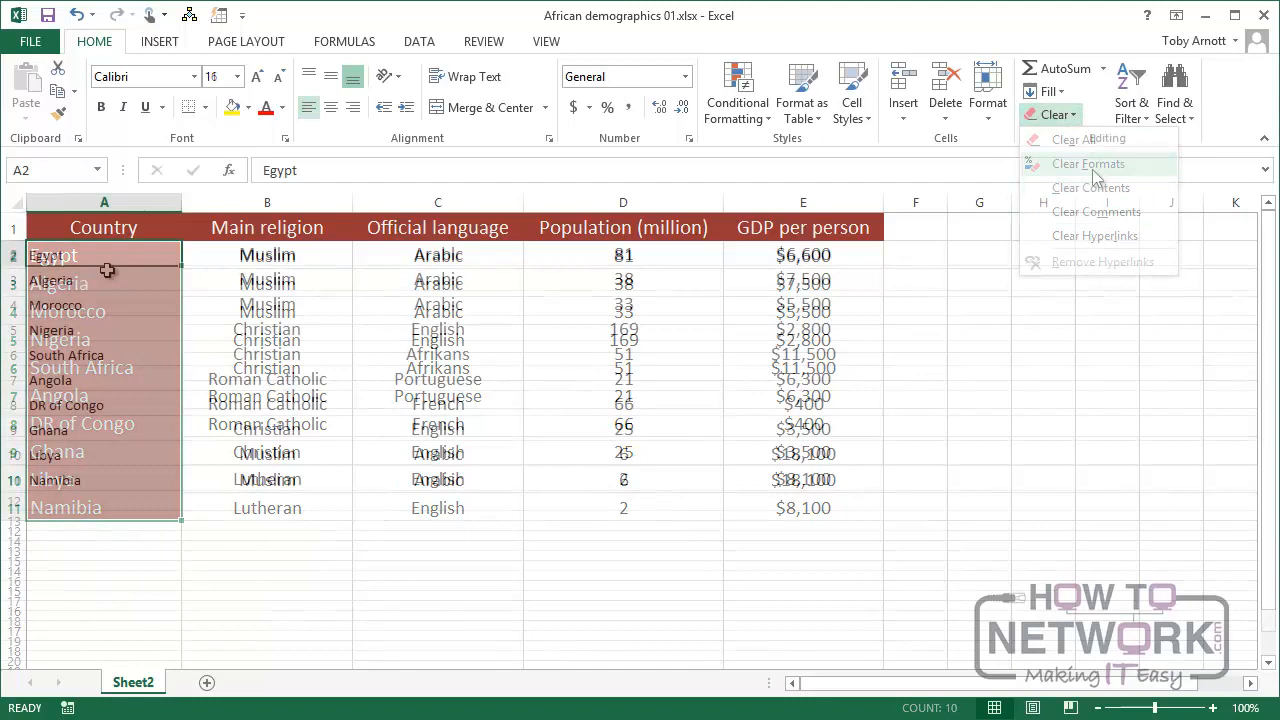
click(1088, 163)
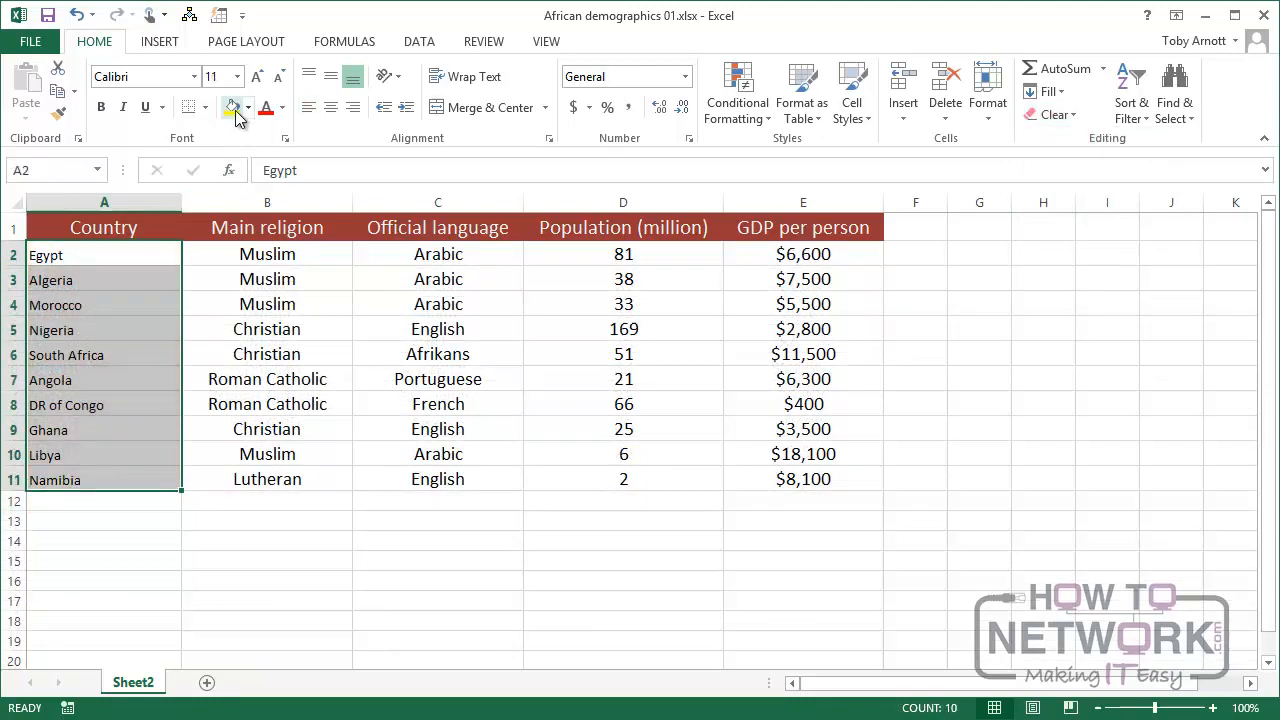
click(237, 76)
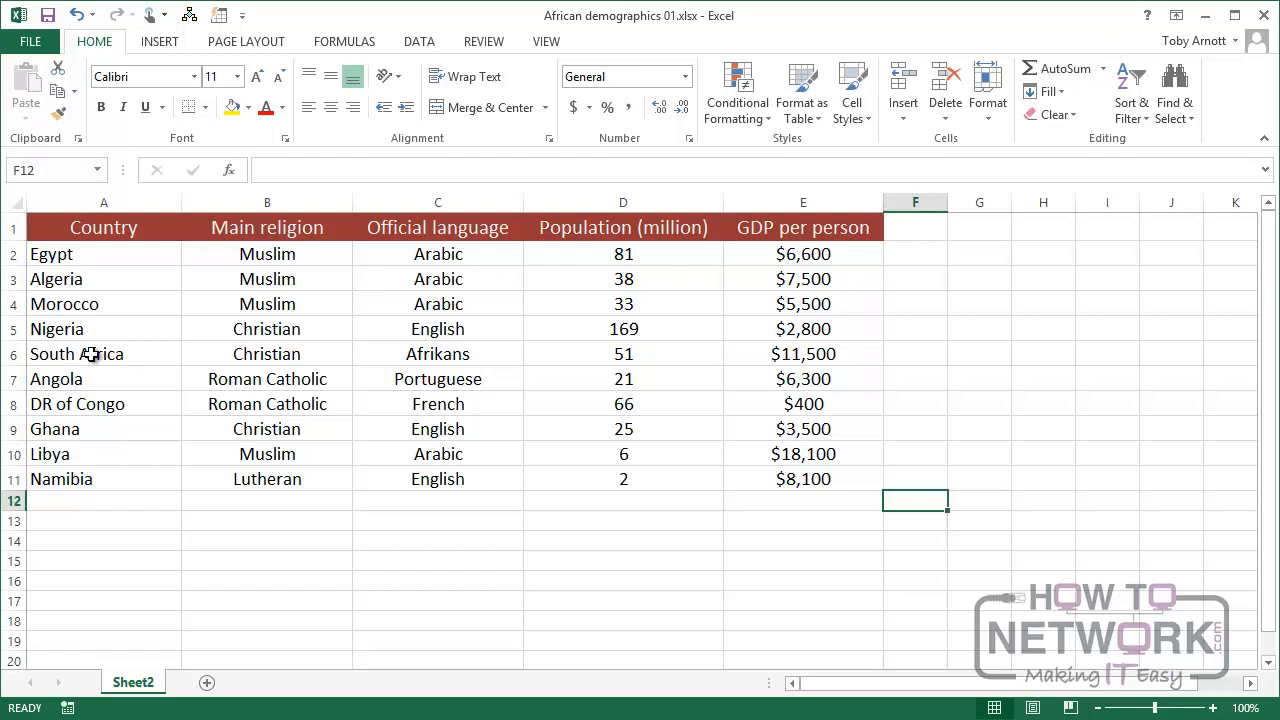
Select A1:E11 and start a table with 'My table has headers' ticked.
drag(104, 227, 104, 429)
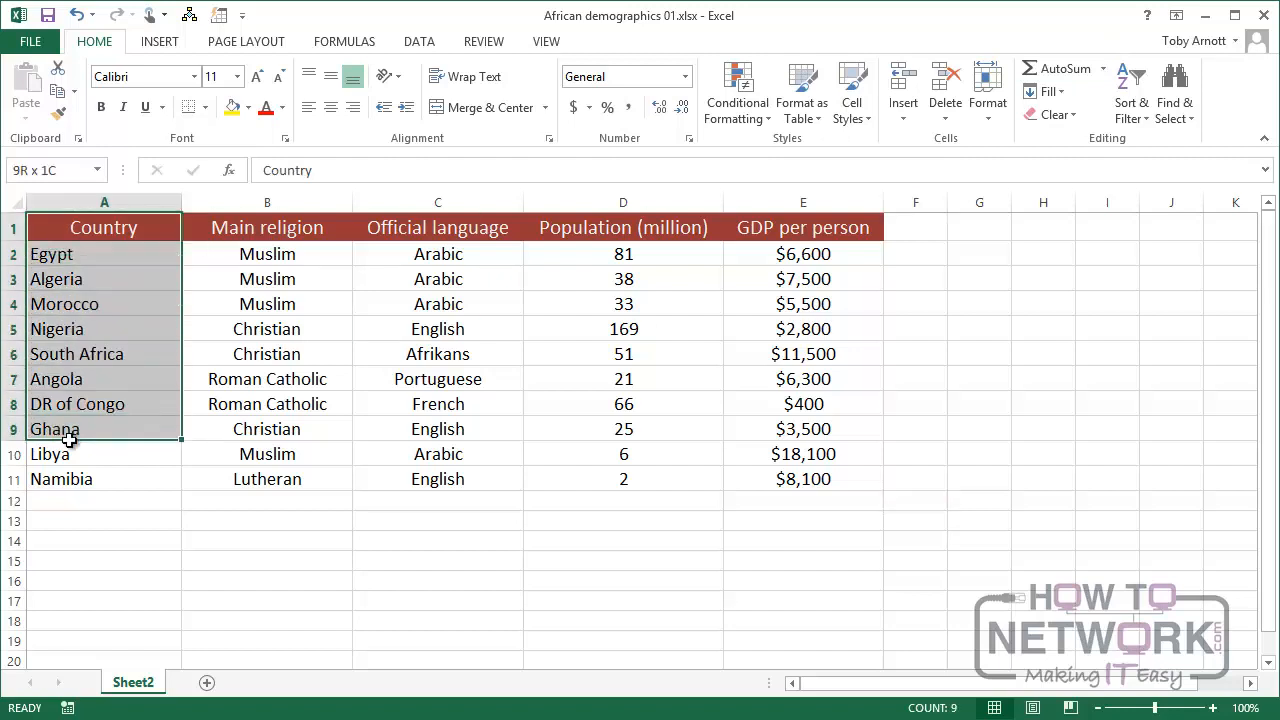
drag(68, 440, 790, 490)
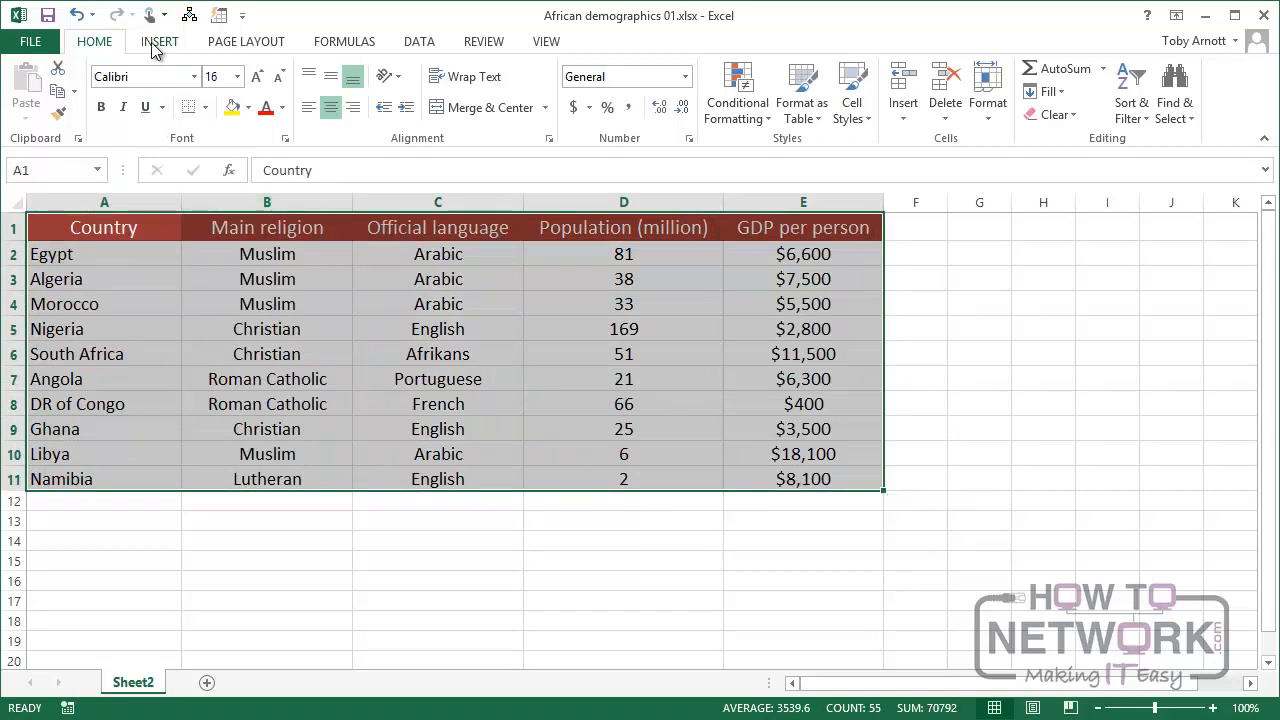
click(159, 41)
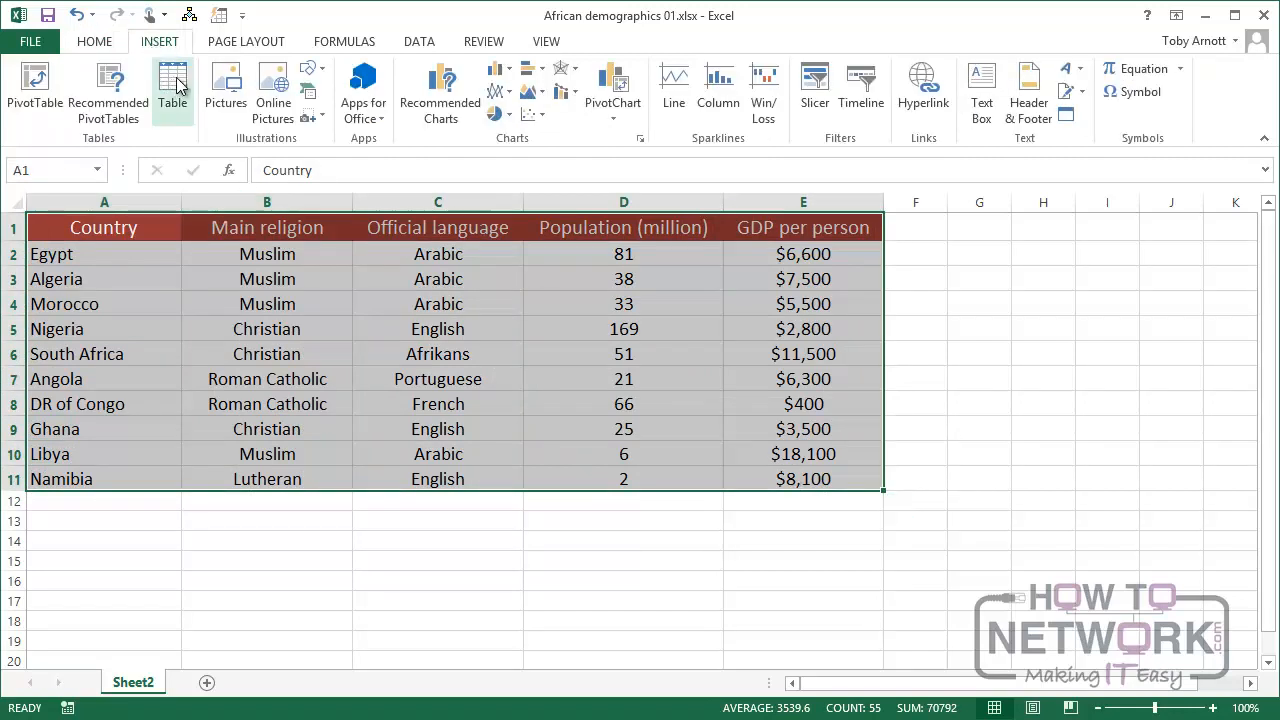
click(172, 88)
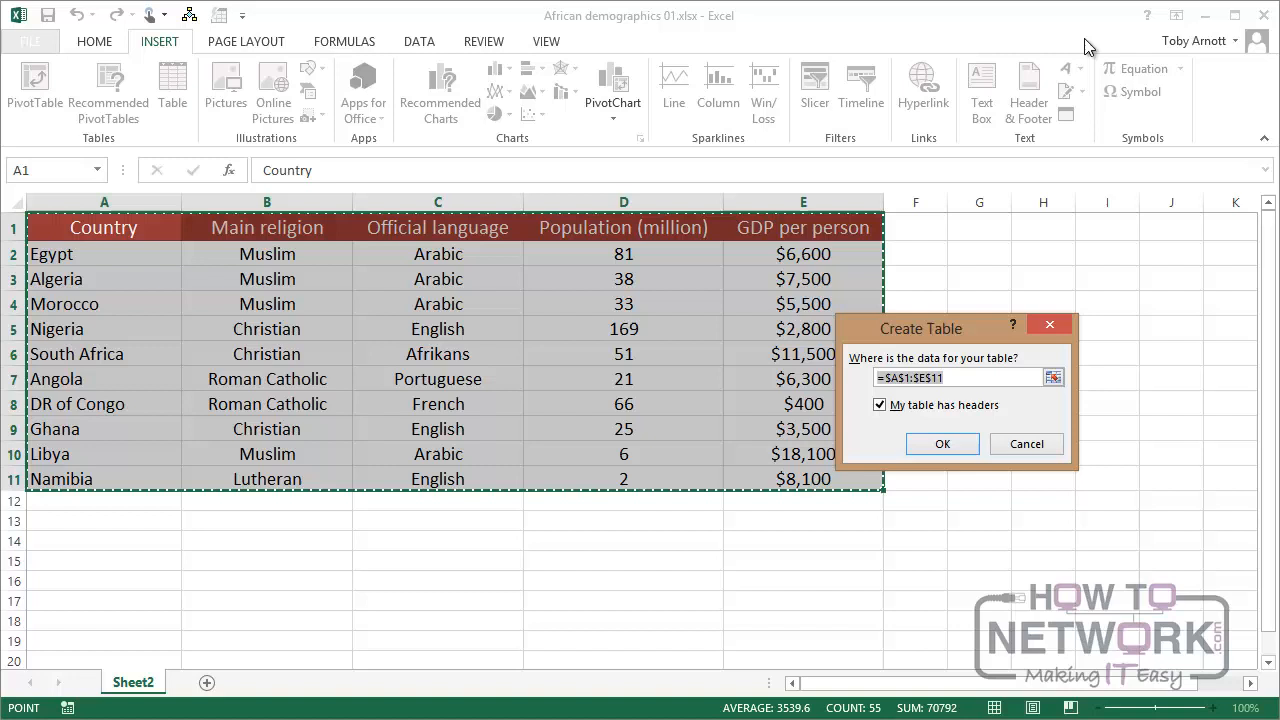
mouse_move(965, 377)
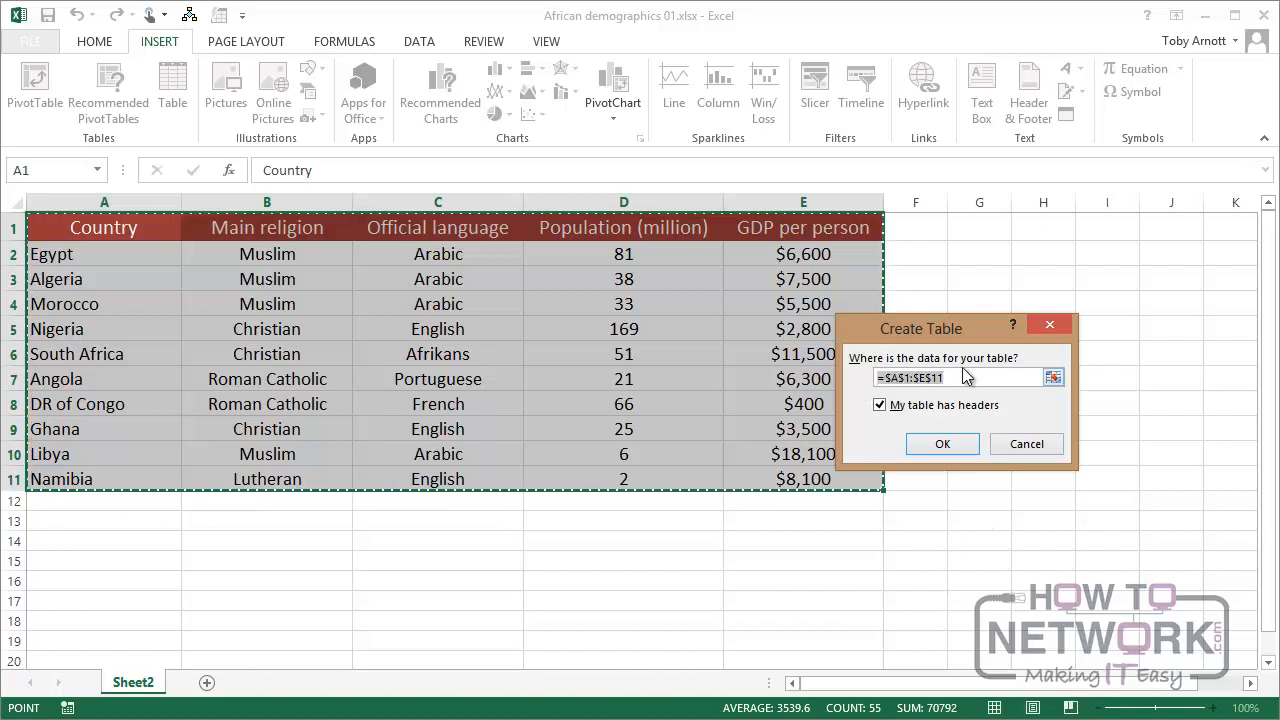
mouse_move(1066, 502)
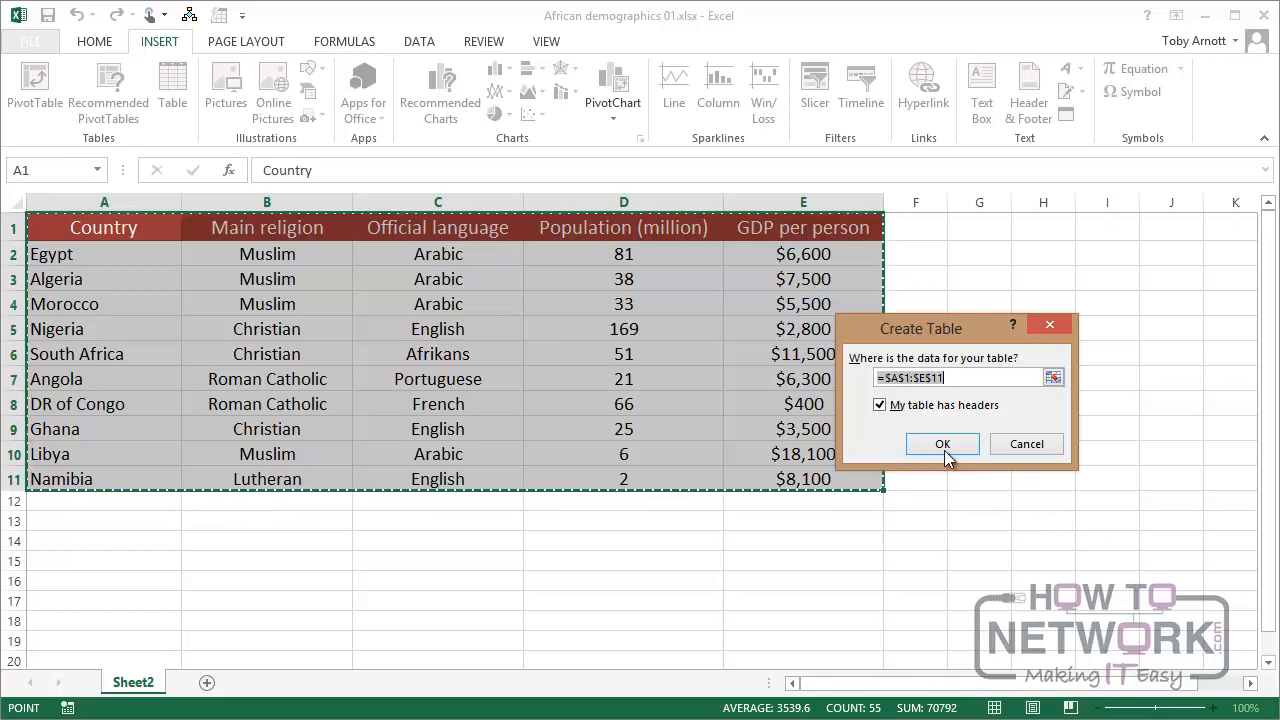
click(941, 443)
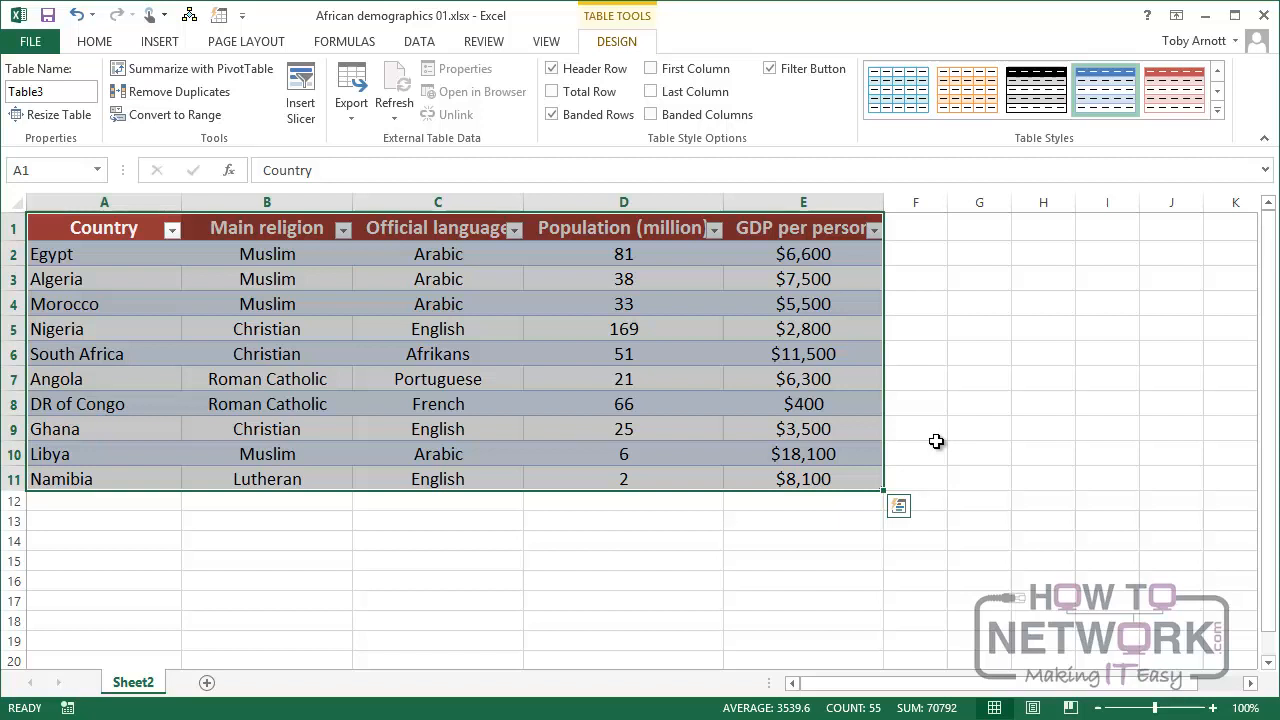
mouse_move(926, 408)
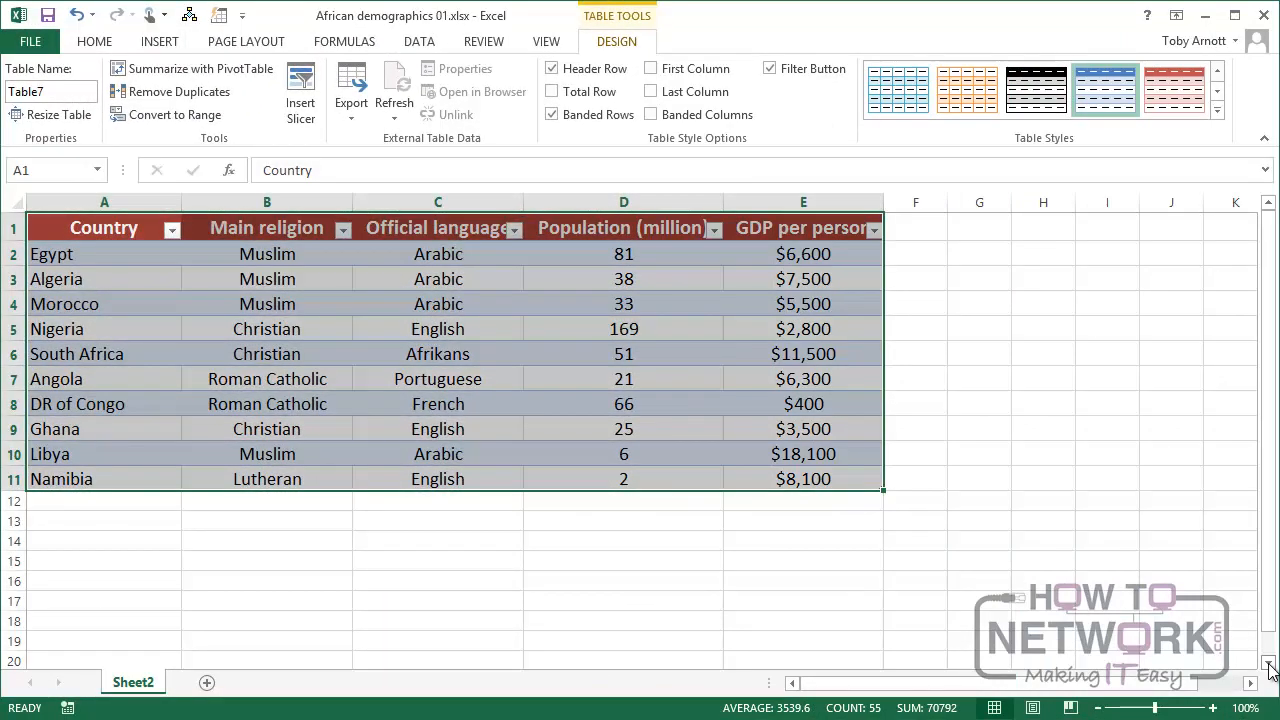
scroll(down, 3)
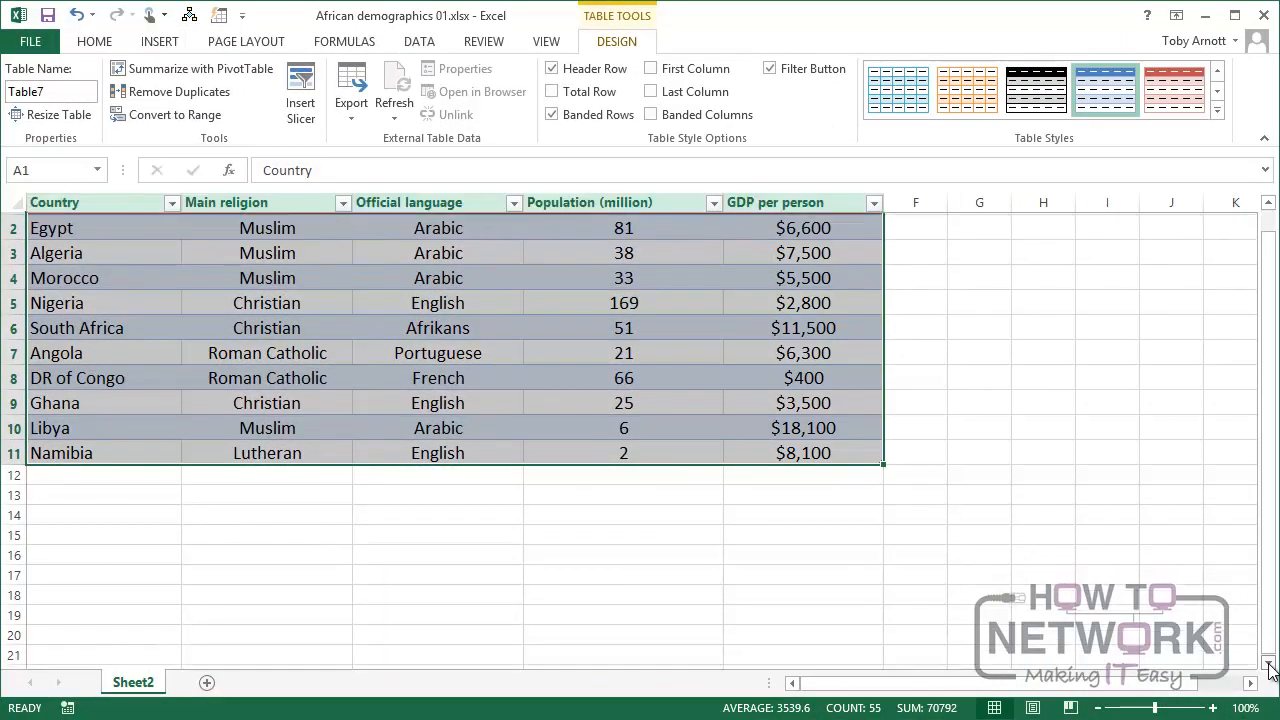
scroll(down, 3)
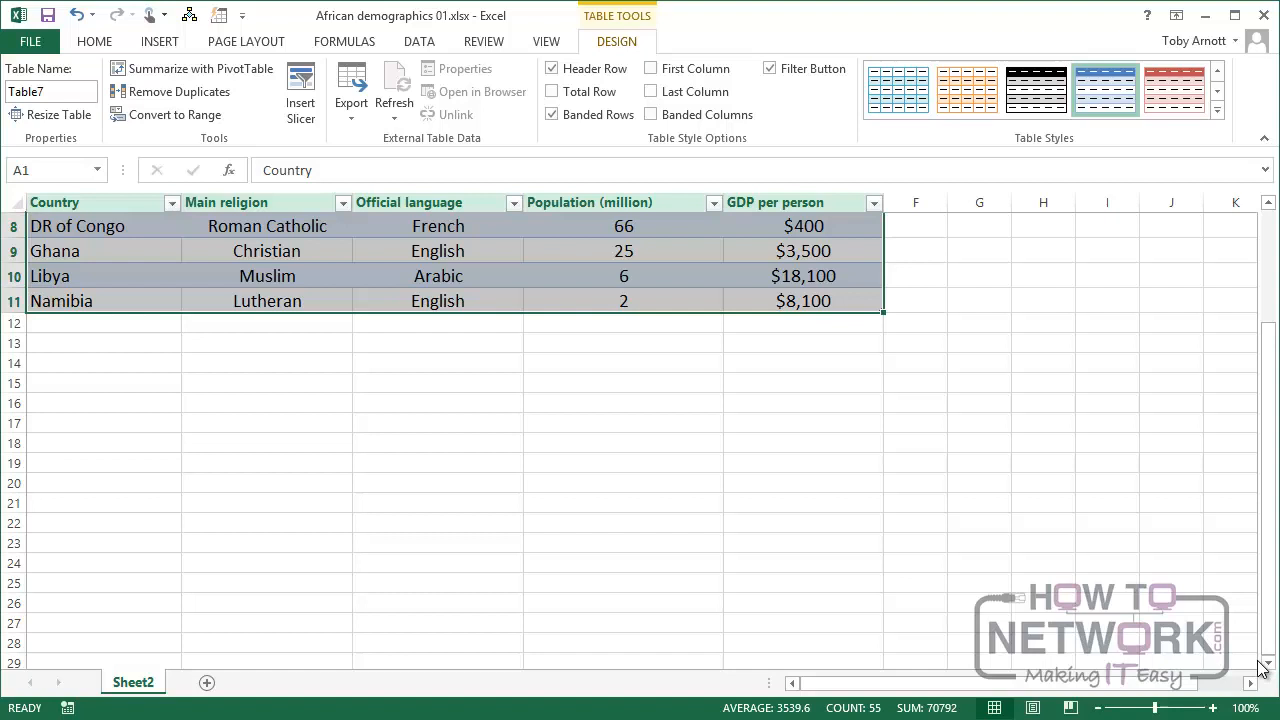
mouse_move(273, 404)
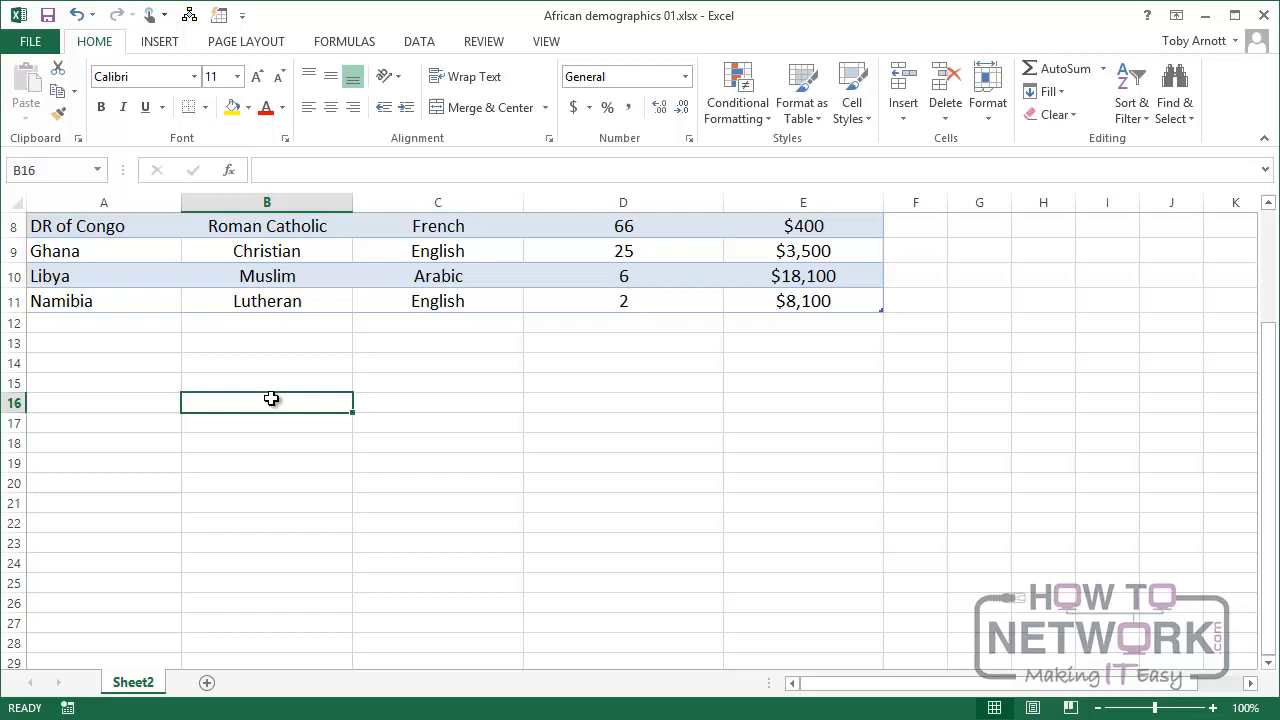
Create an empty table at cell B16.
click(159, 41)
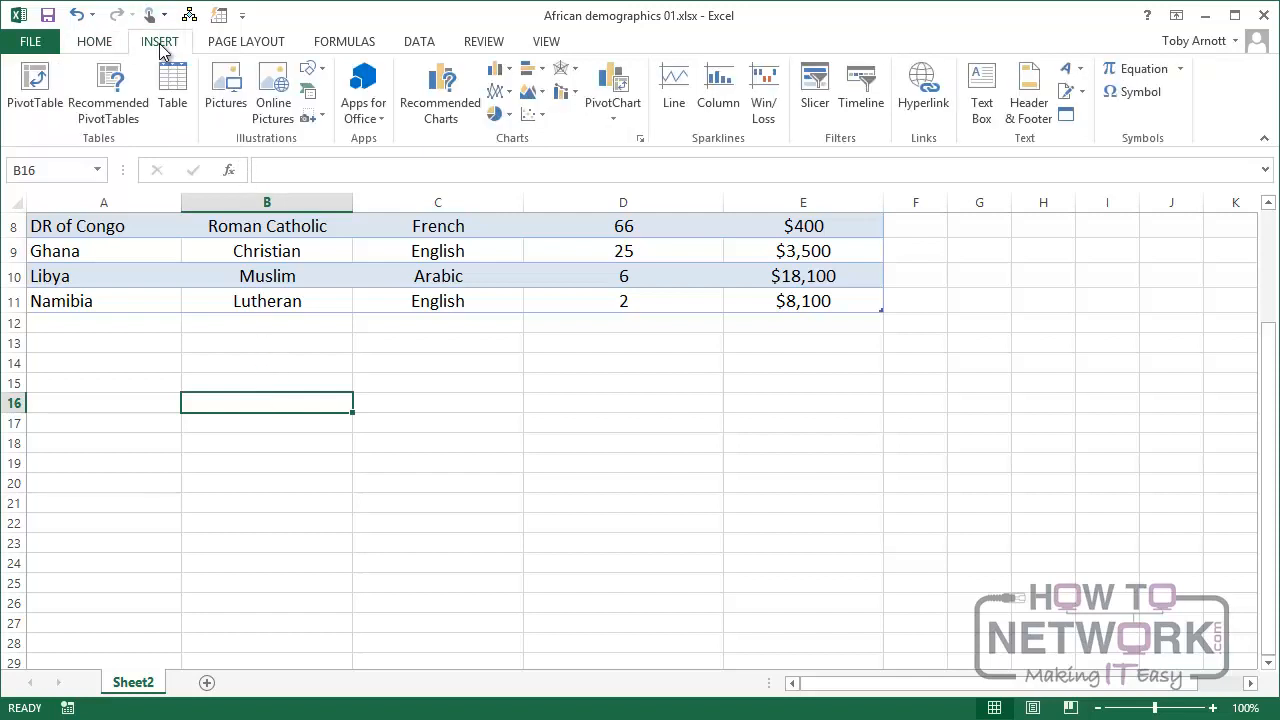
click(172, 85)
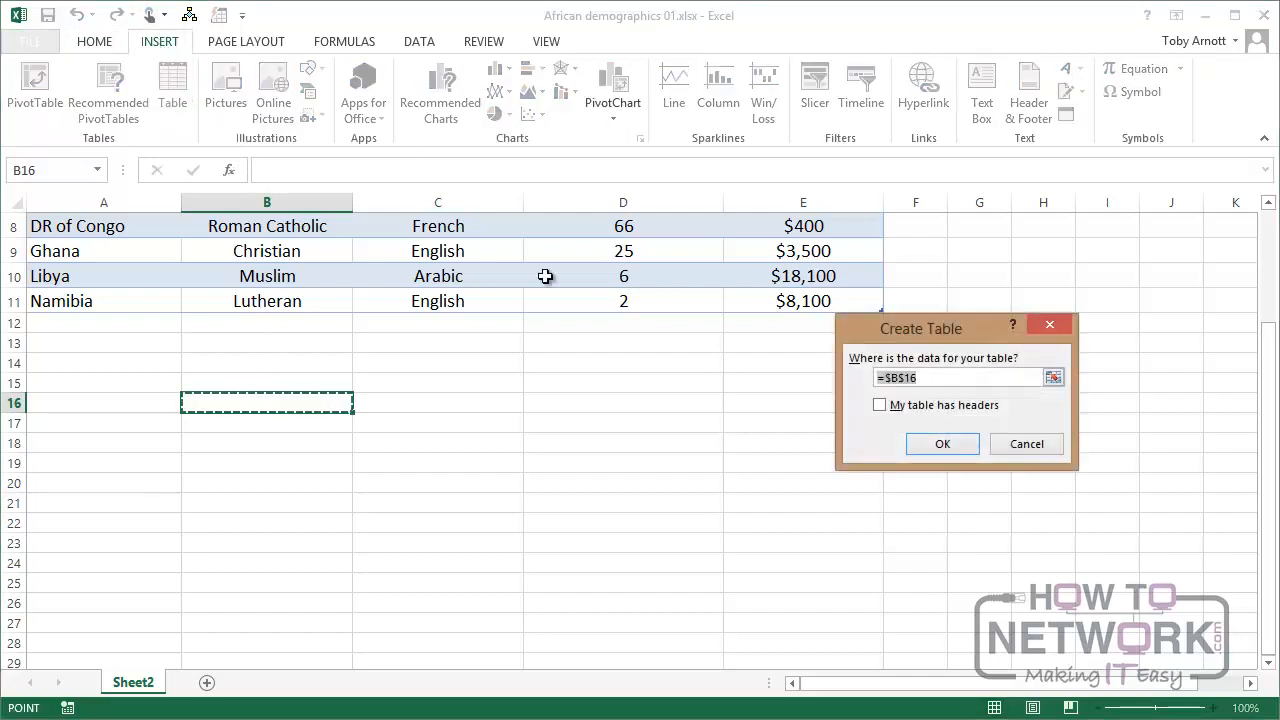
mouse_move(899, 614)
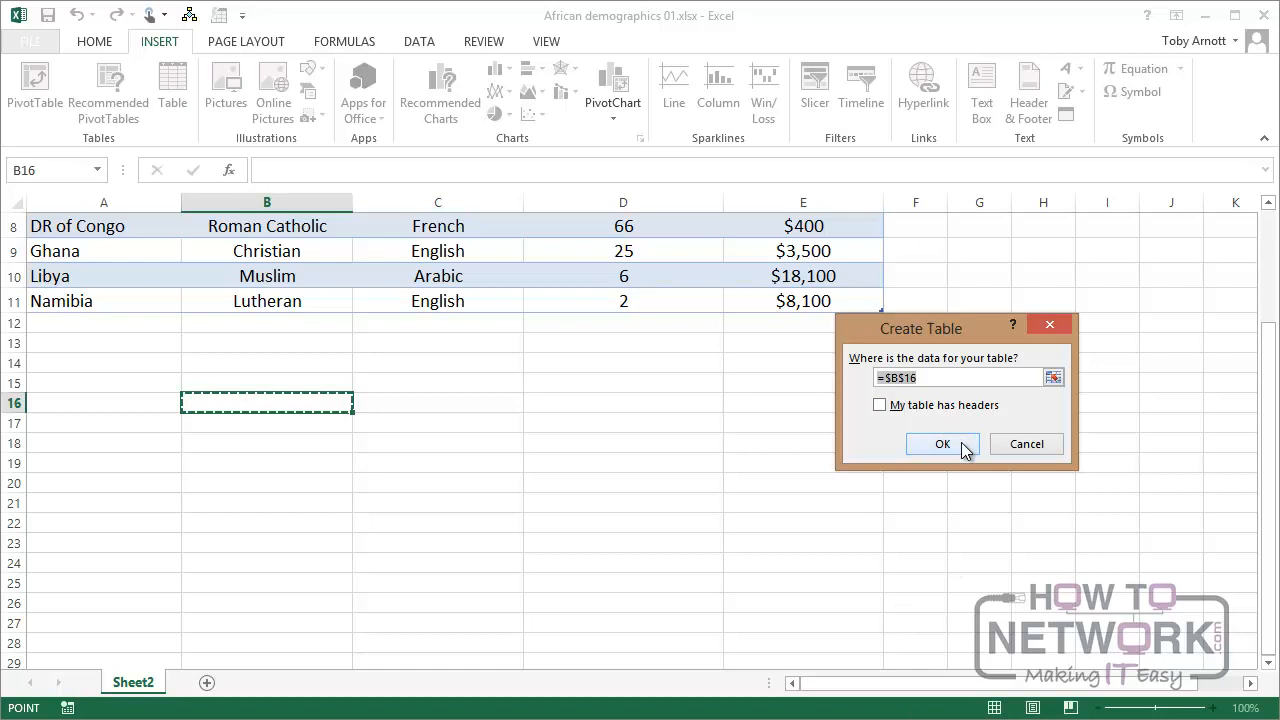
click(941, 444)
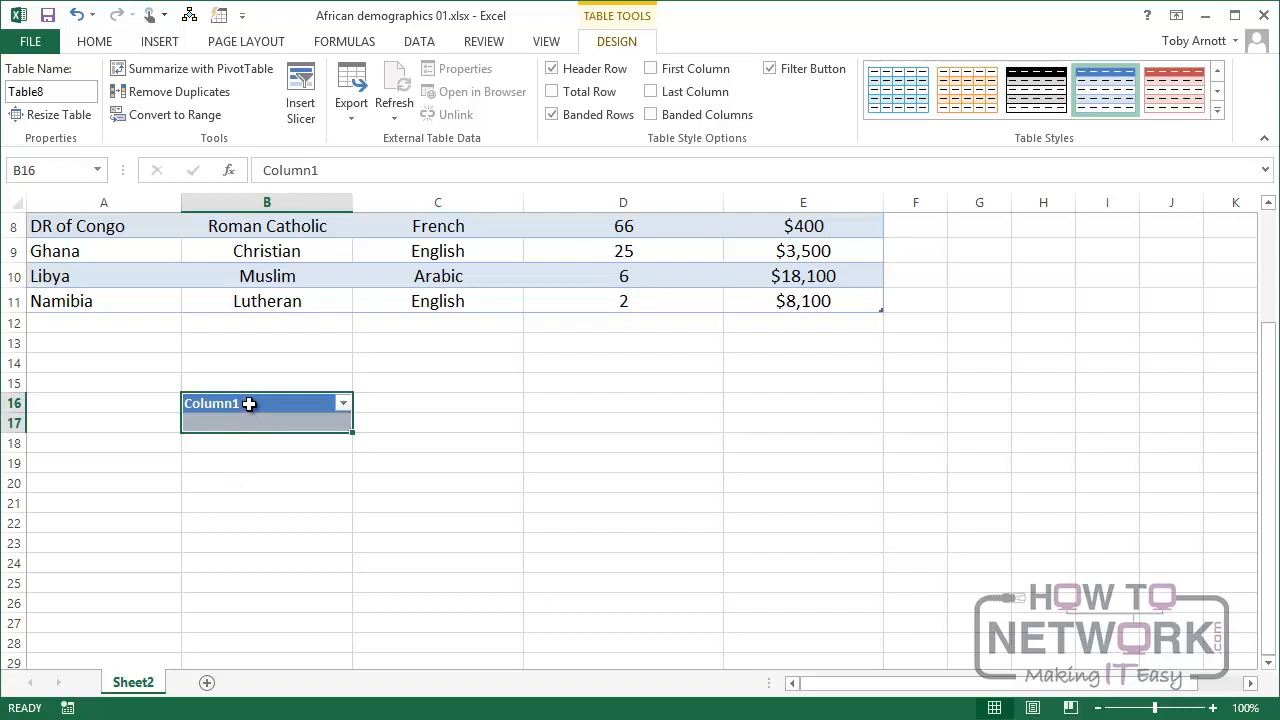
mouse_move(310, 604)
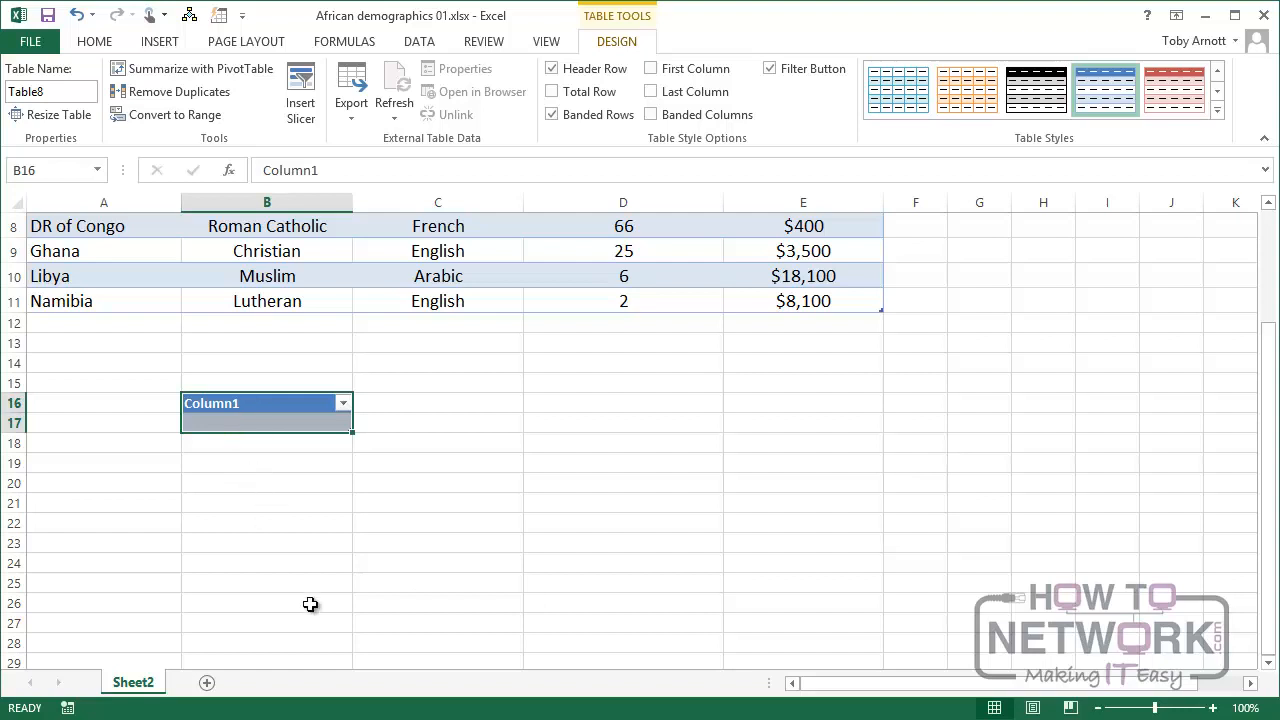
mouse_move(58, 114)
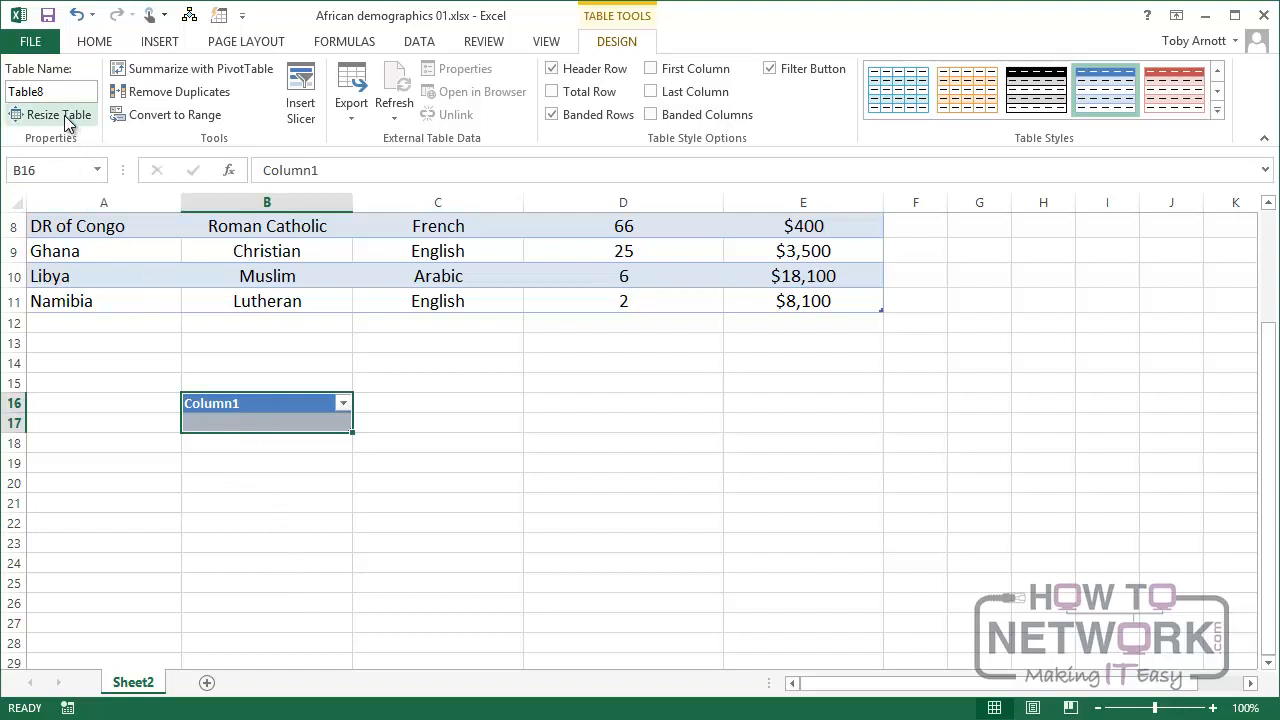
mouse_move(57, 114)
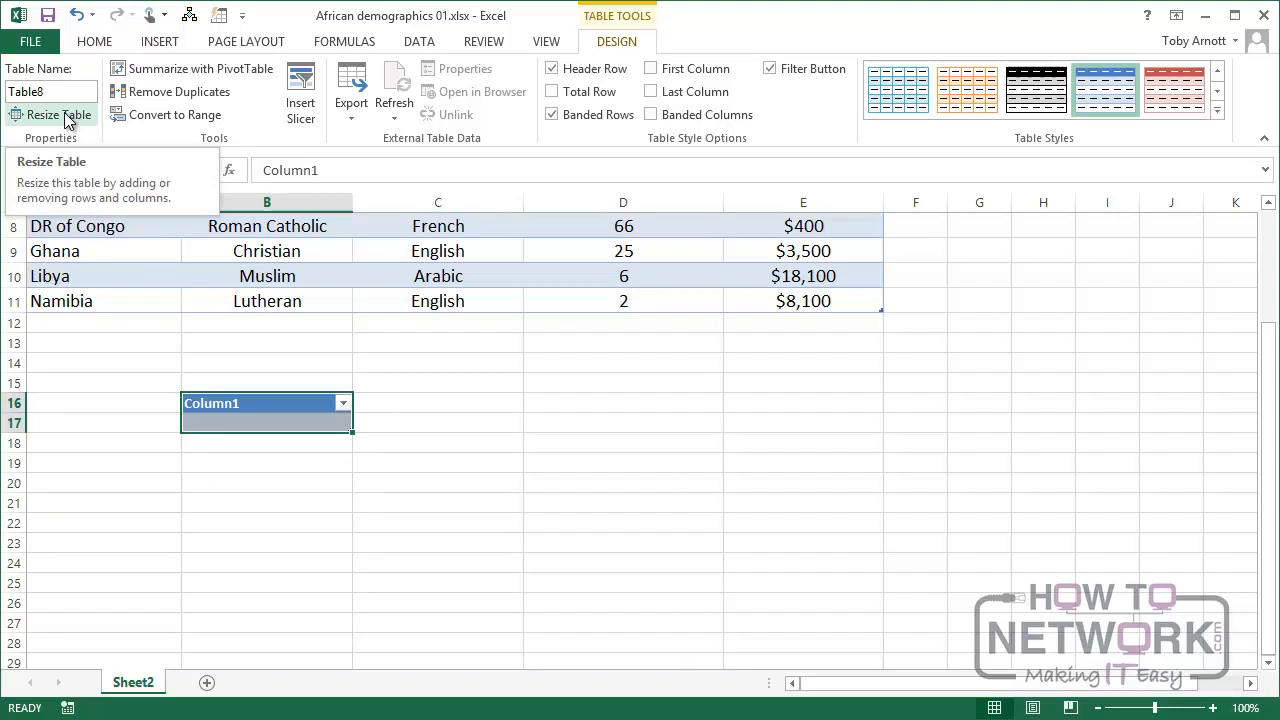
Stretch the new table's resize handle down to C23.
click(57, 114)
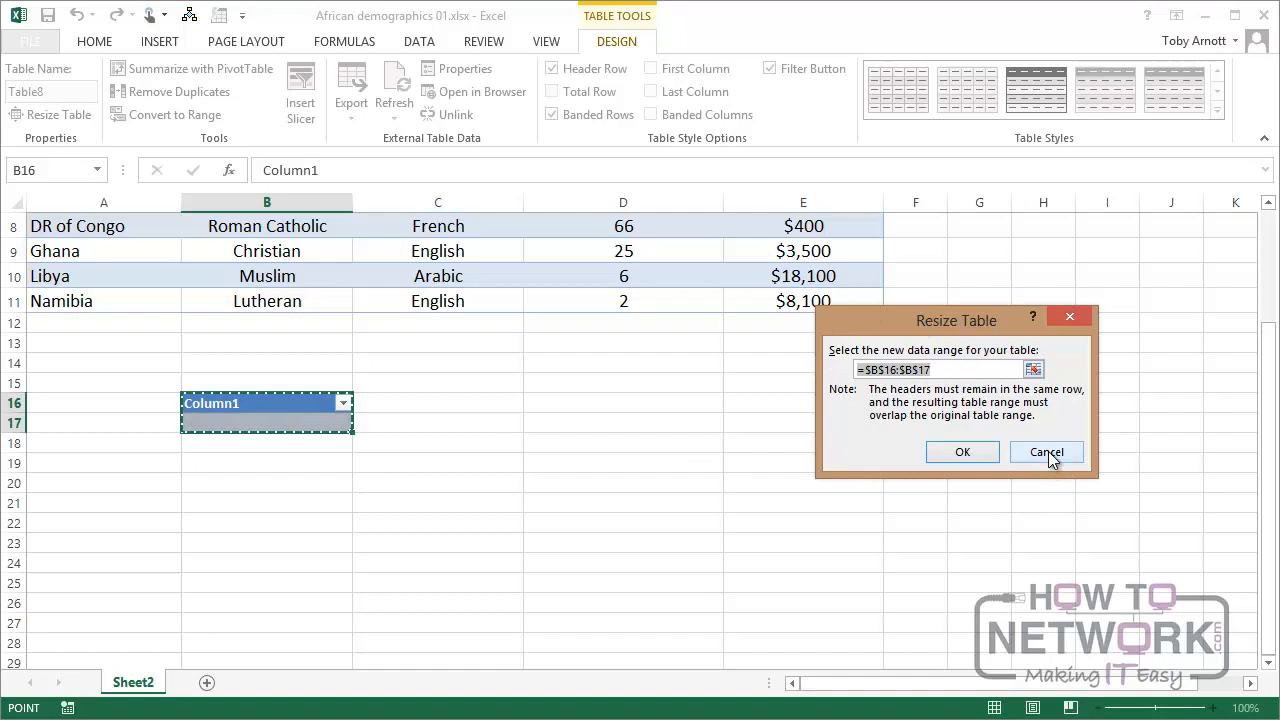
click(1046, 452)
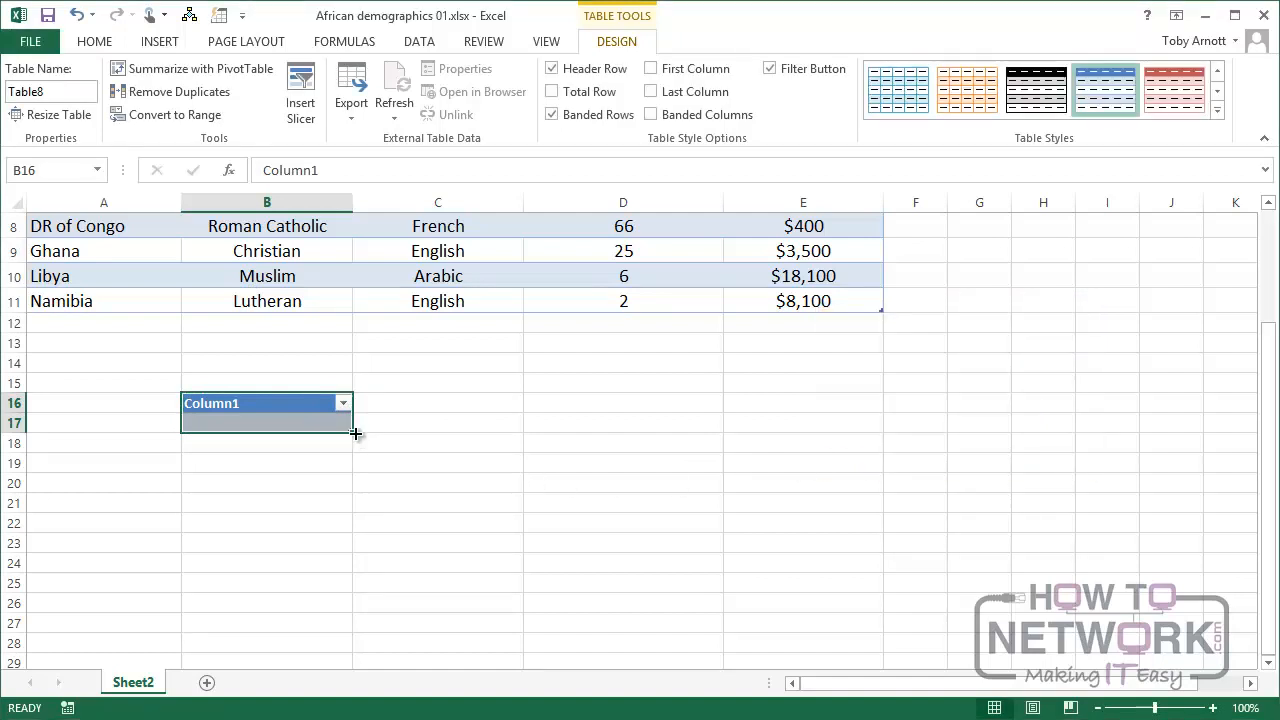
drag(355, 433, 345, 480)
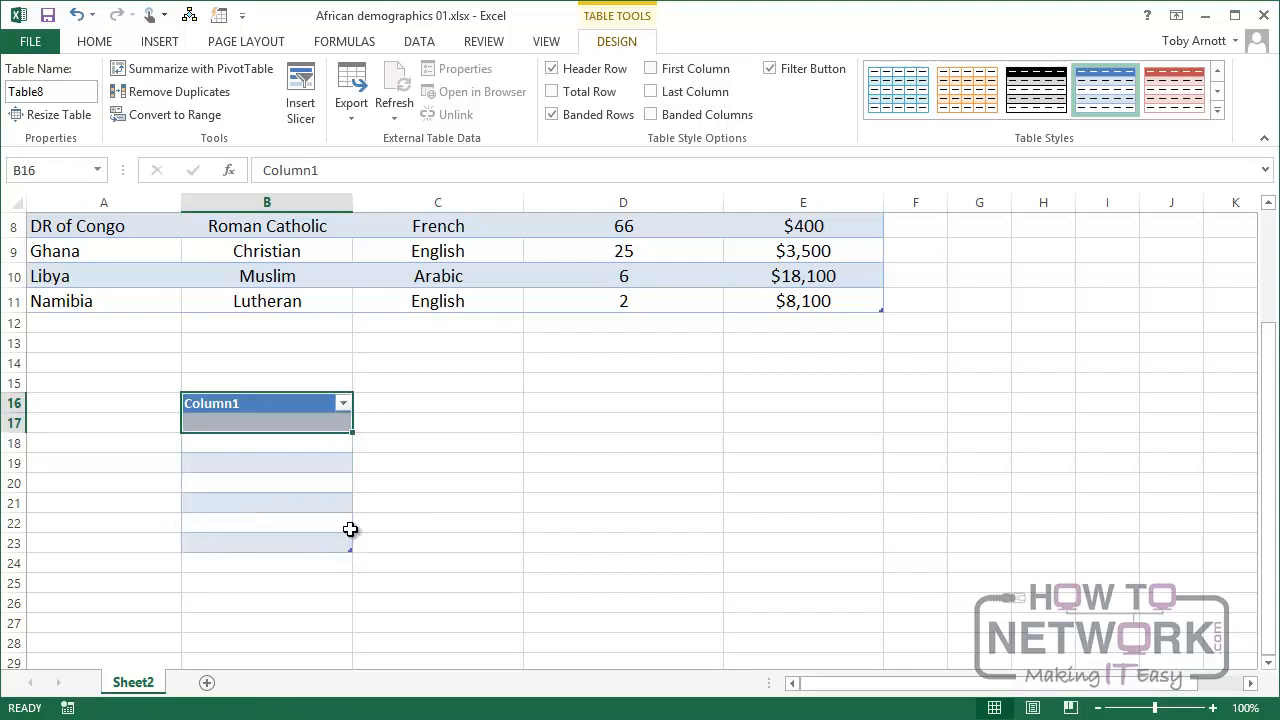
mouse_move(352, 548)
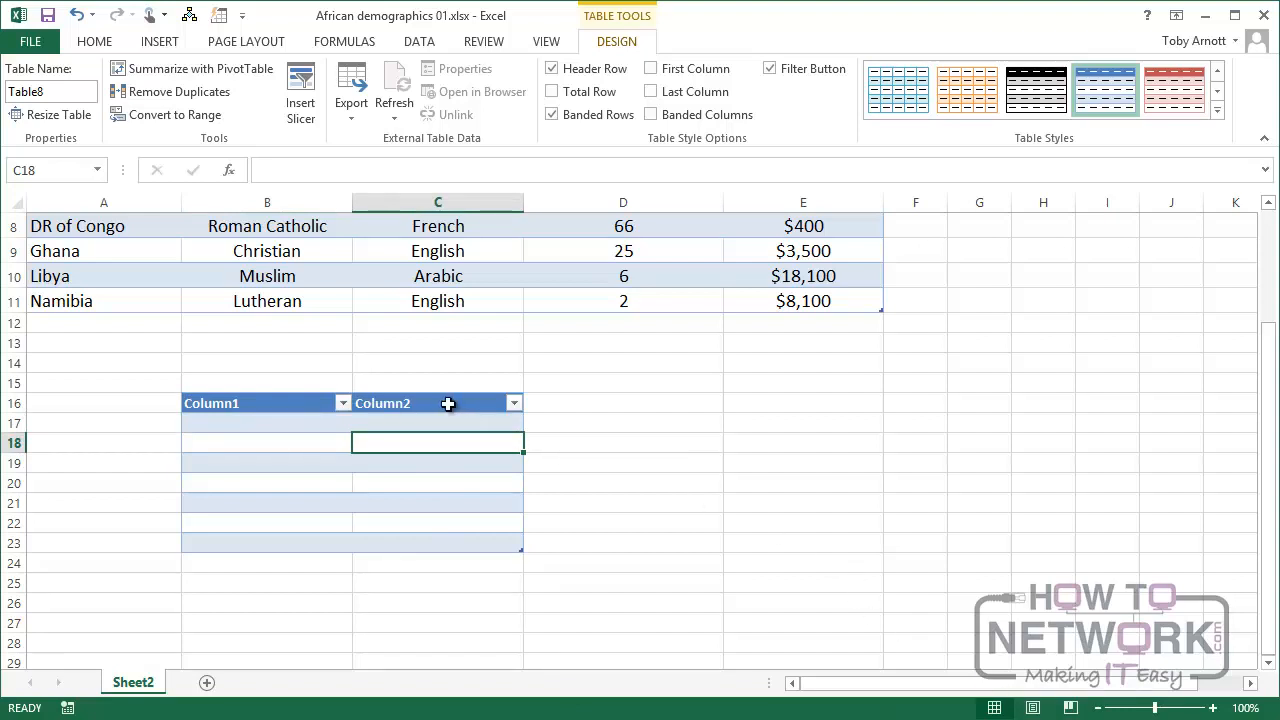
mouse_move(609, 583)
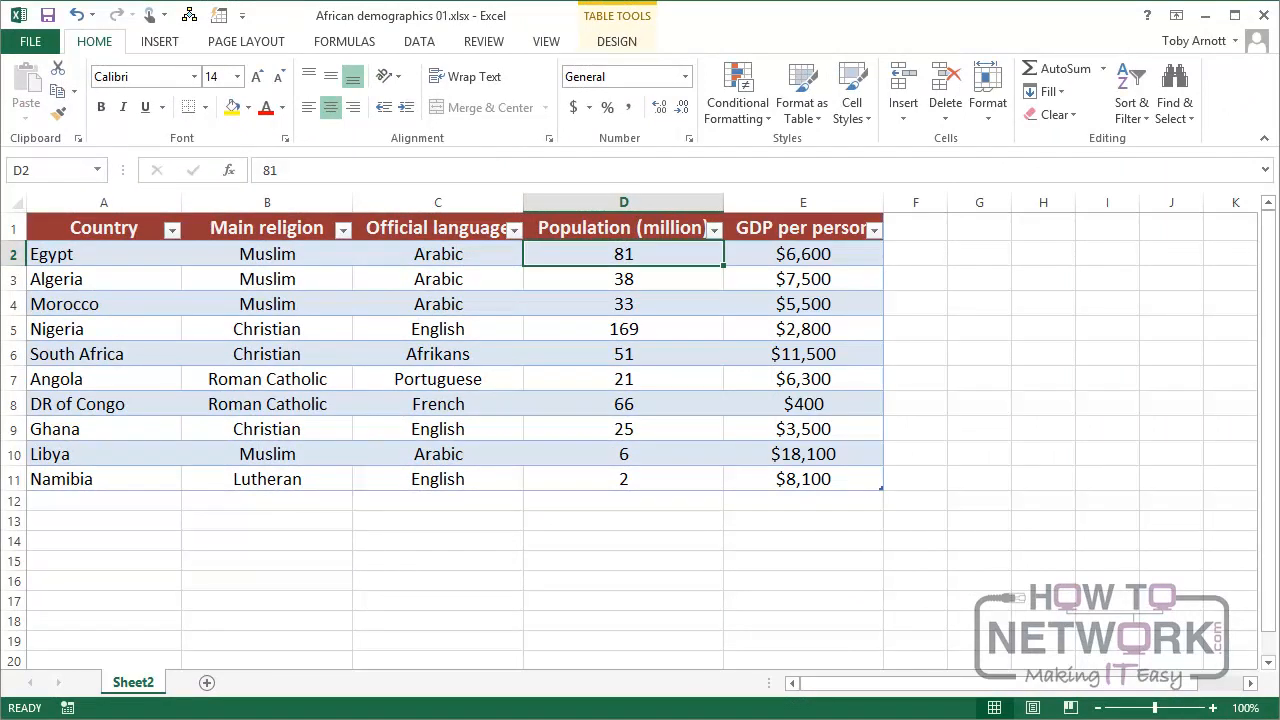
Name the demographics table African in the Table Name box.
click(617, 41)
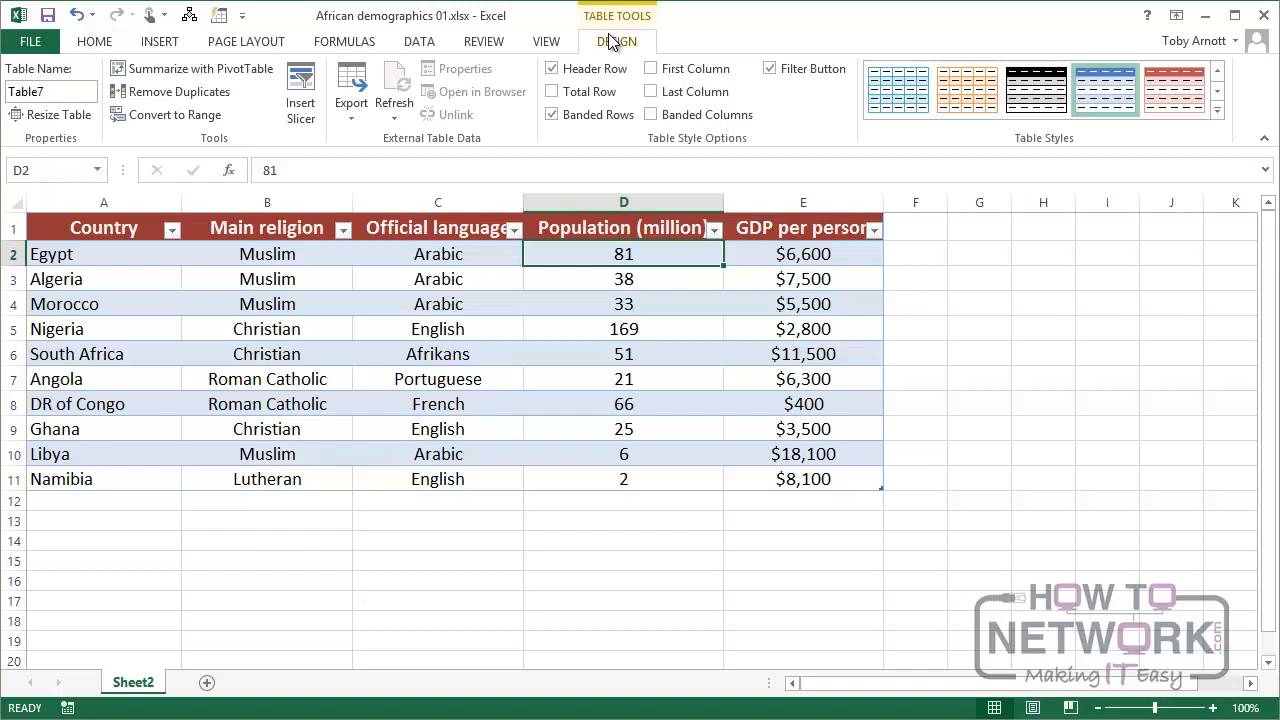
mouse_move(625, 62)
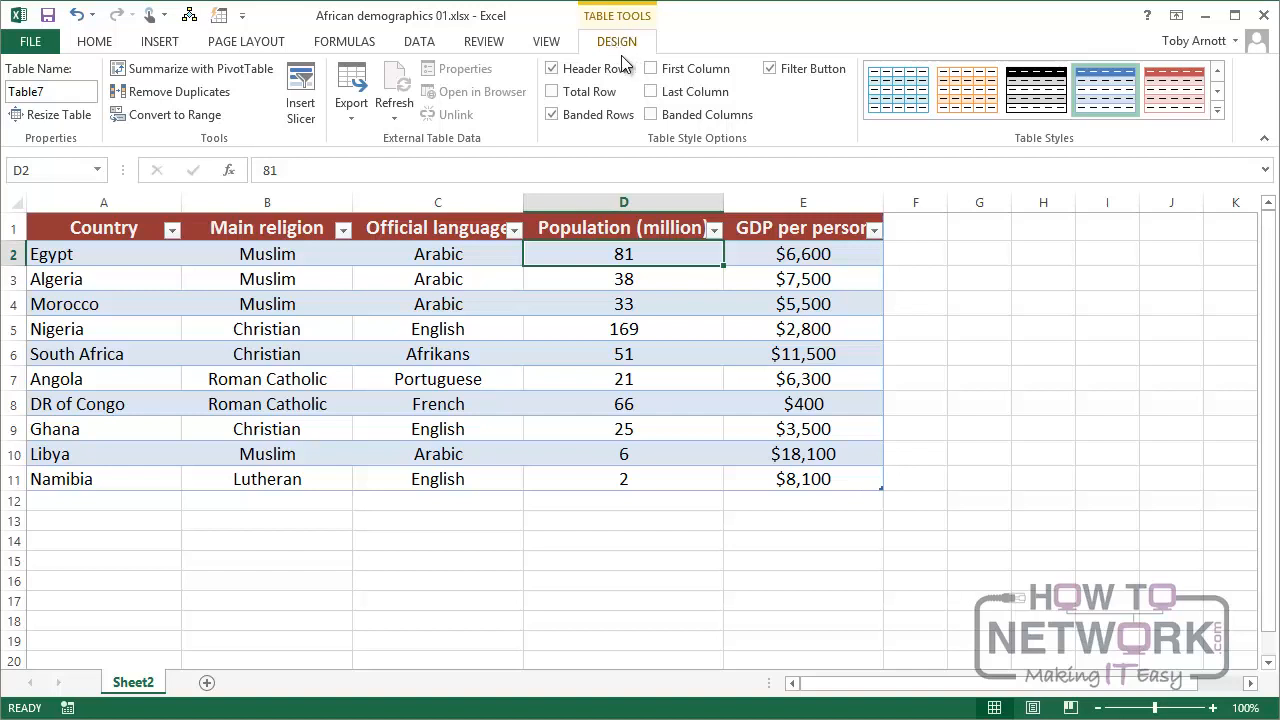
click(50, 91)
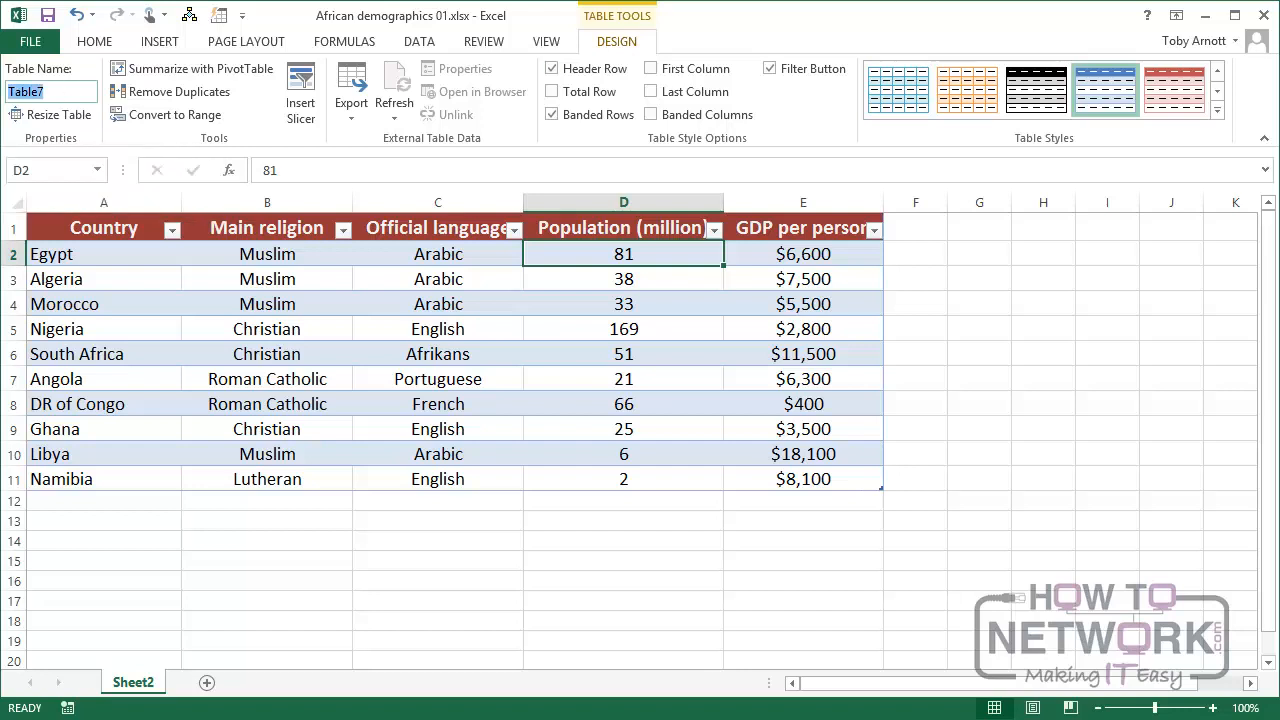
text(African)
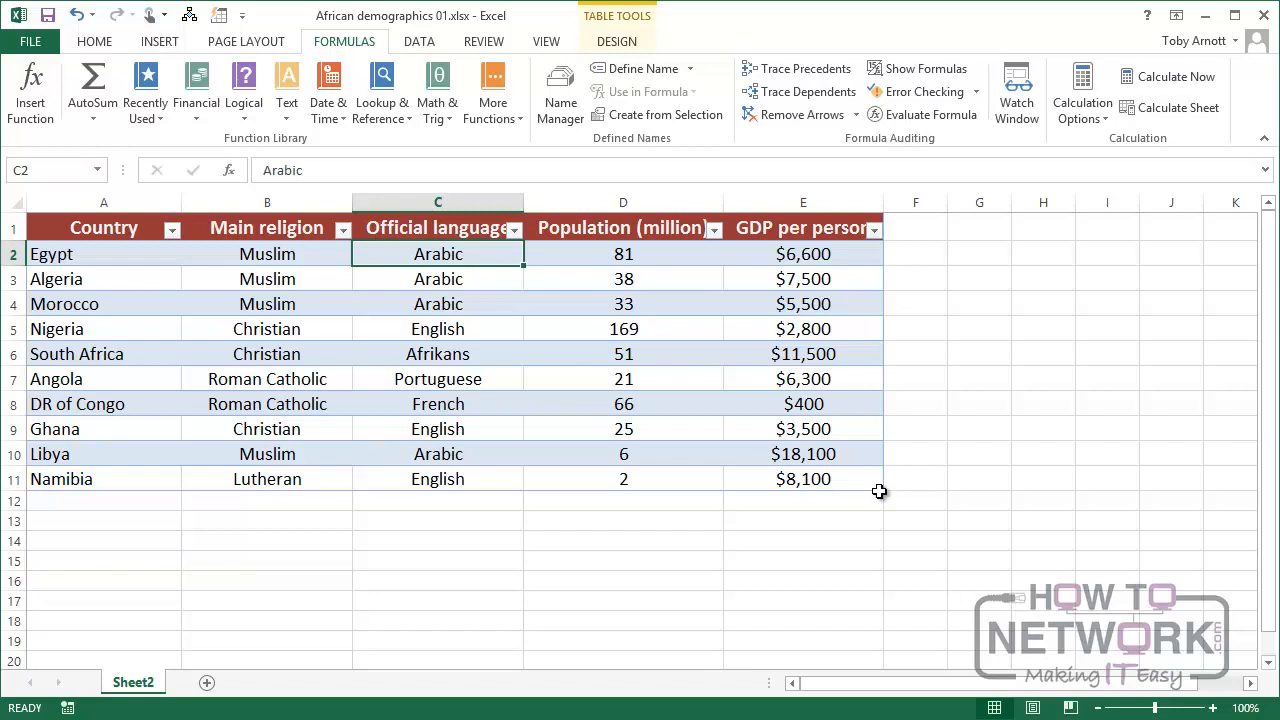
mouse_move(827, 216)
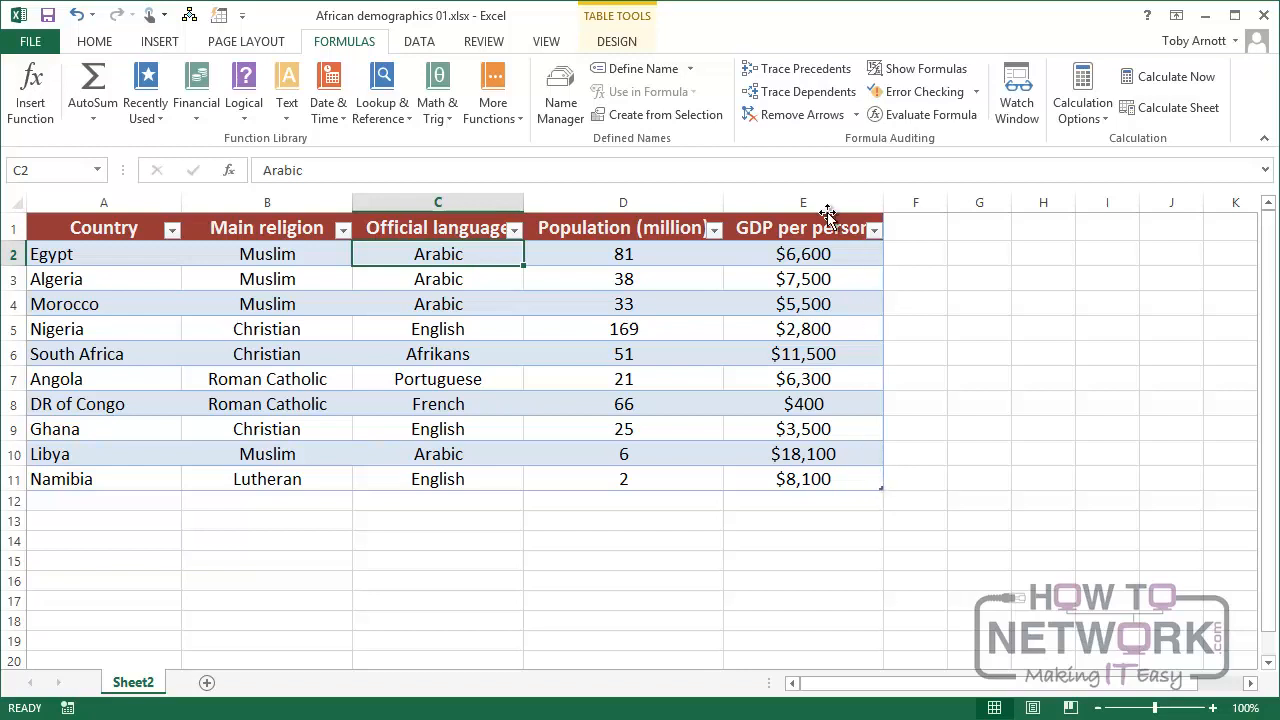
Insert a blank Column1 before GDP per person and edit its header.
click(803, 201)
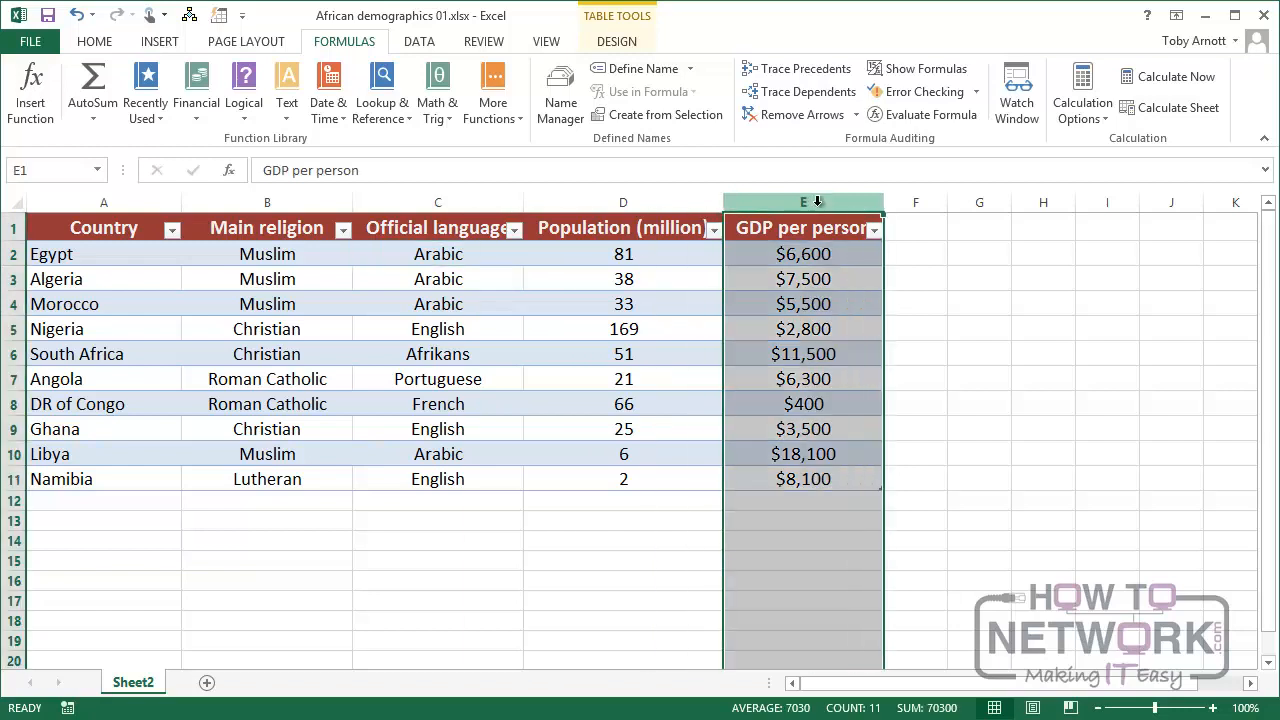
right_click(802, 201)
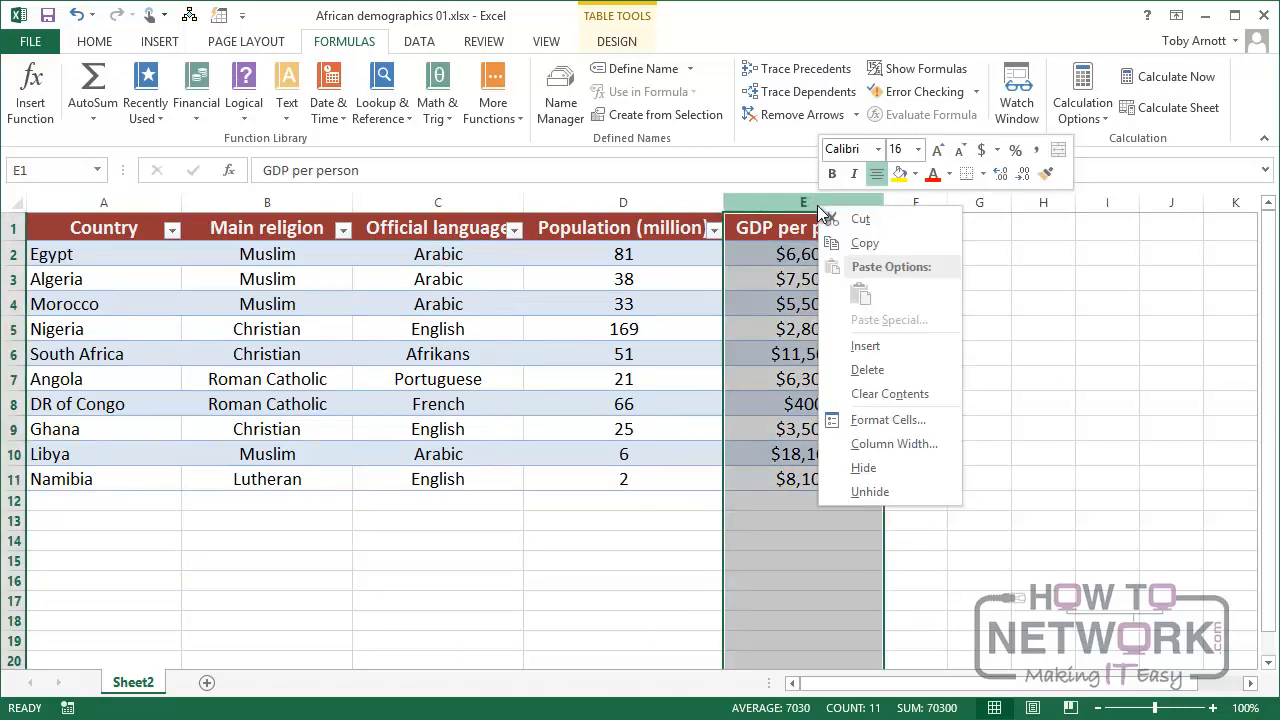
click(866, 345)
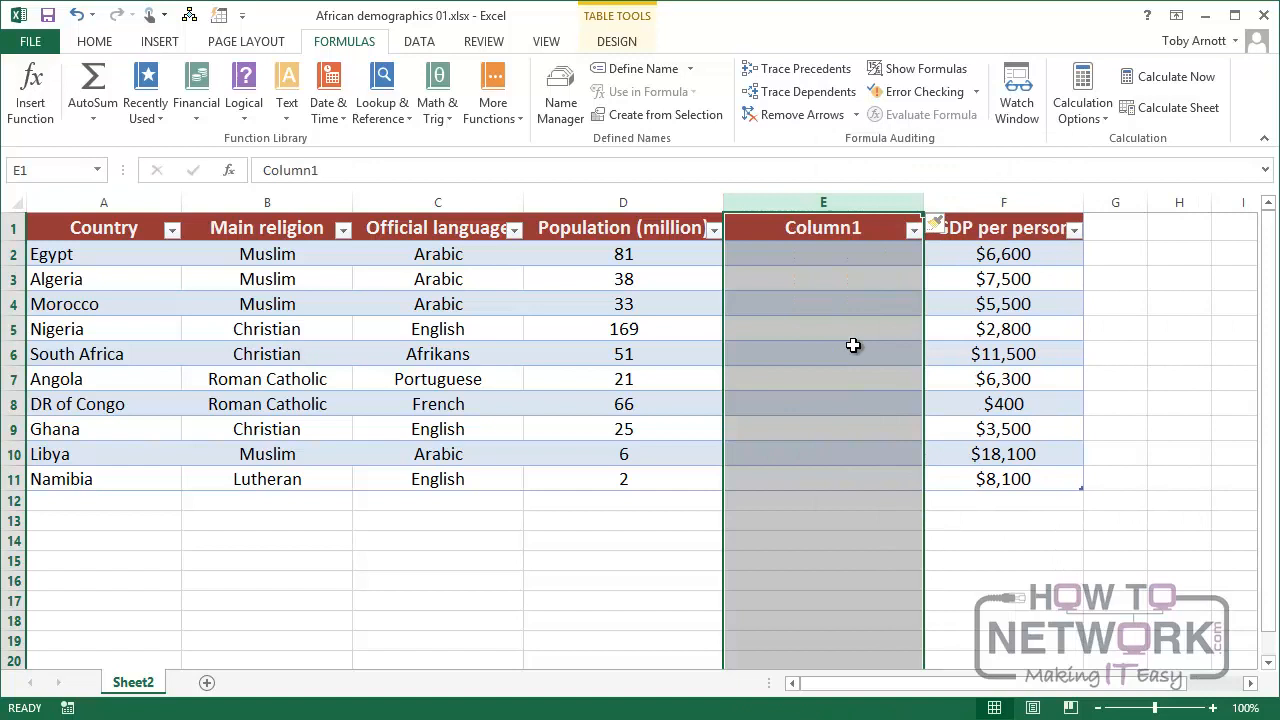
mouse_move(810, 493)
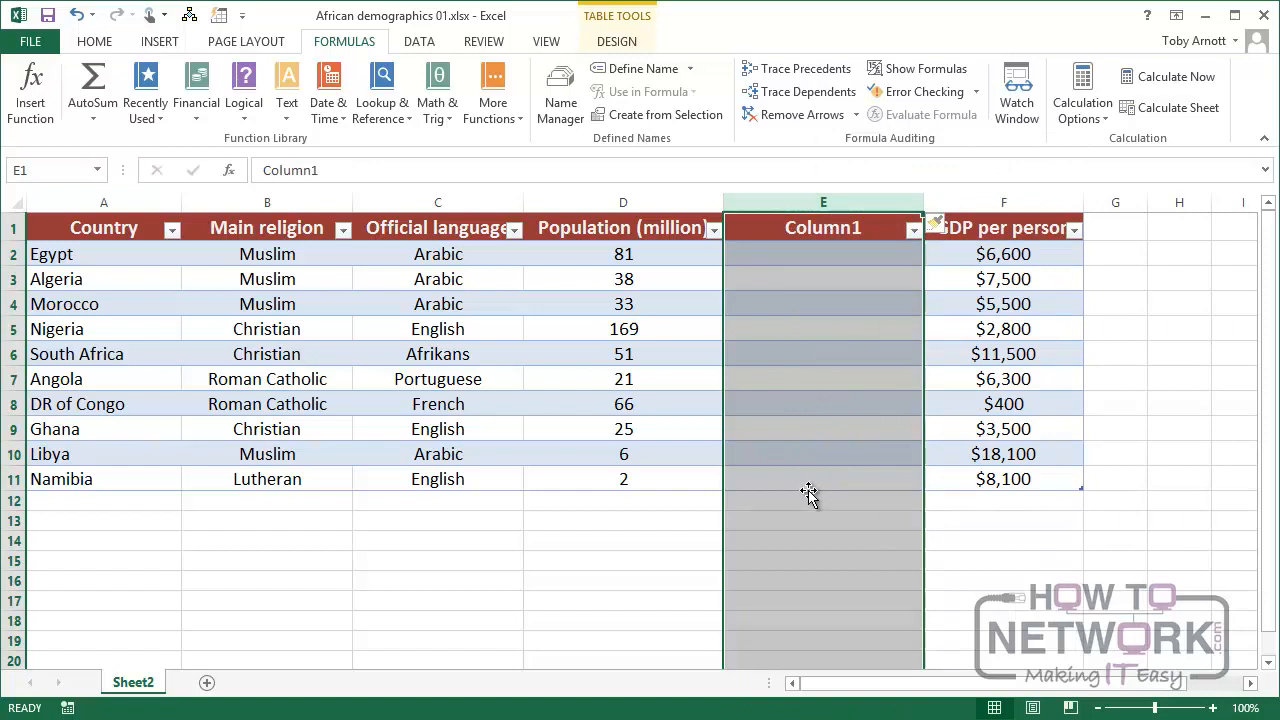
mouse_move(870, 353)
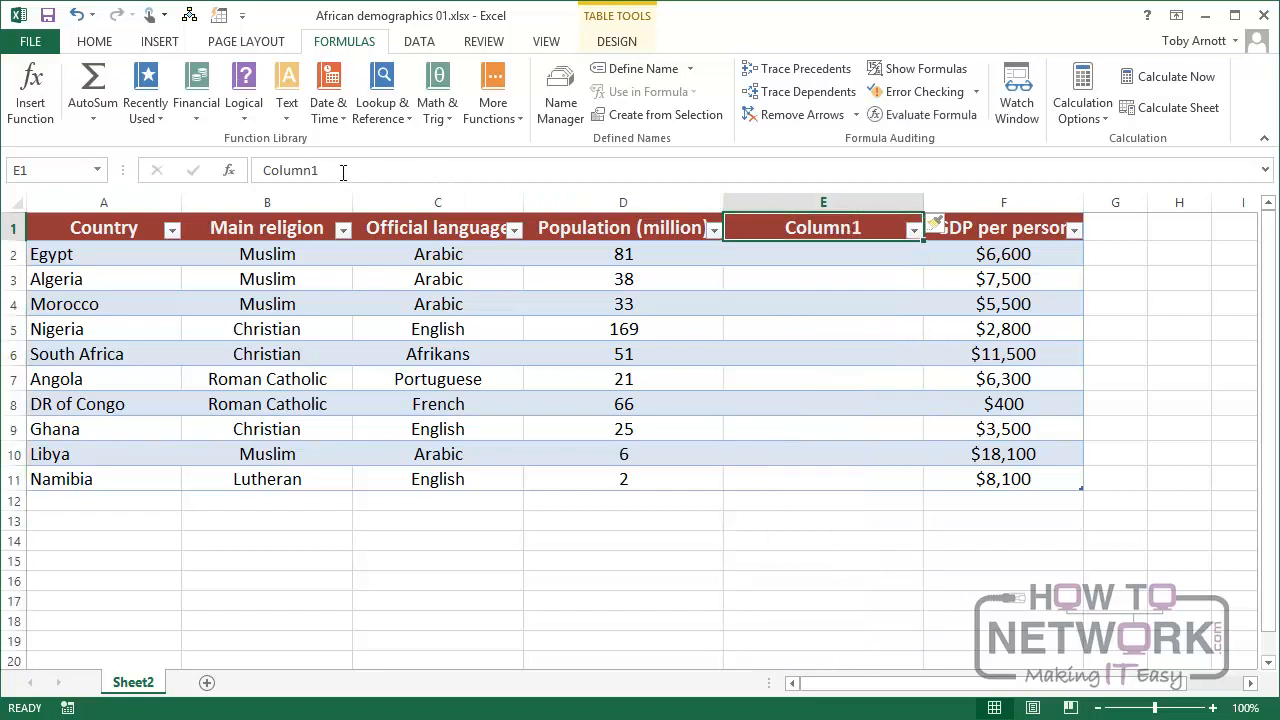
double_click(823, 227)
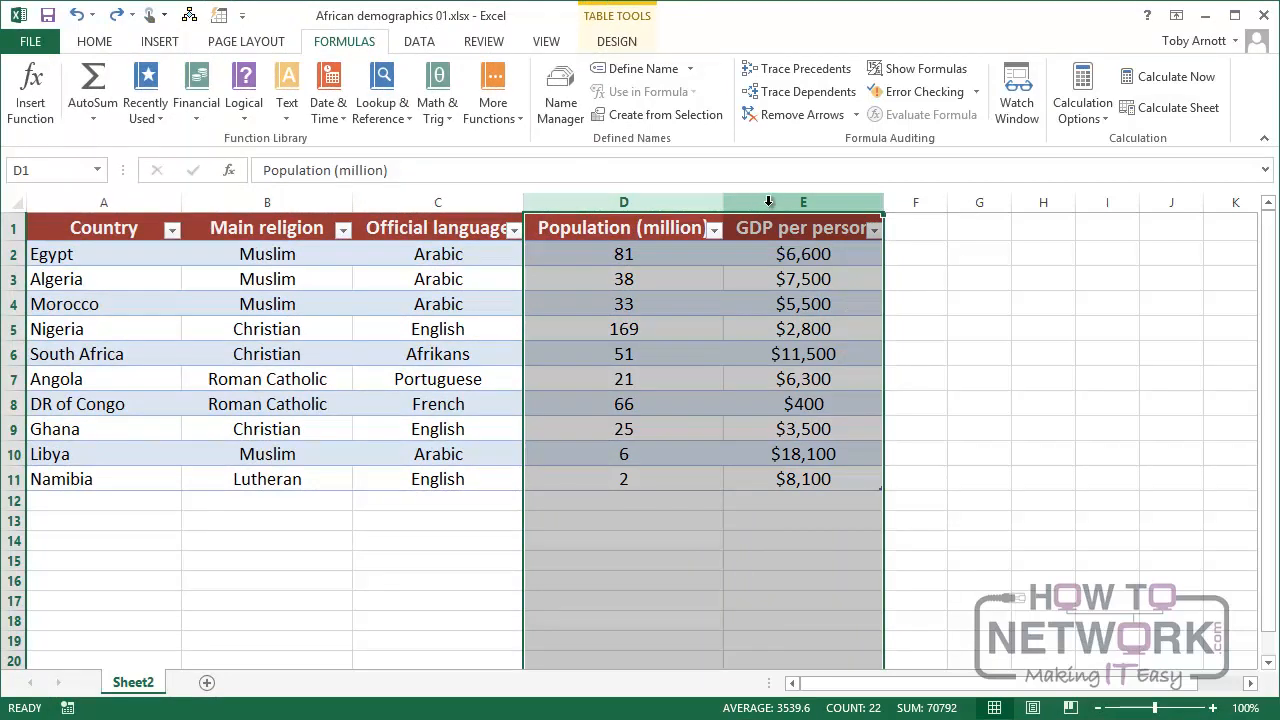
Remove the blank Column1 and select cell F1 beside the GDP per person heading.
right_click(803, 202)
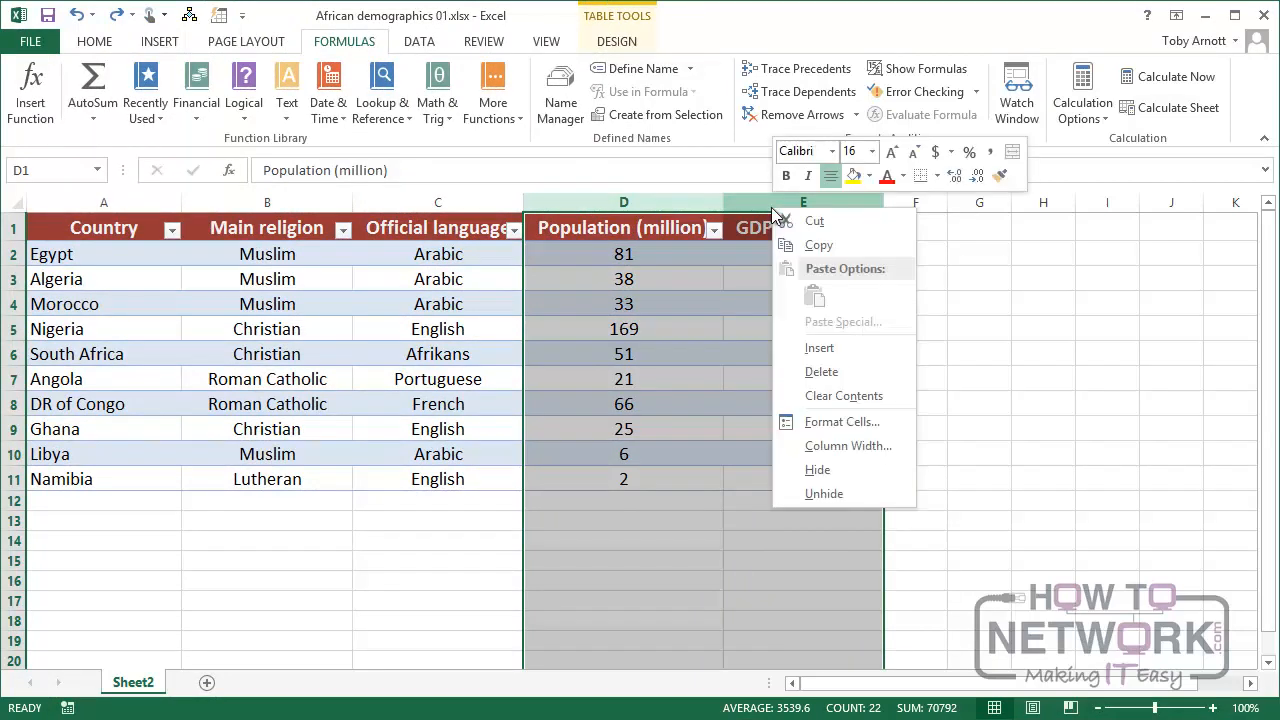
click(819, 347)
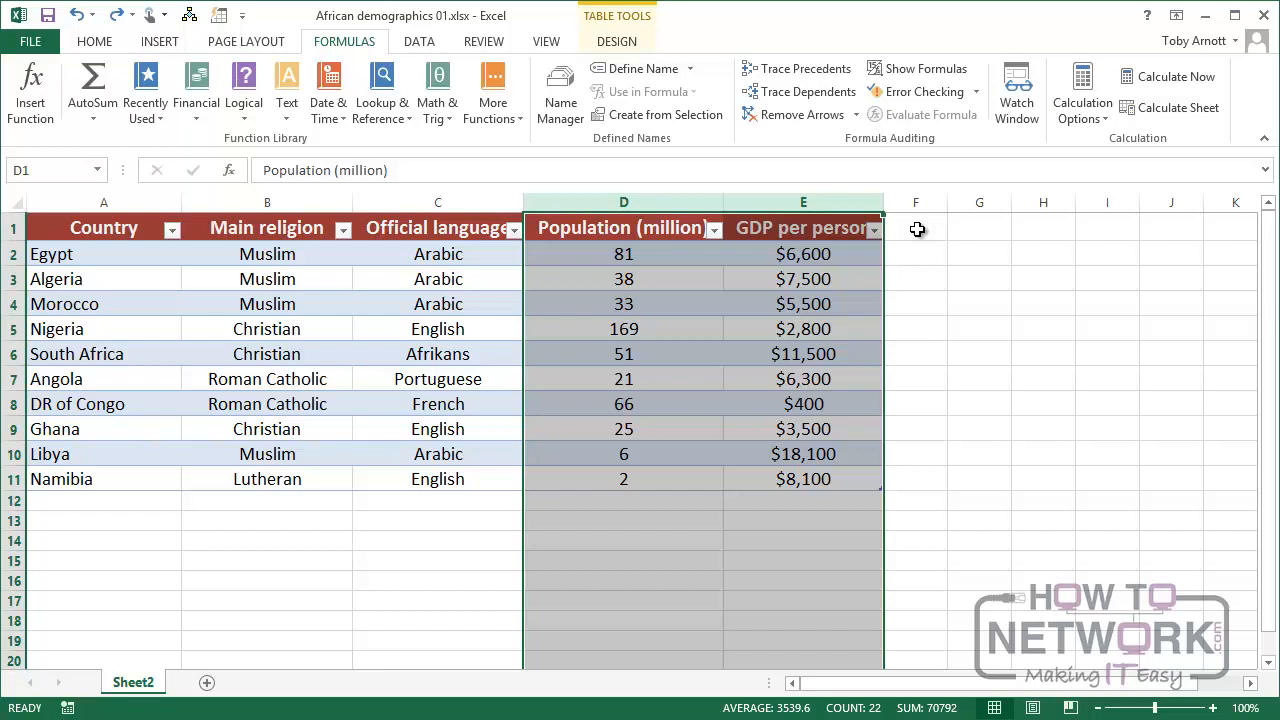
click(915, 227)
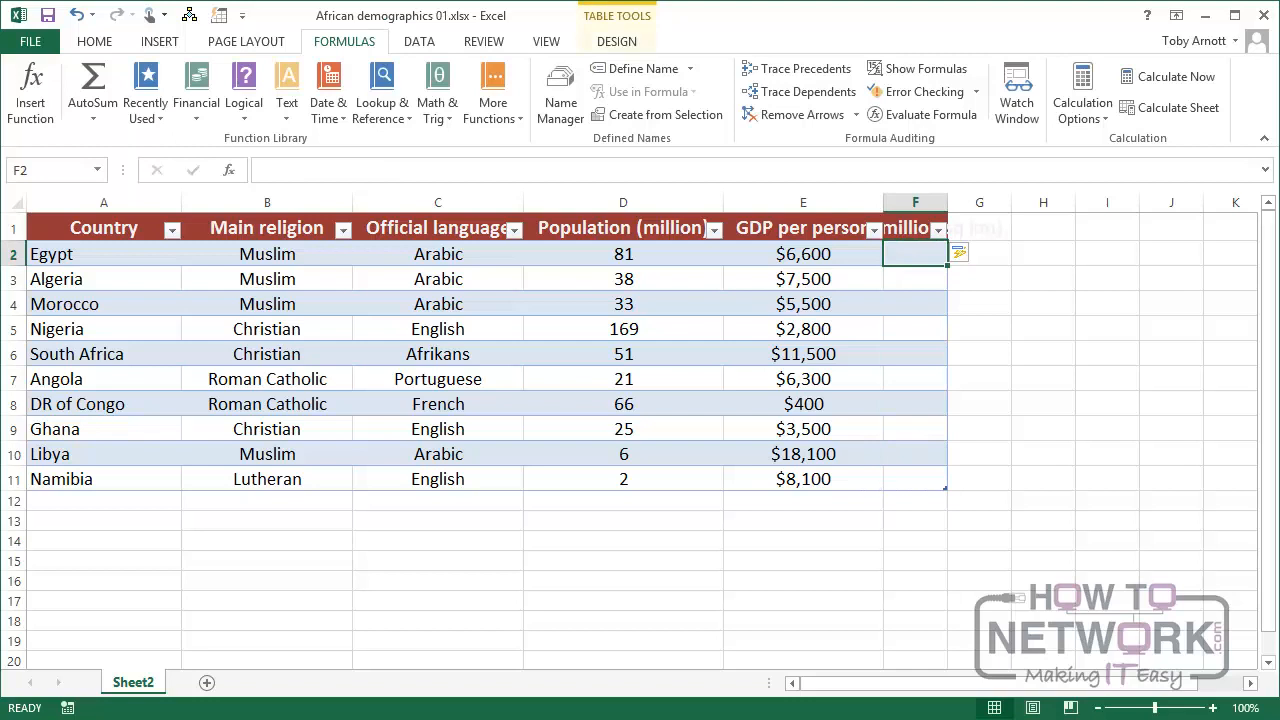
mouse_move(982, 251)
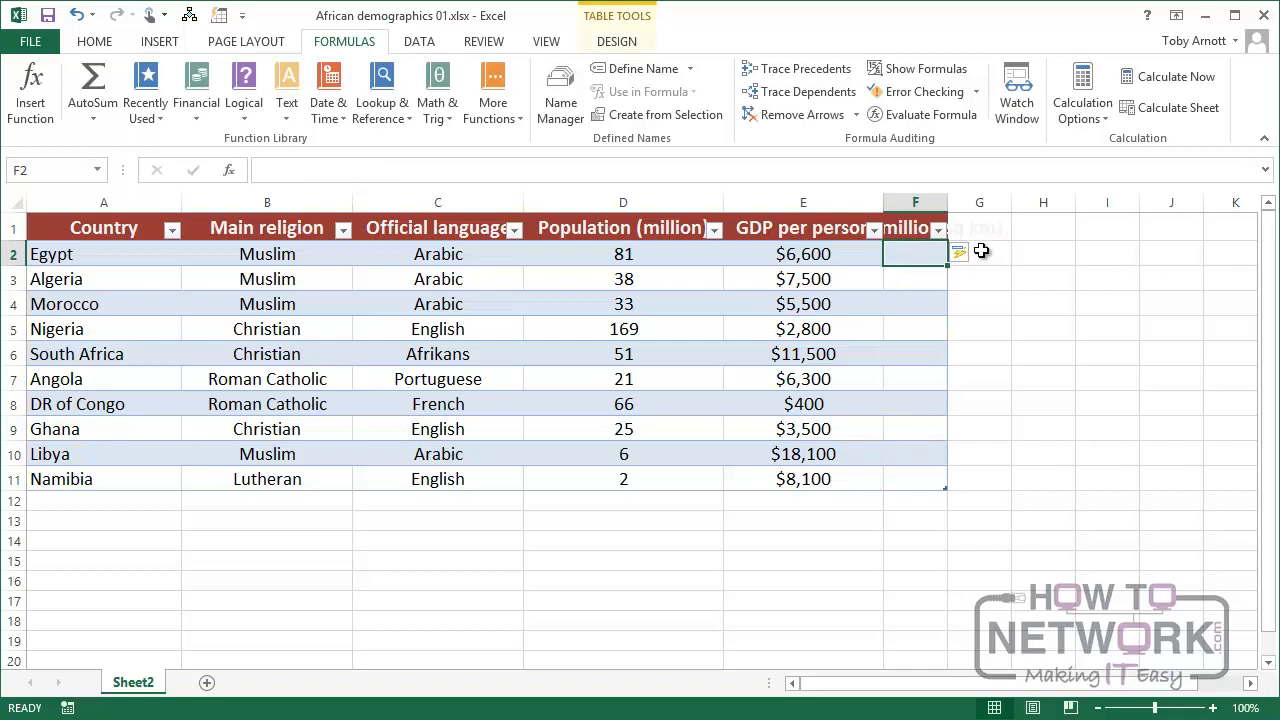
Widen column F so the Area (million sq km) heading fits.
drag(947, 202, 1038, 202)
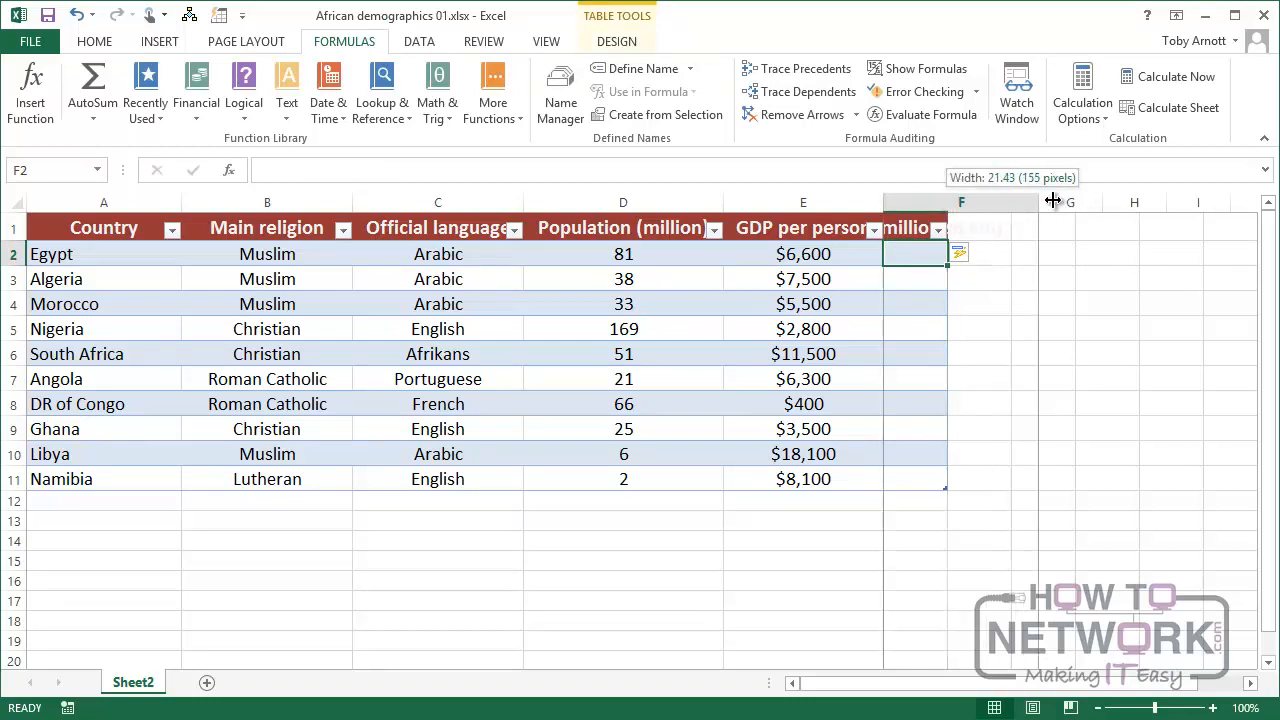
drag(1052, 201, 1088, 201)
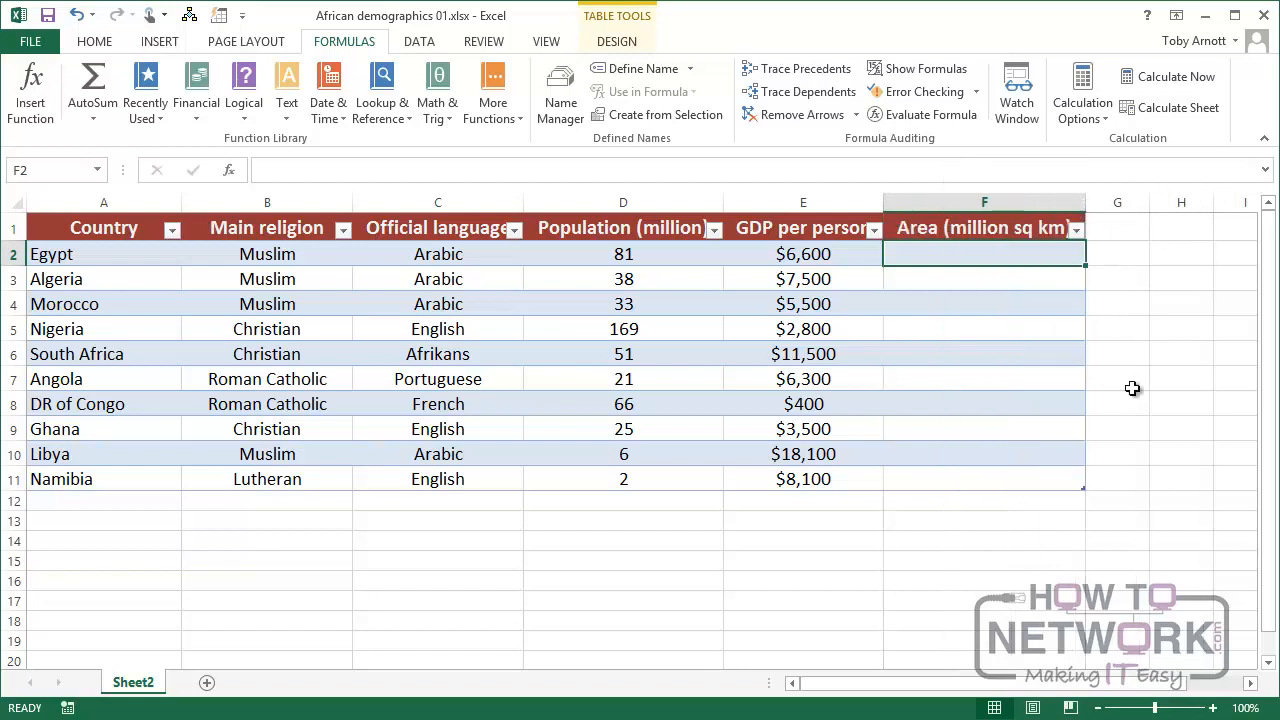
mouse_move(1195, 551)
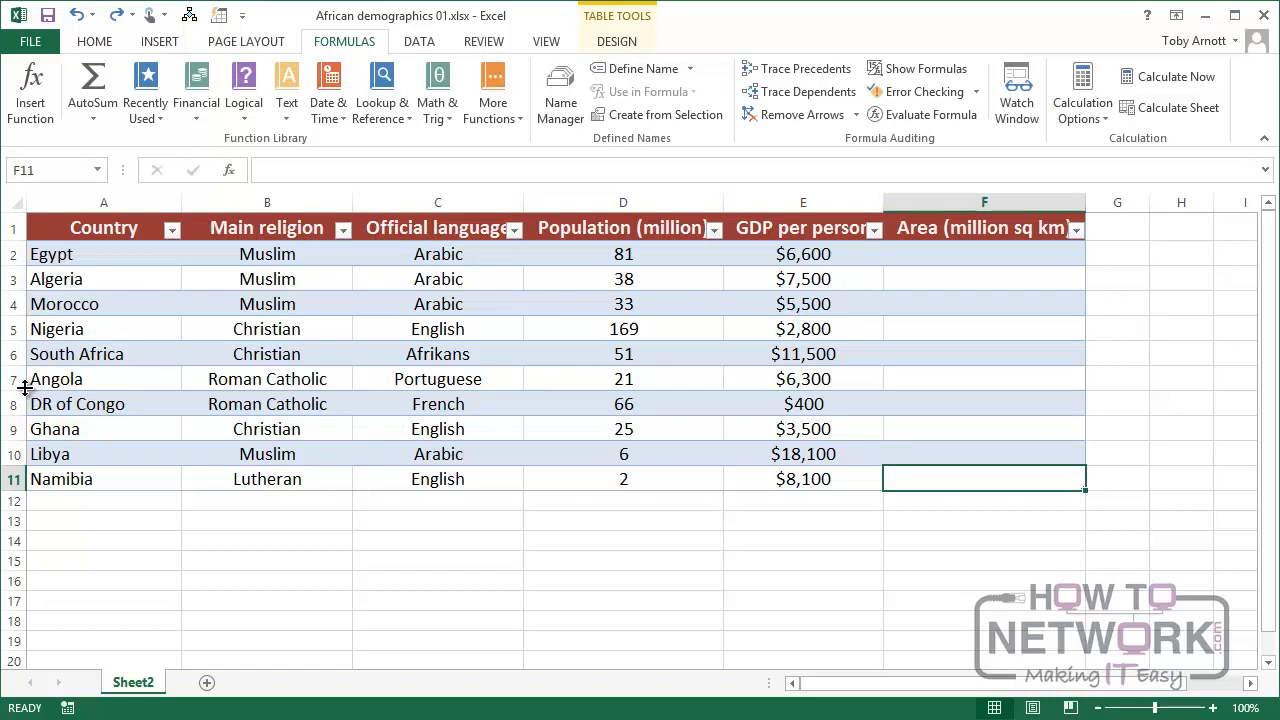
mouse_move(14, 380)
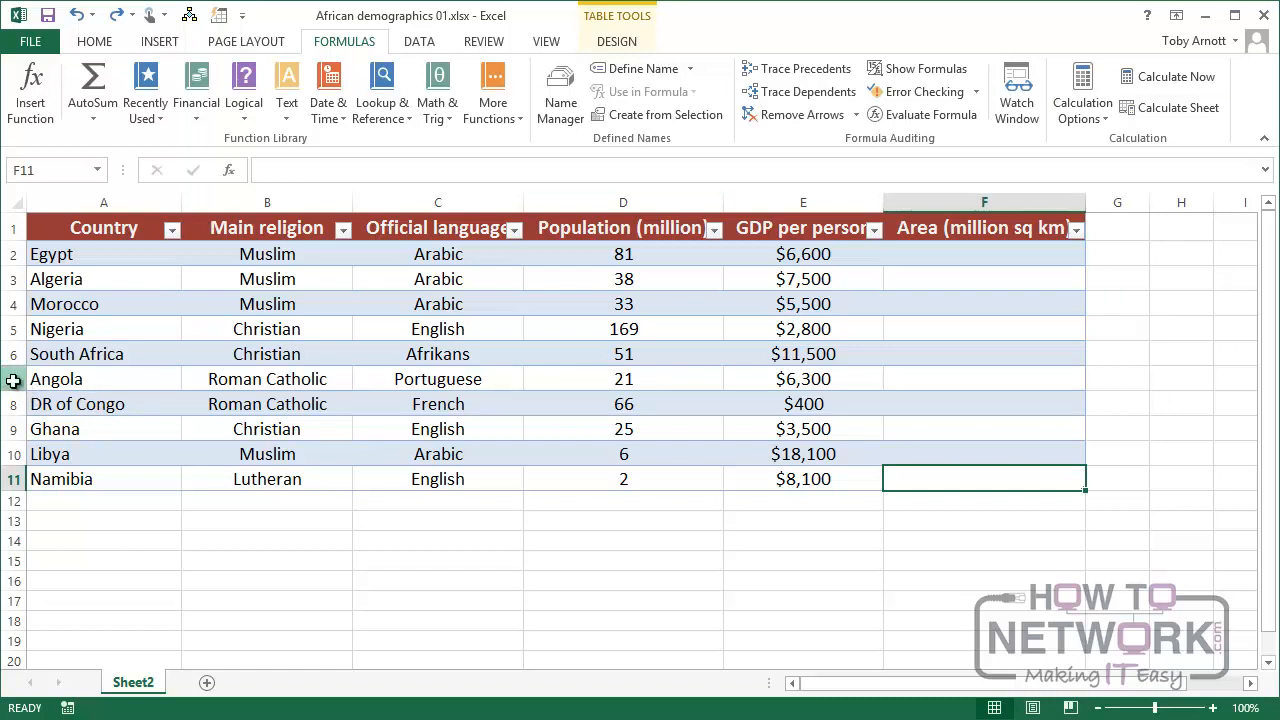
click(14, 378)
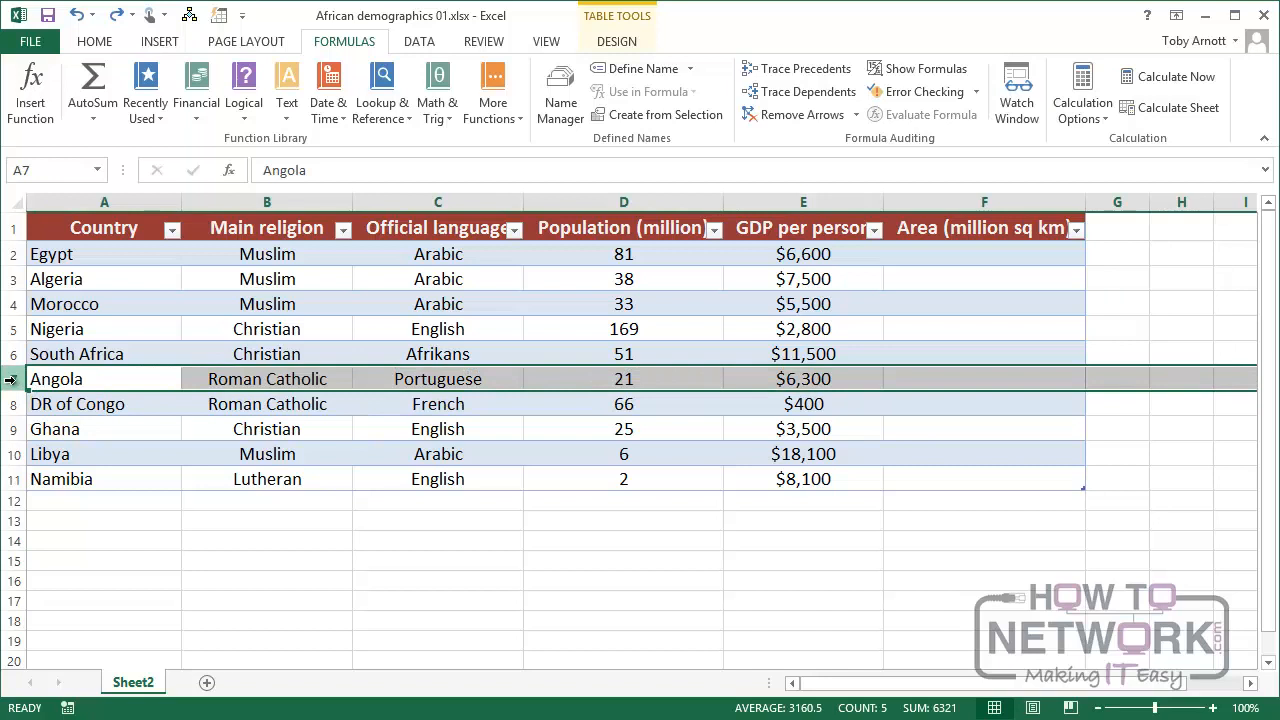
right_click(56, 378)
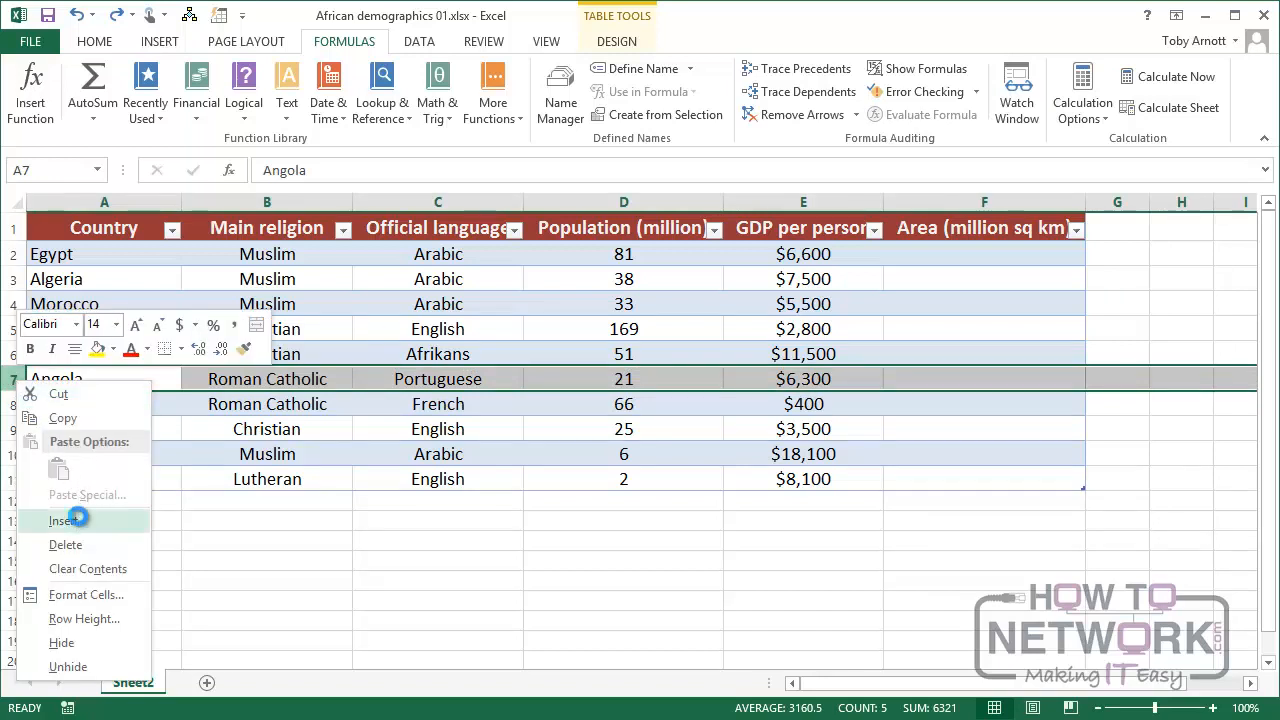
click(63, 520)
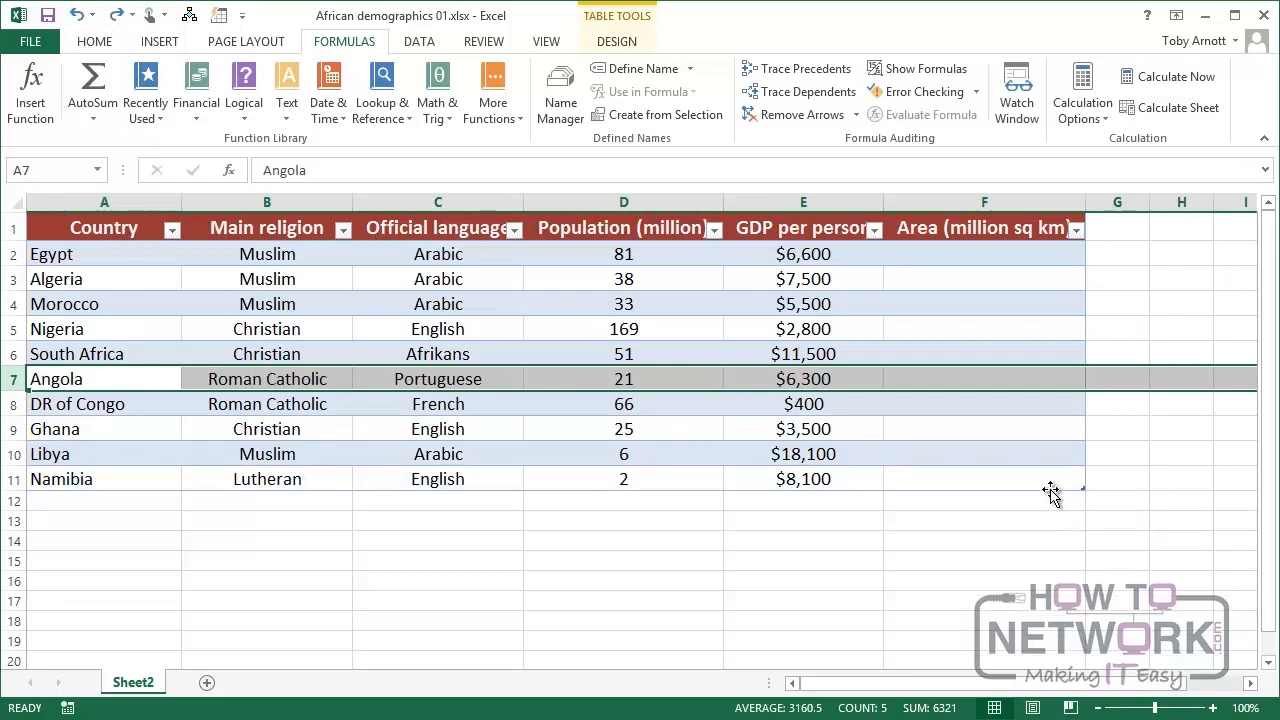
mouse_move(1043, 478)
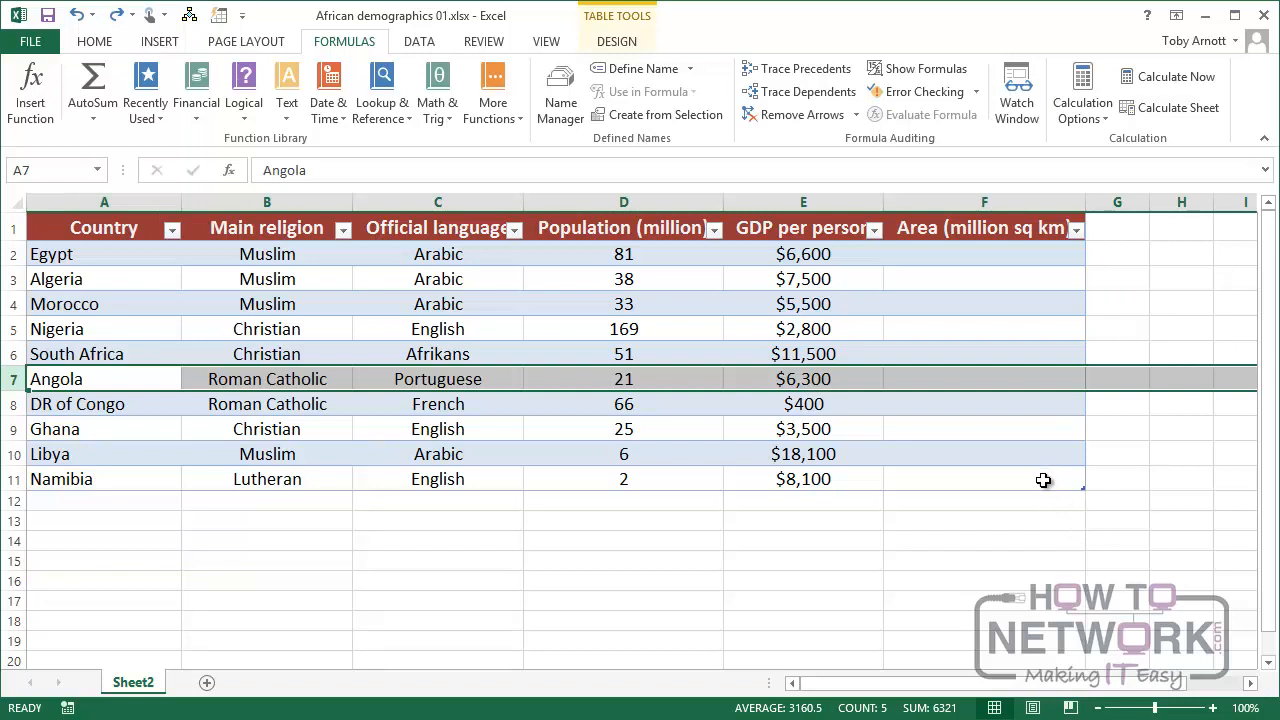
click(984, 479)
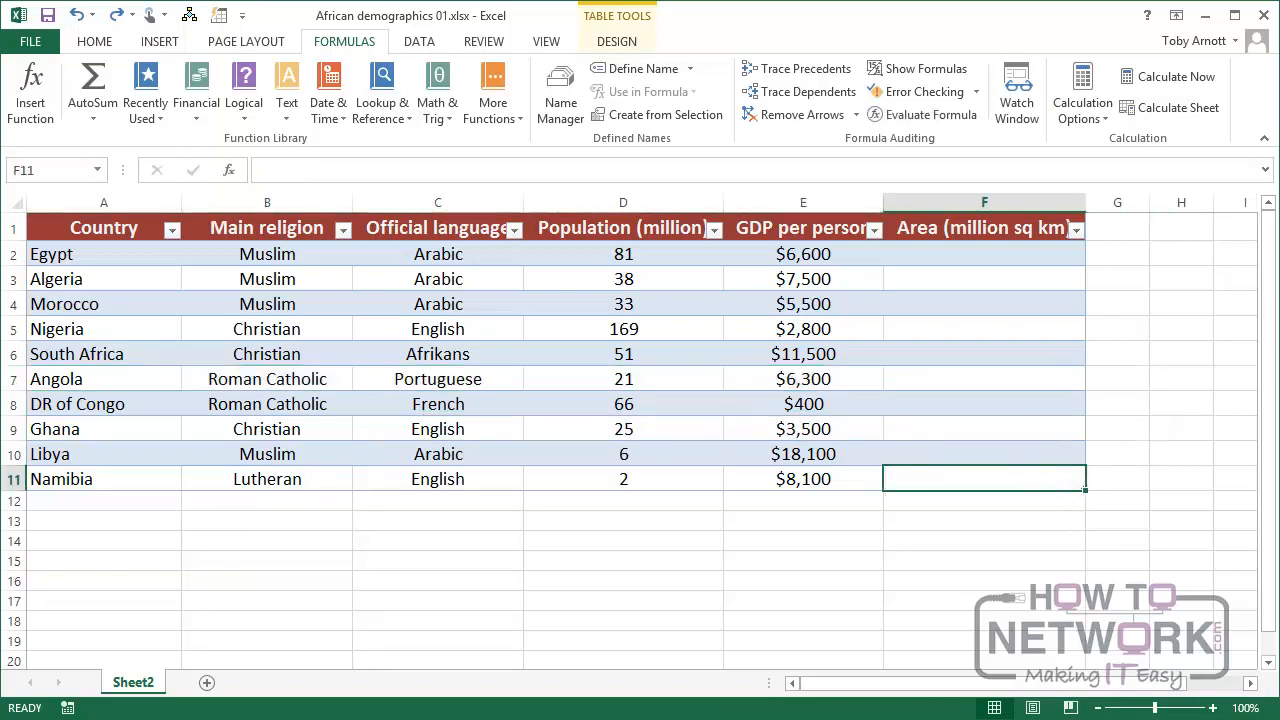
click(103, 503)
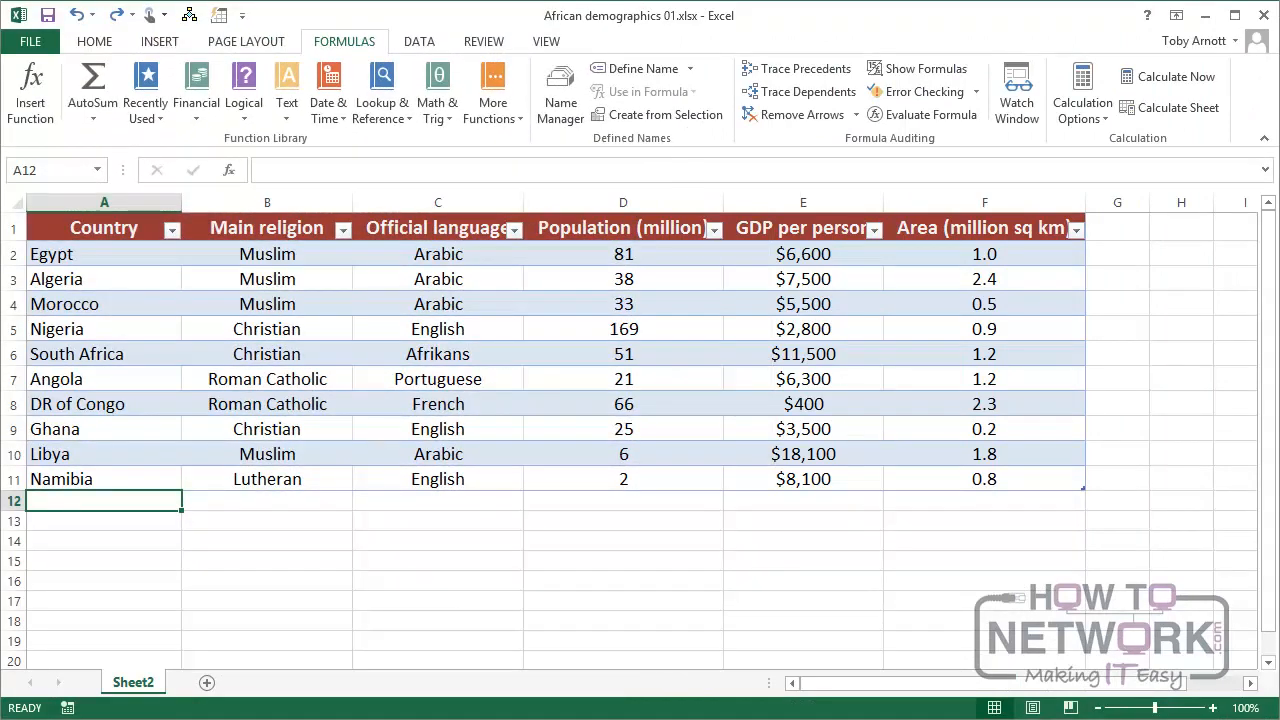
Enter Botswana in A12 so the table extends to row 12.
text(Botsw)
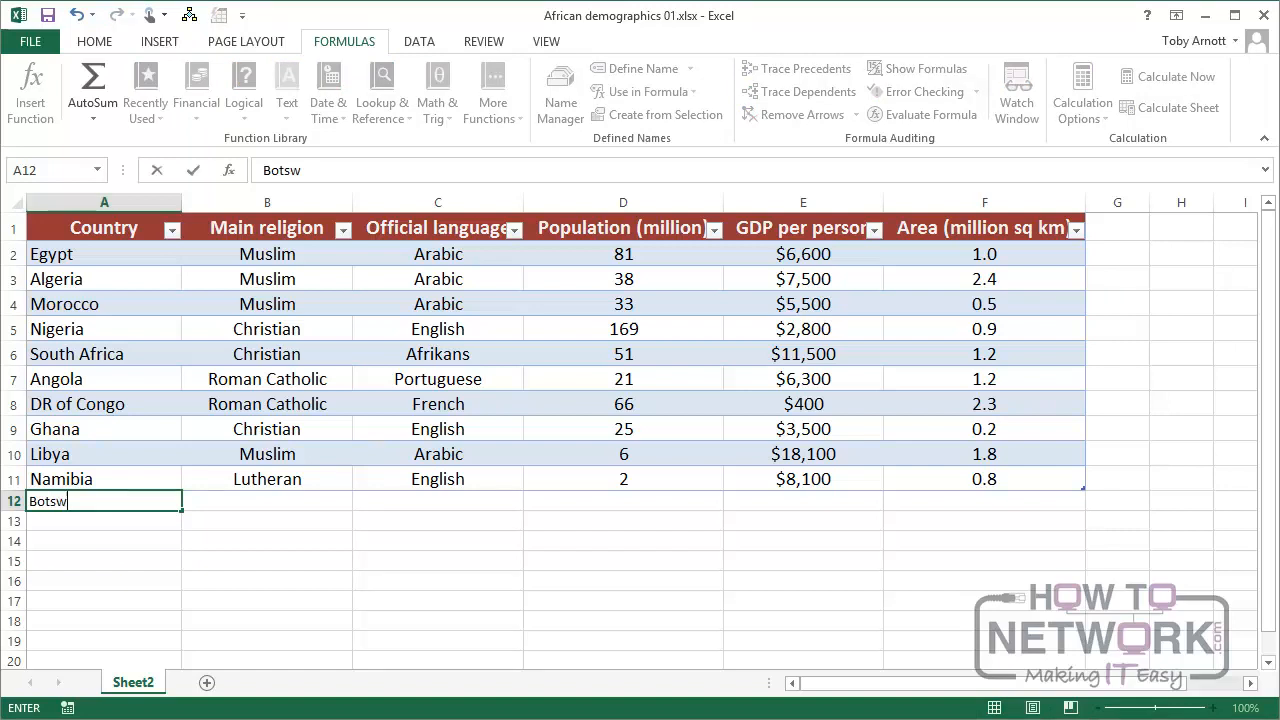
text(ana)
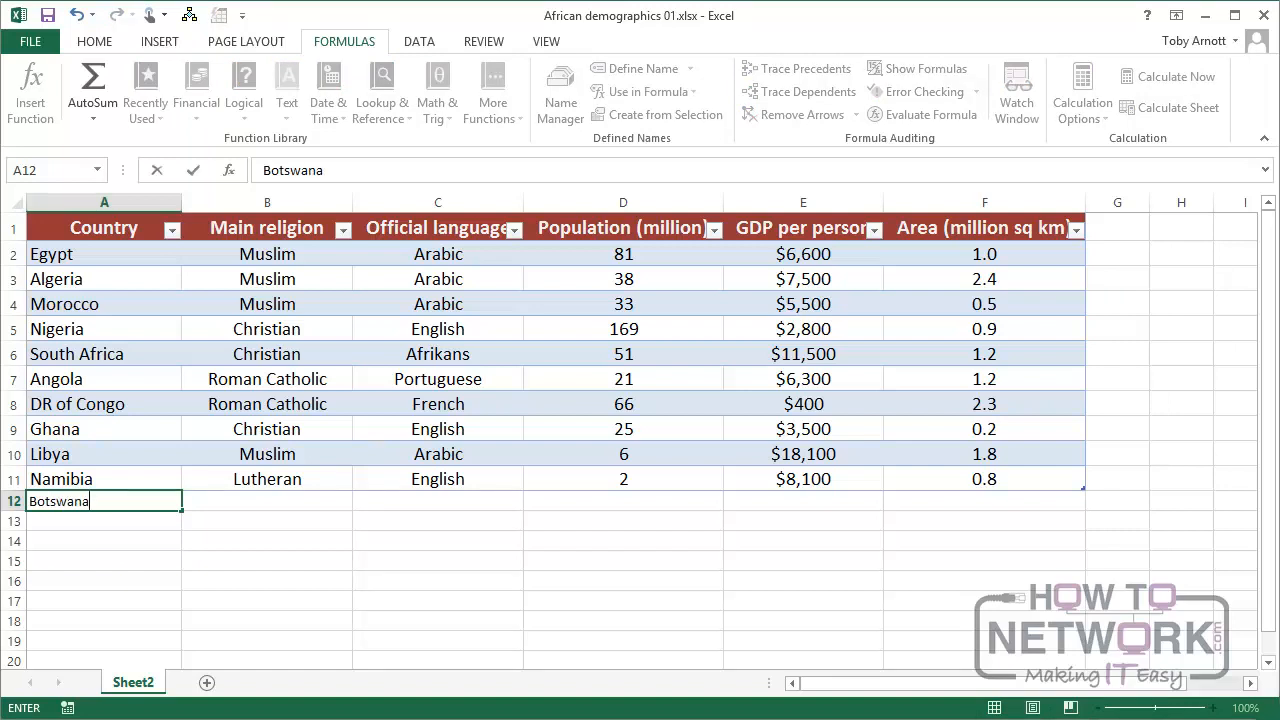
key(enter)
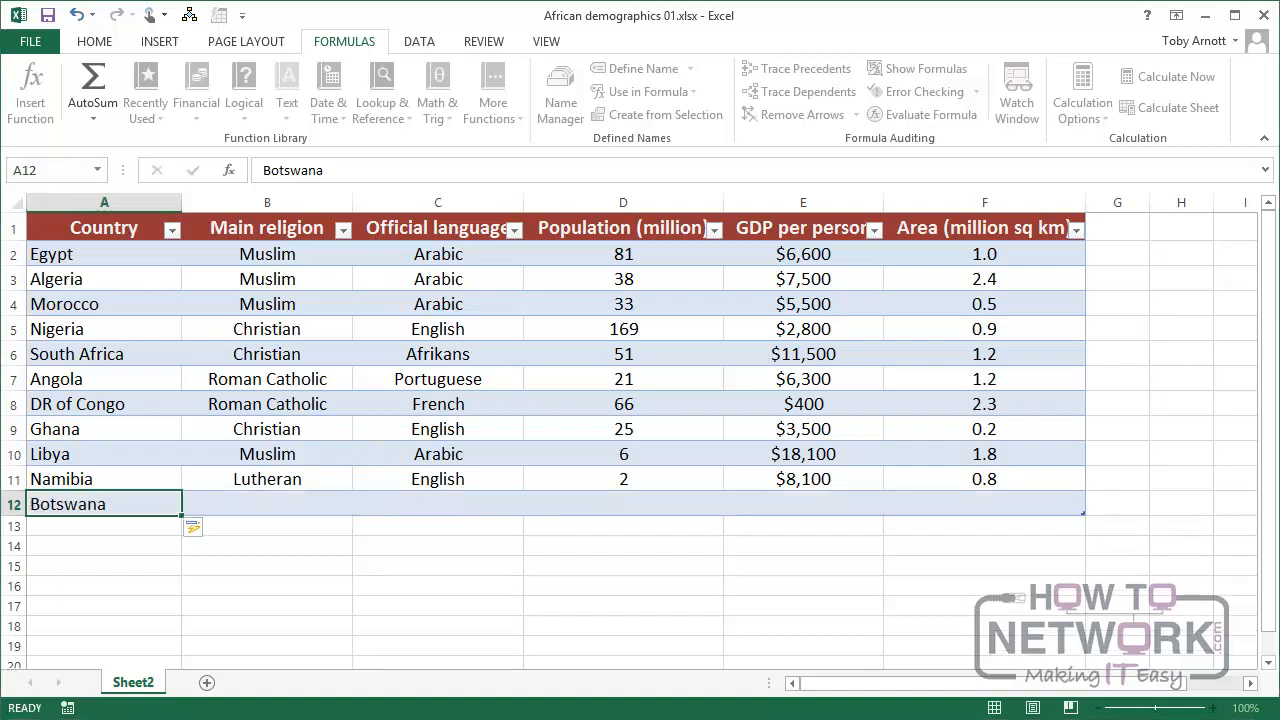
click(267, 503)
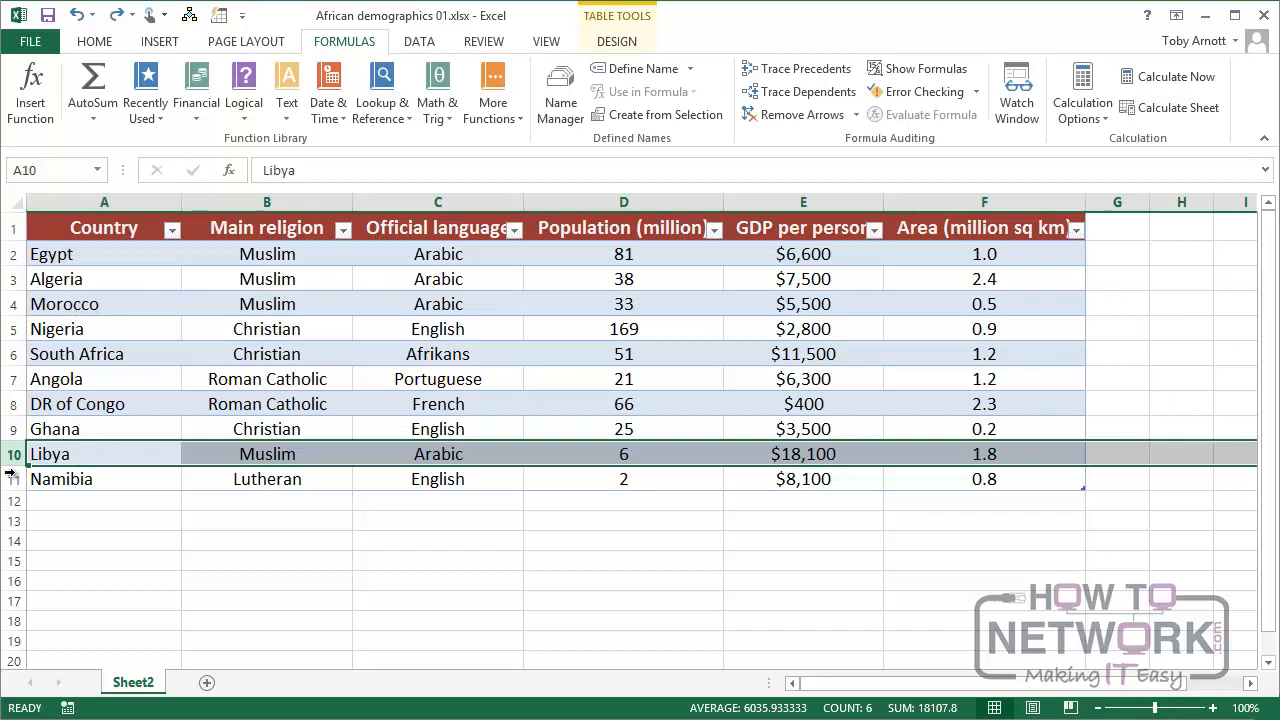
Cut the Libya row and insert it into row 4 above Morocco.
right_click(14, 454)
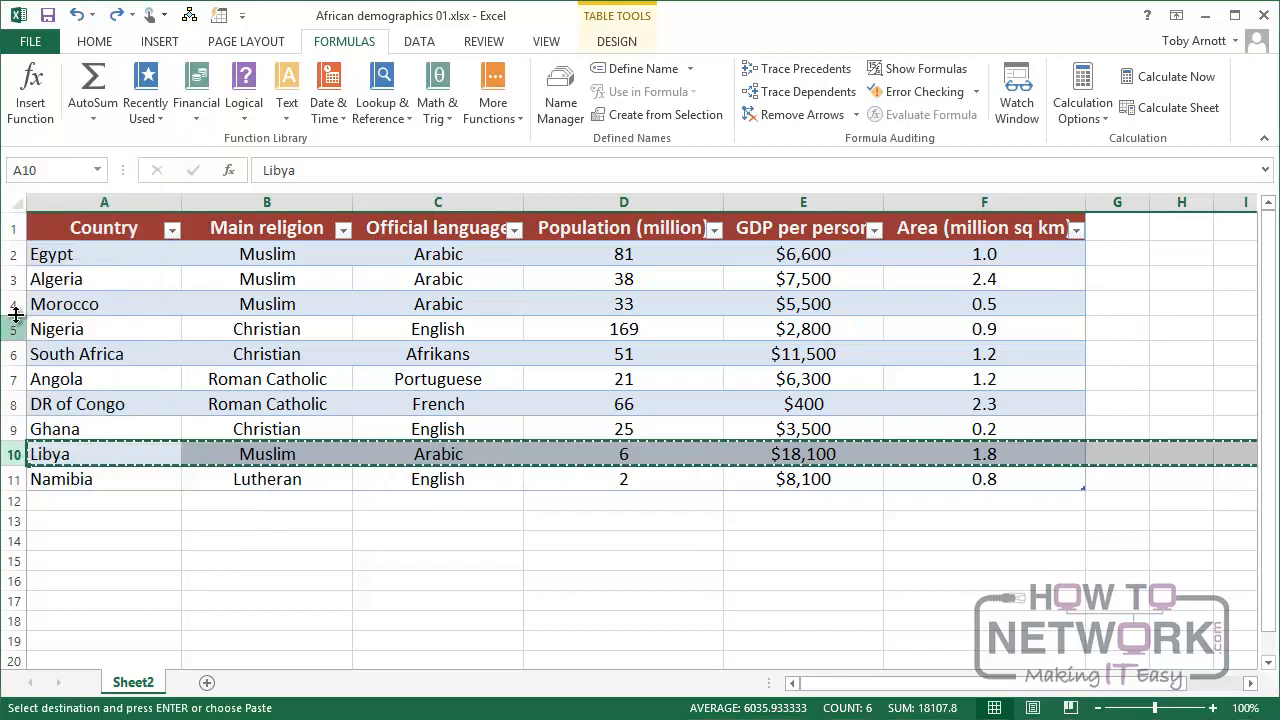
click(104, 304)
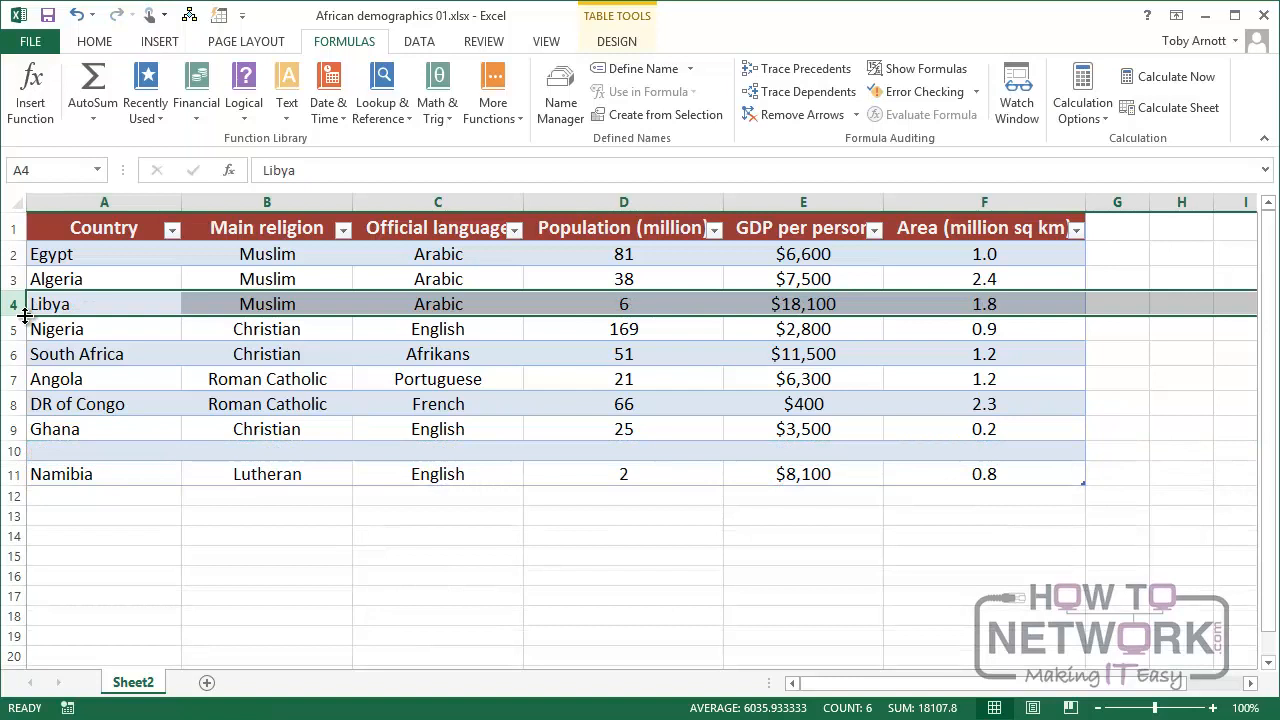
mouse_move(115, 97)
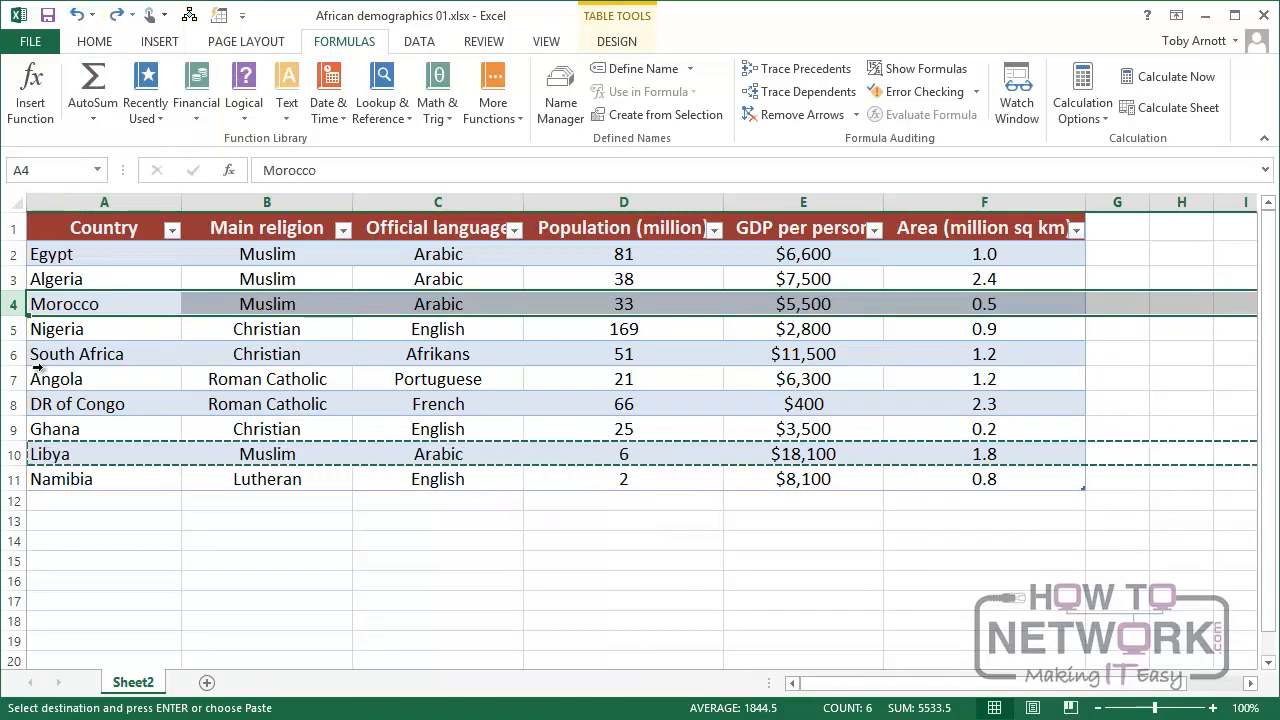
right_click(15, 454)
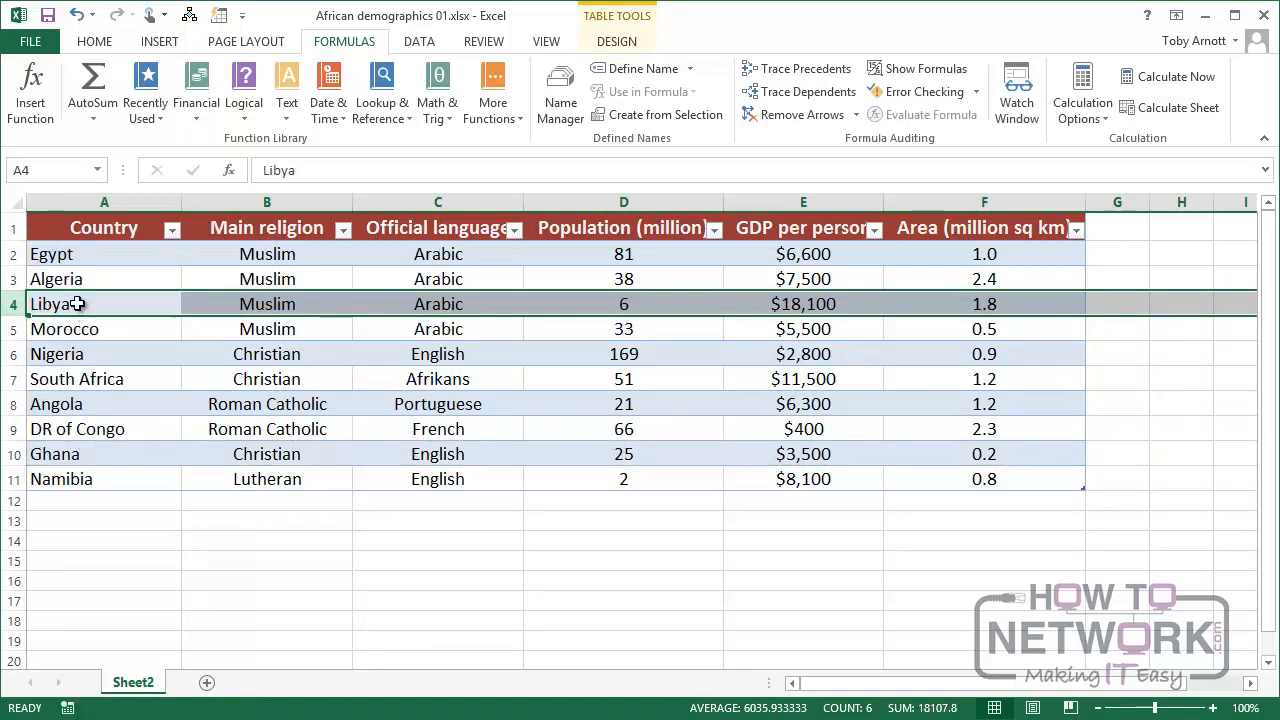
mouse_move(97, 304)
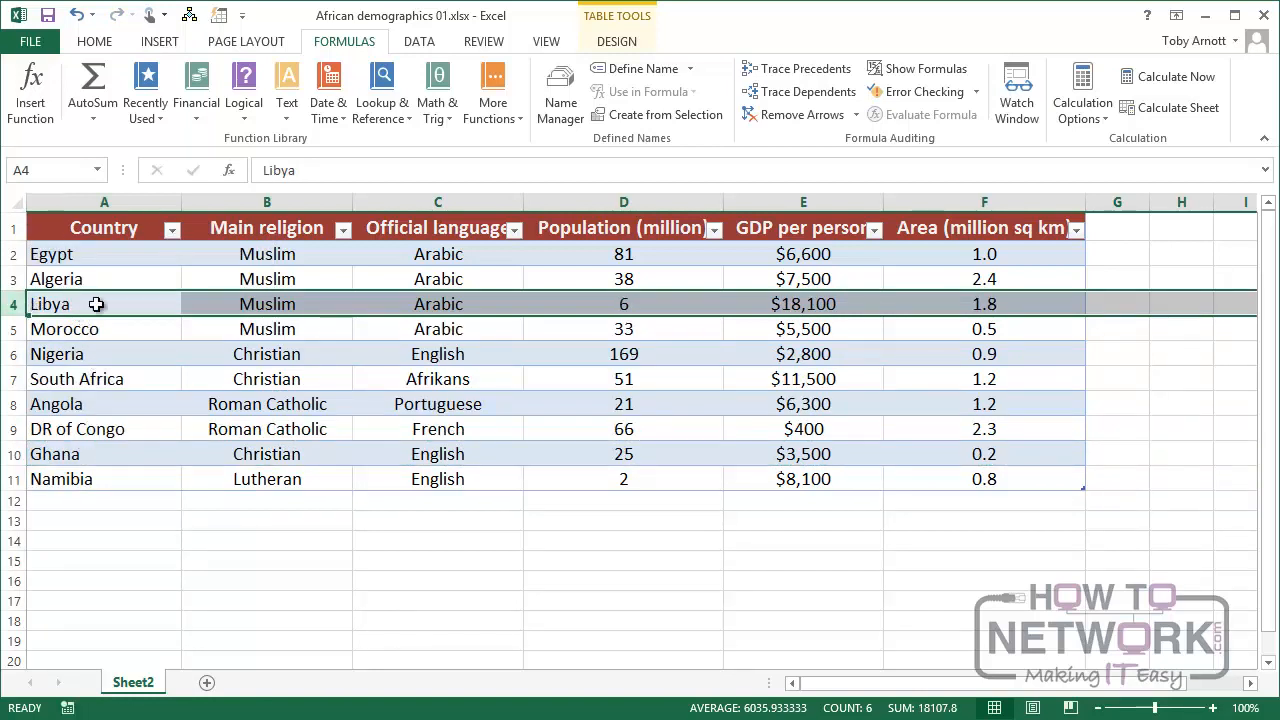
mouse_move(97, 386)
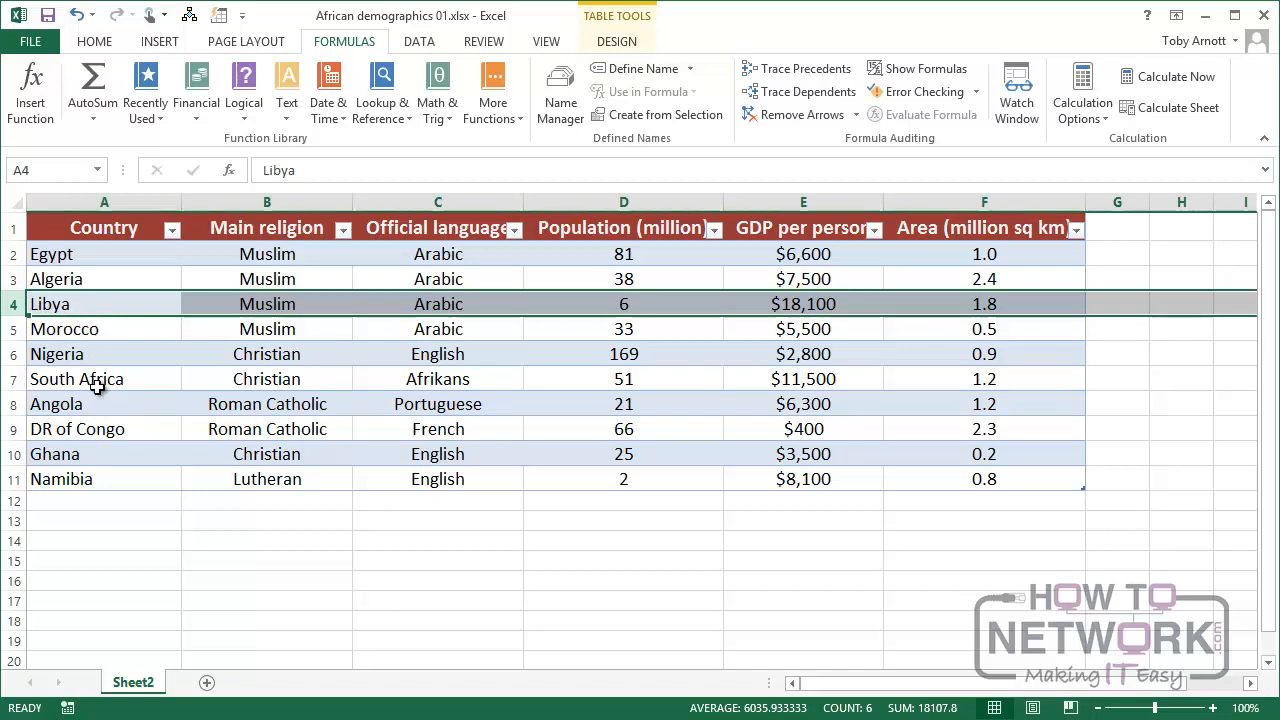
mouse_move(93, 453)
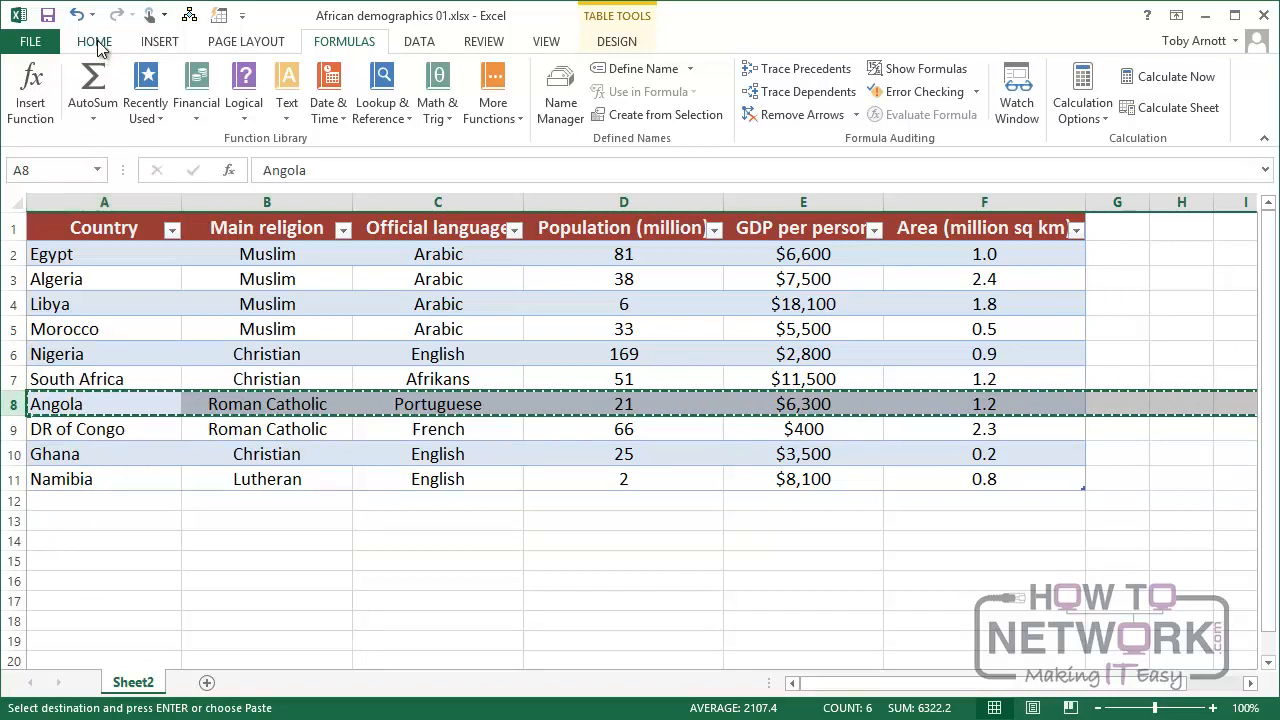
Switch to the HOME commands and open the Insert dropdown in the Cells group.
click(94, 41)
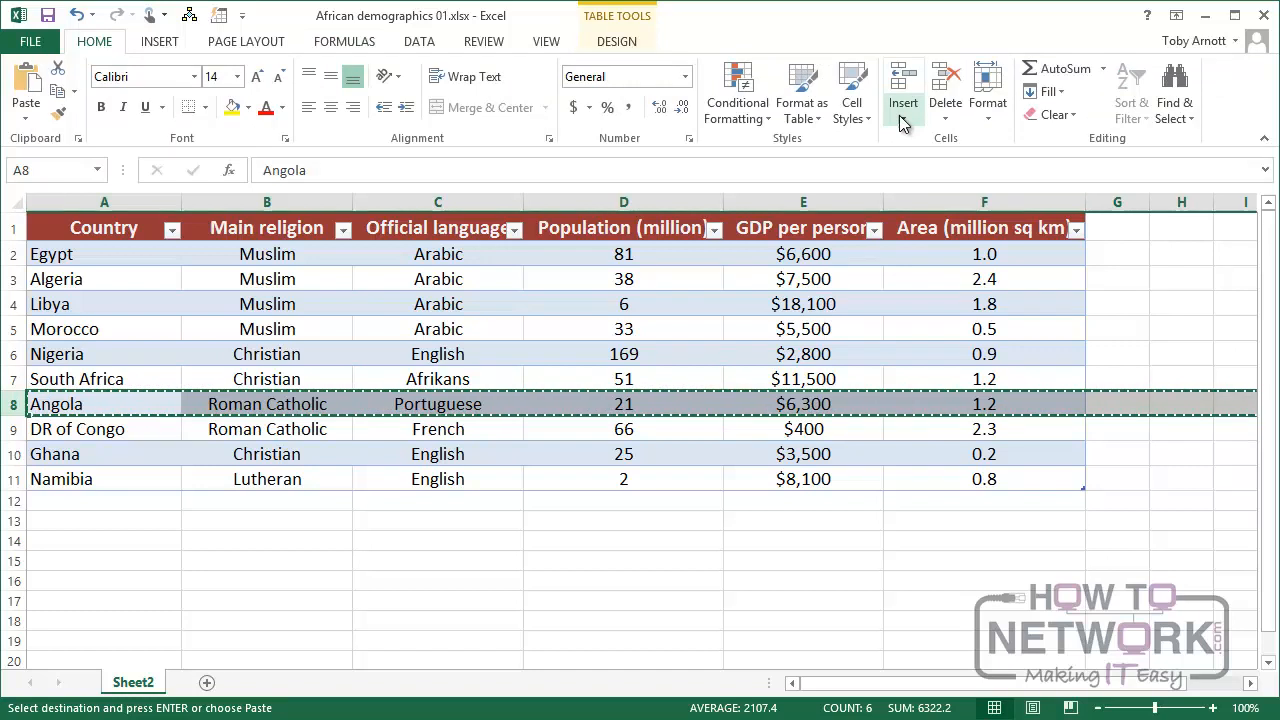
click(902, 103)
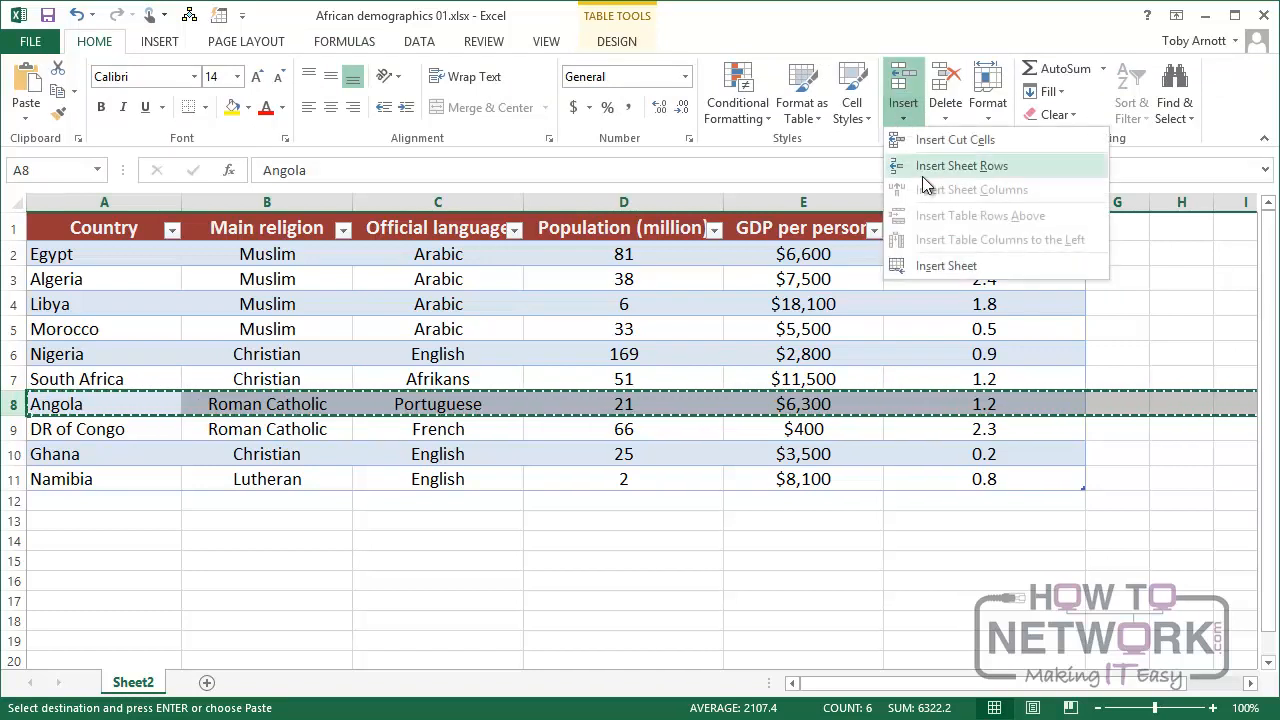
mouse_move(1003, 139)
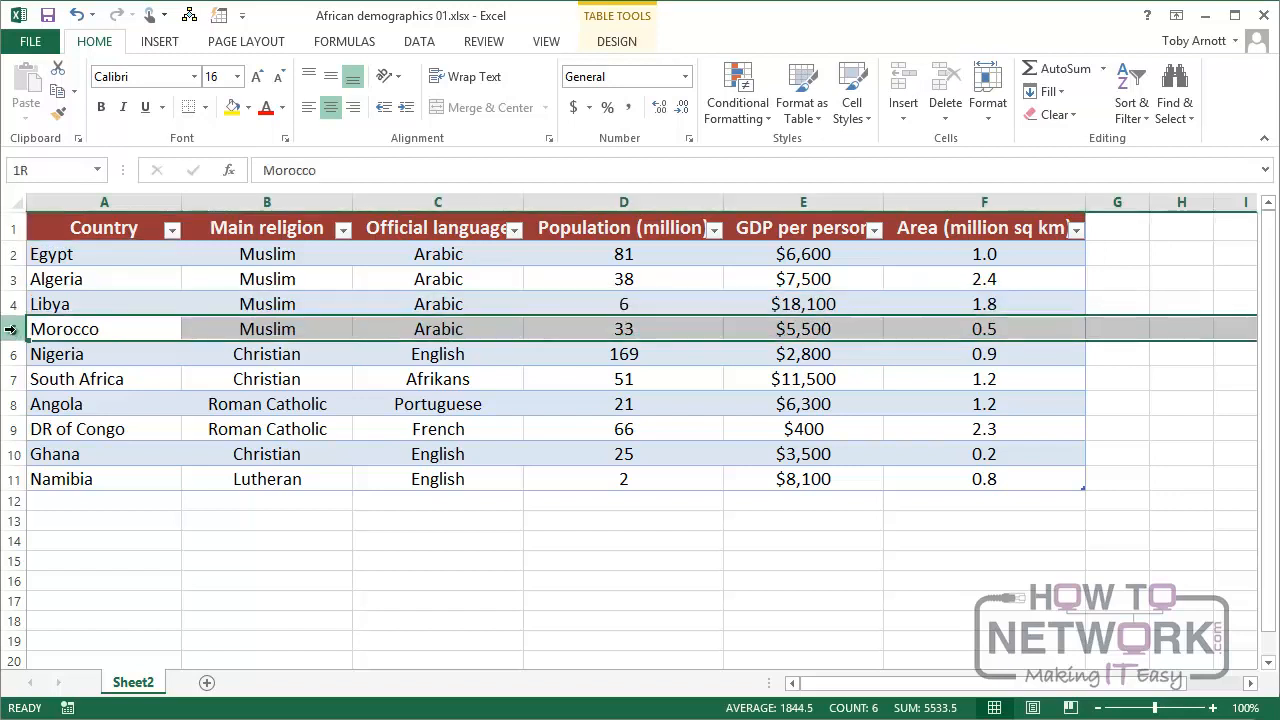
right_click(14, 328)
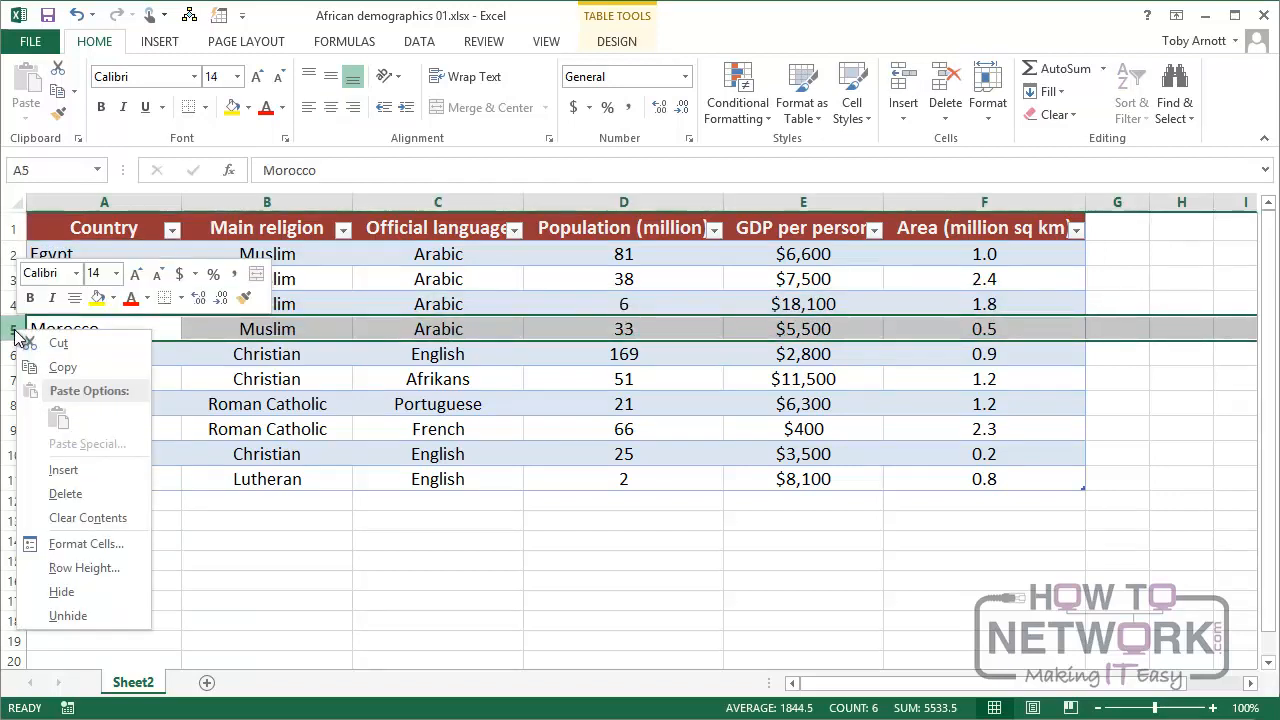
mouse_move(578, 345)
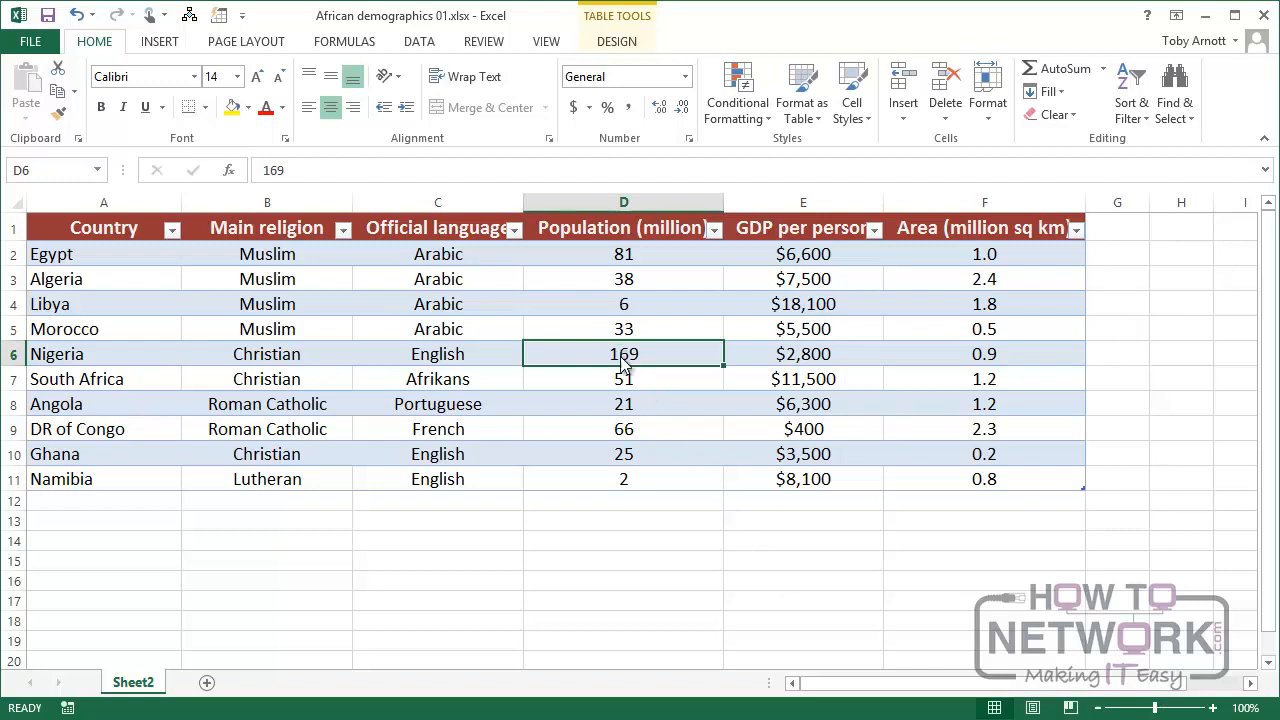
right_click(624, 354)
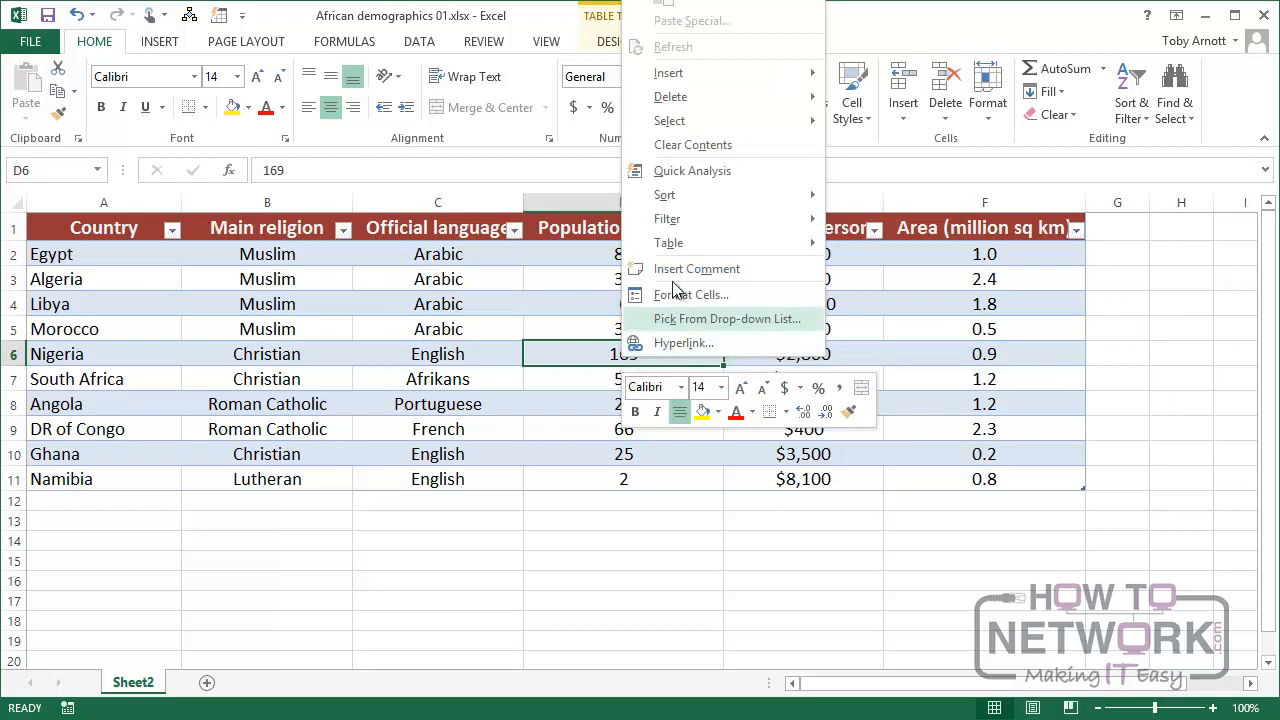
mouse_move(668, 72)
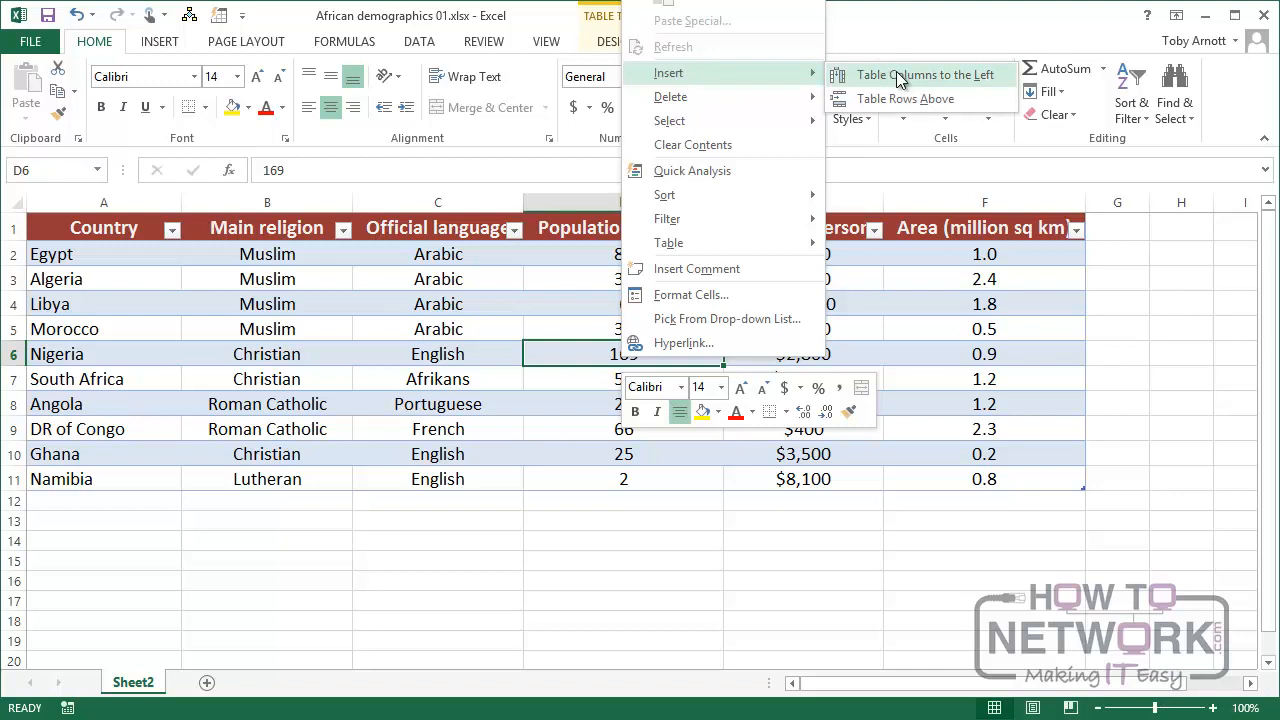
mouse_move(905, 98)
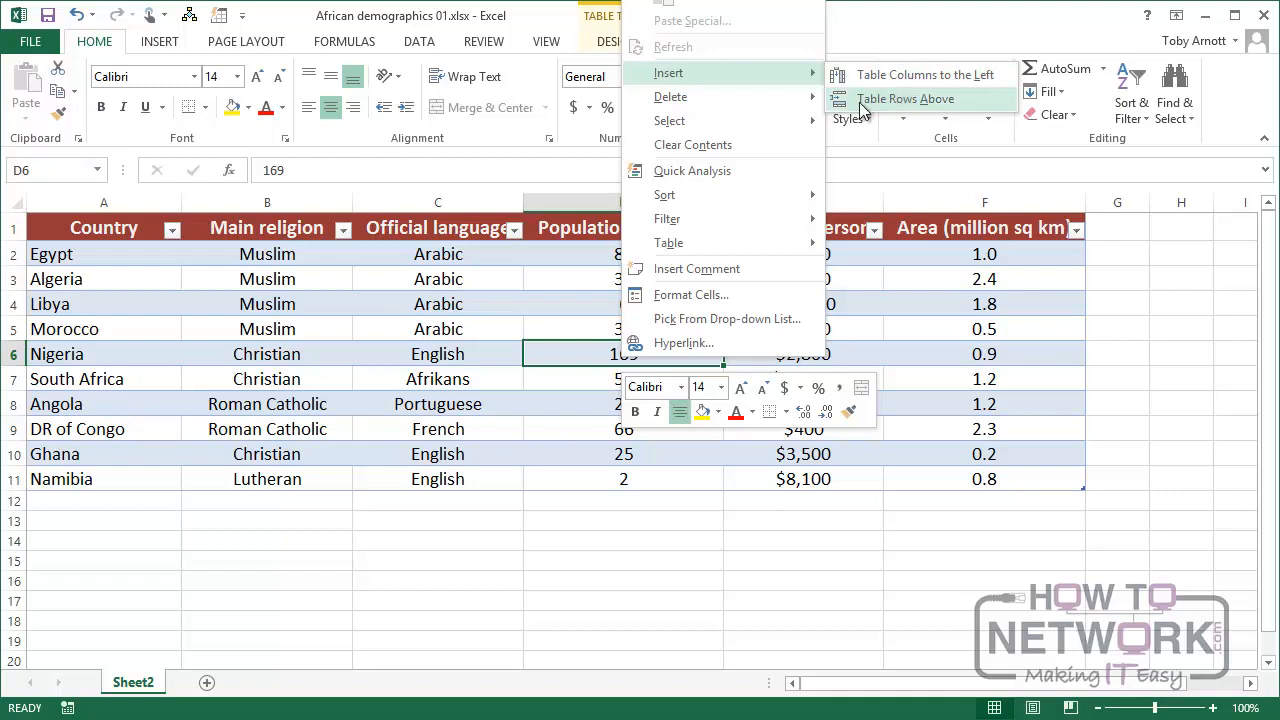
mouse_move(670, 96)
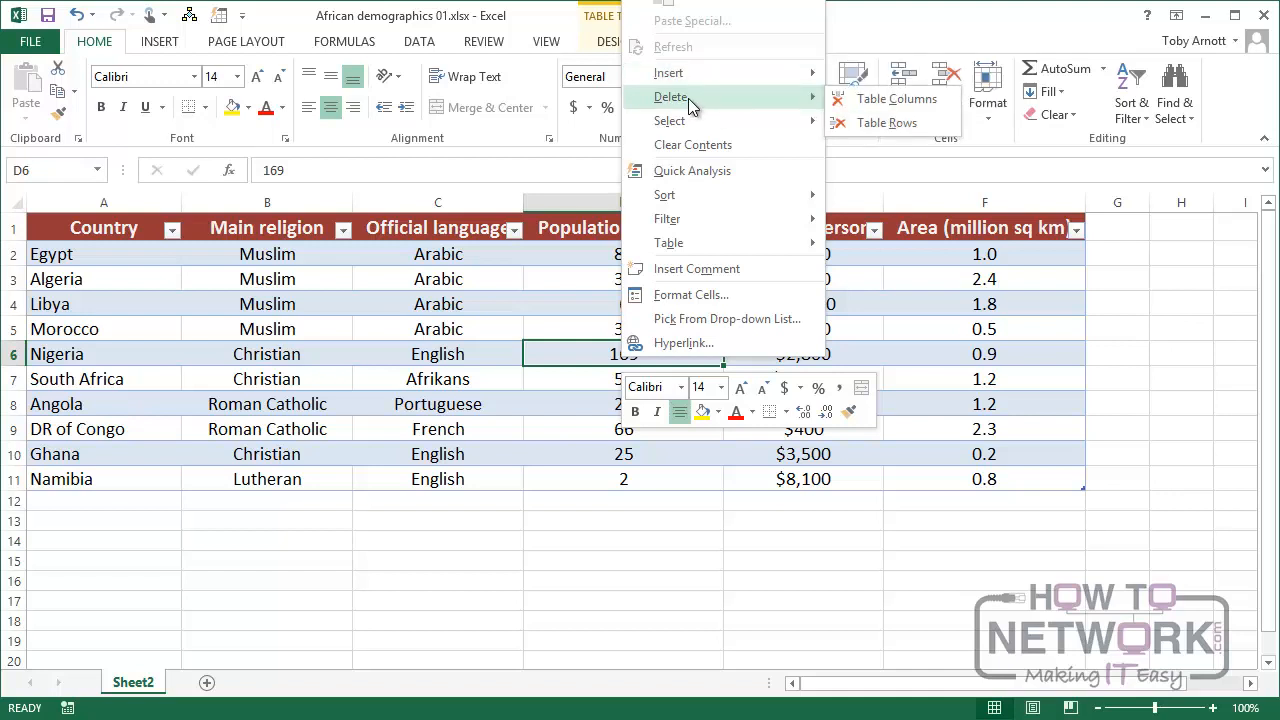
mouse_move(886, 122)
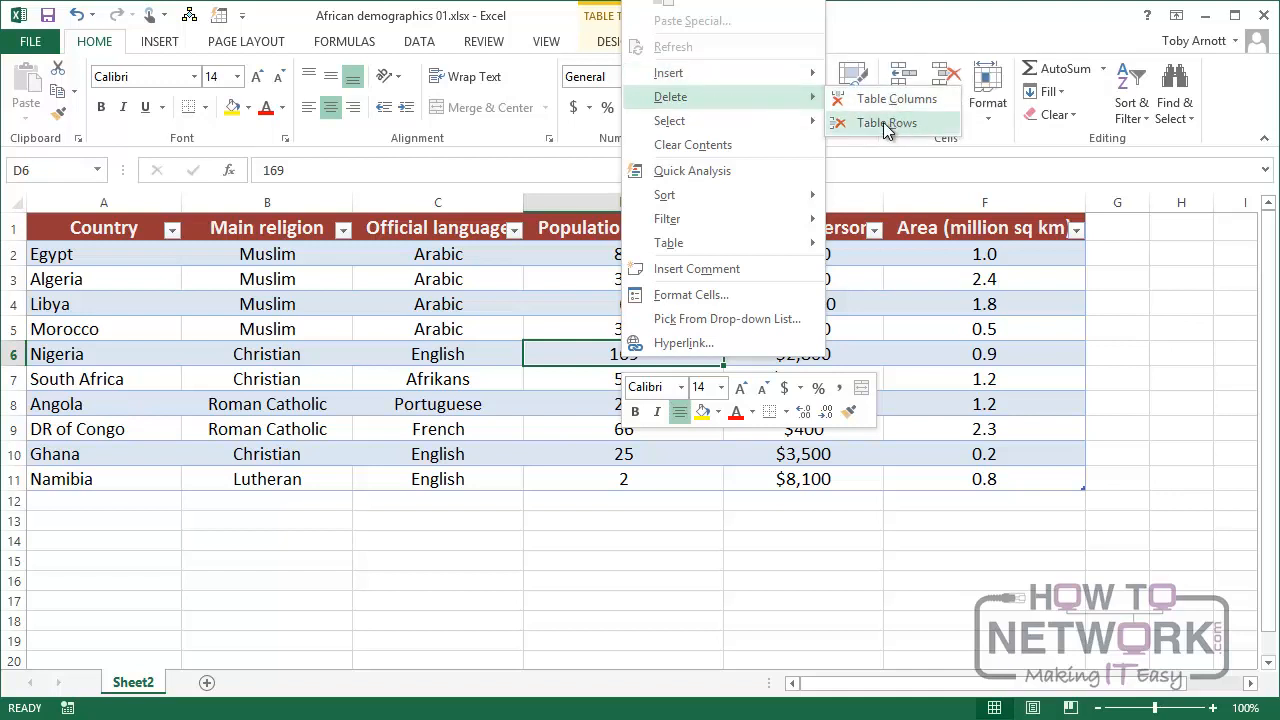
mouse_move(705, 105)
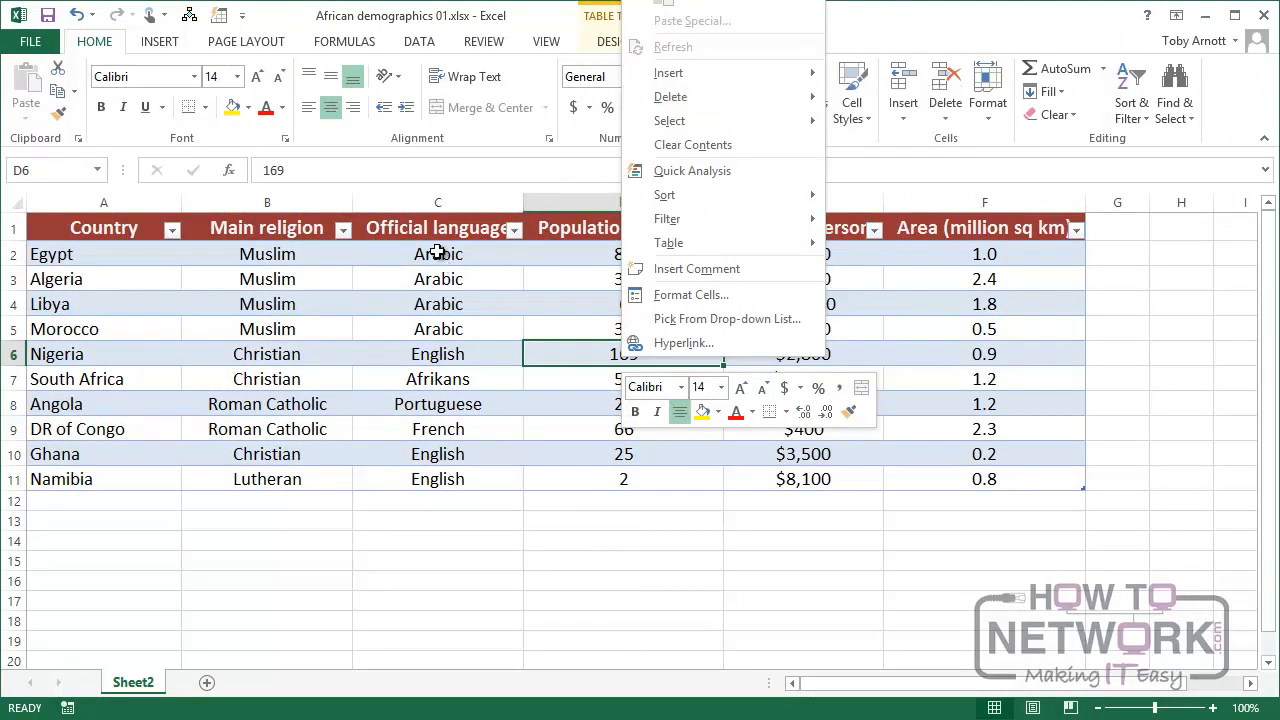
click(437, 253)
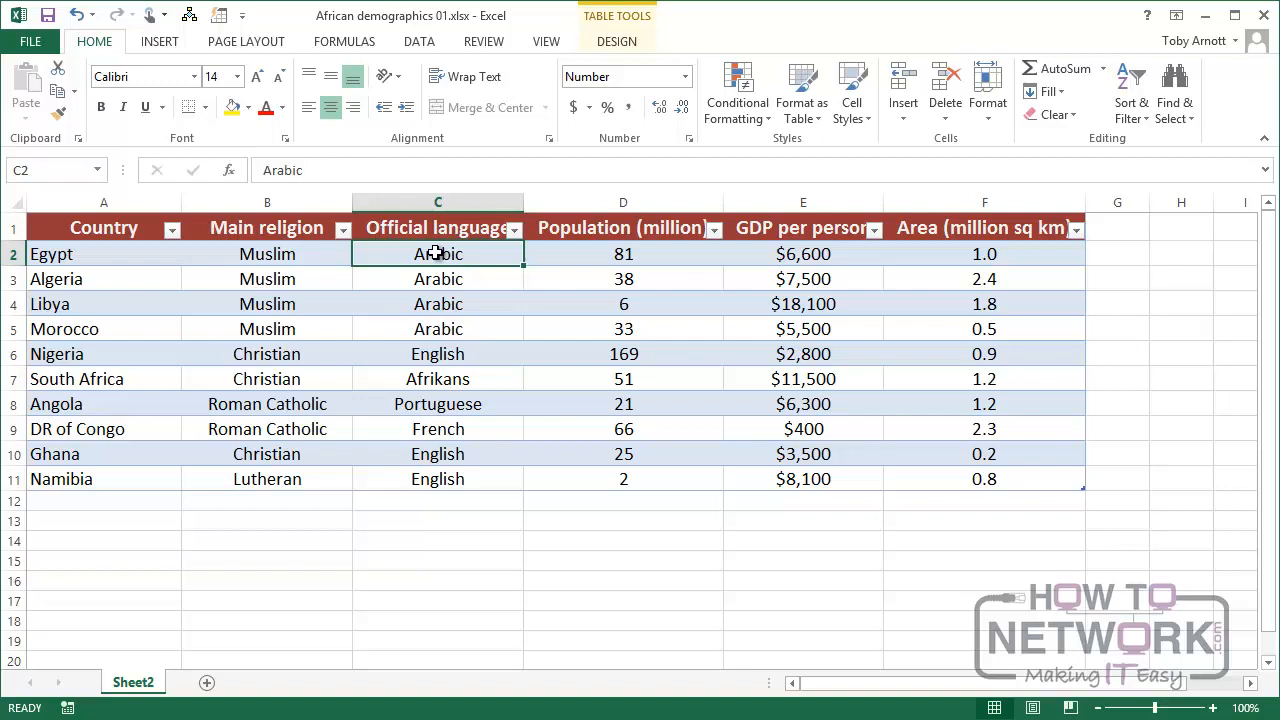
mouse_move(560, 327)
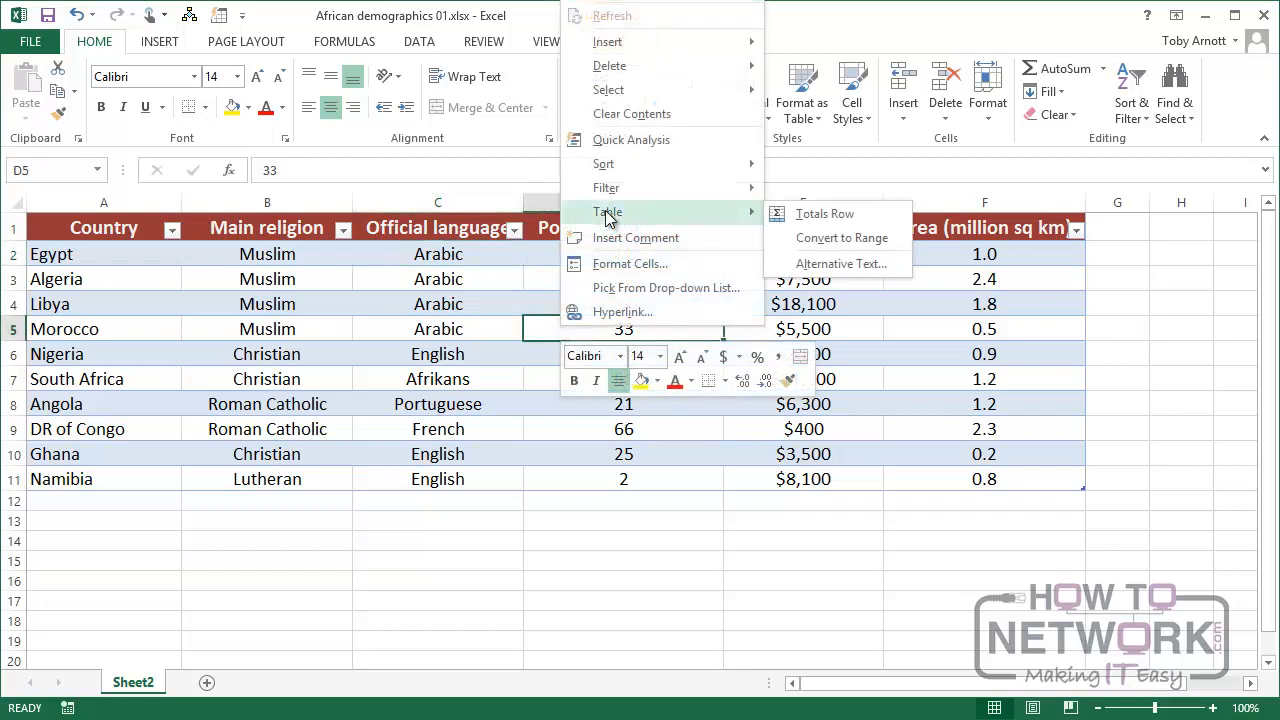
mouse_move(810, 218)
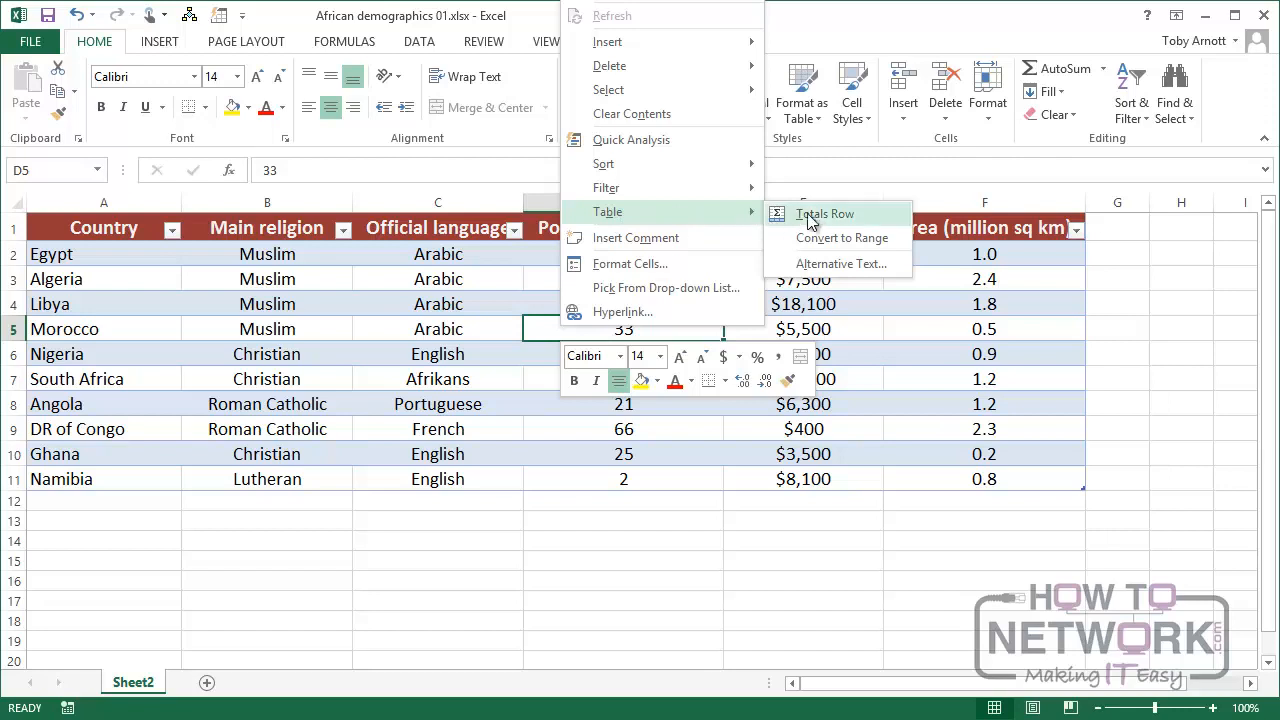
mouse_move(841, 238)
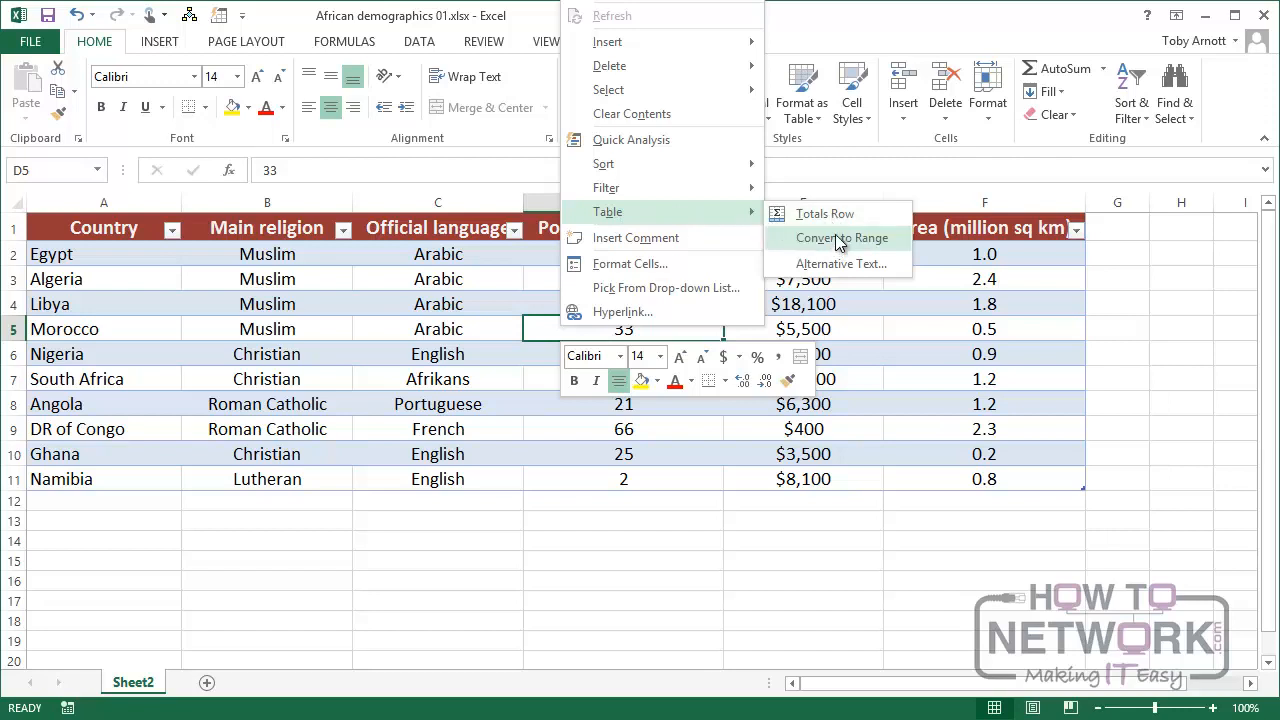
Convert the demographics table to a normal range, confirm with Yes, and check a GDP value.
click(841, 237)
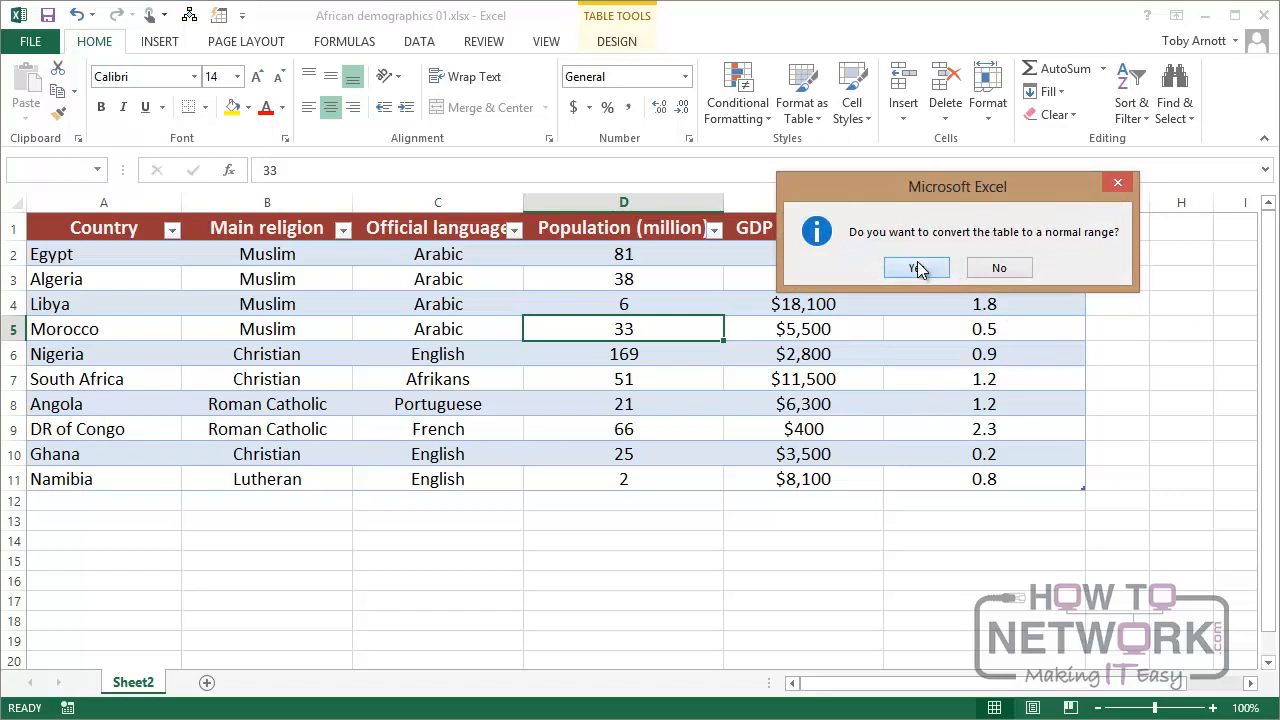
click(915, 267)
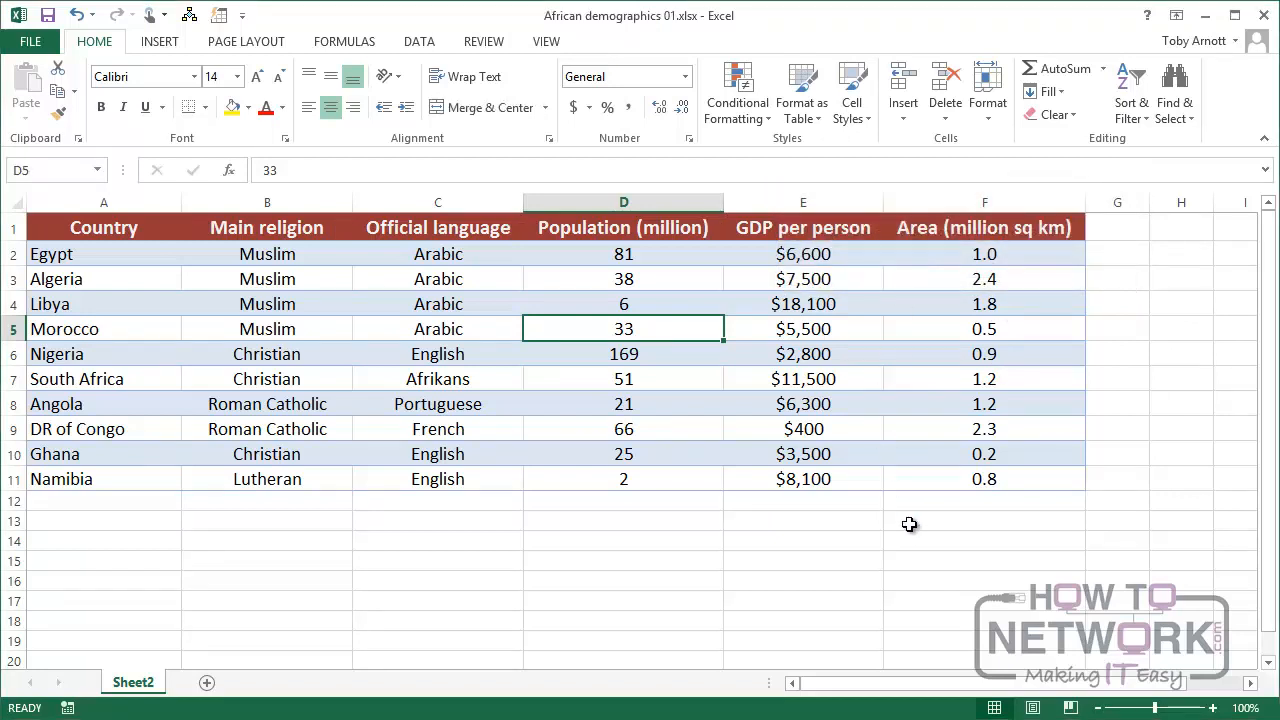
mouse_move(702, 369)
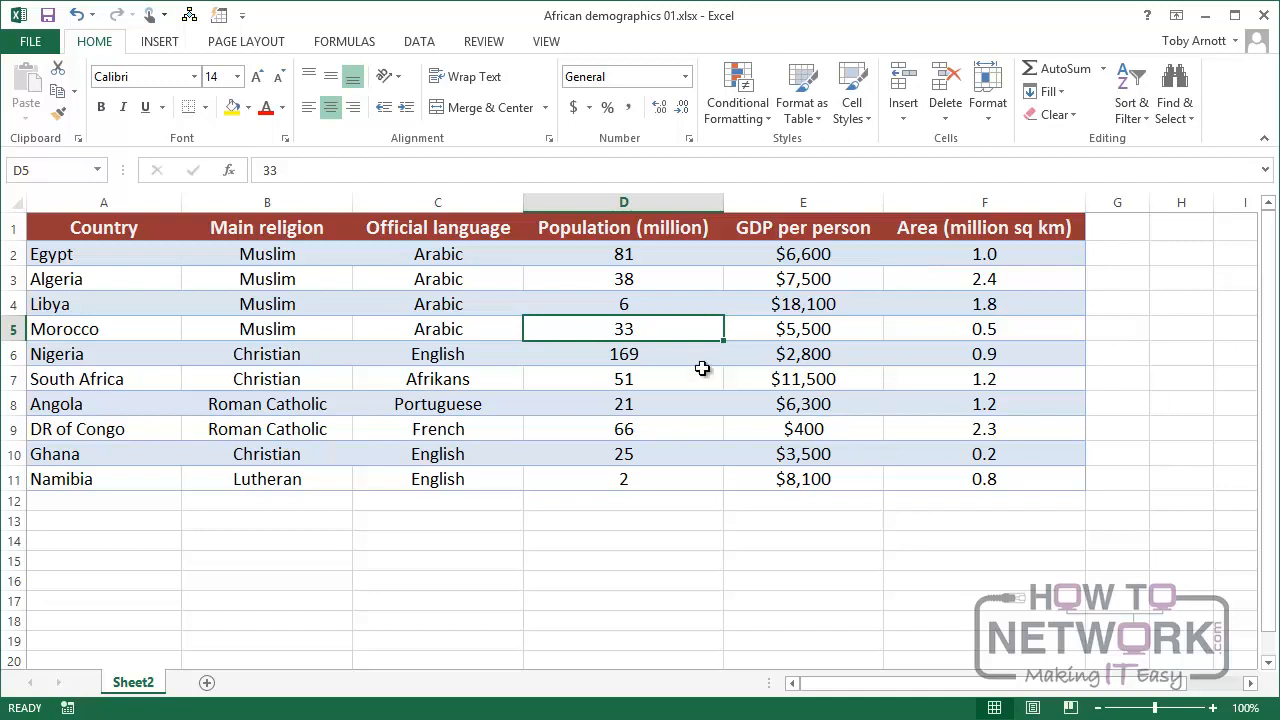
click(623, 378)
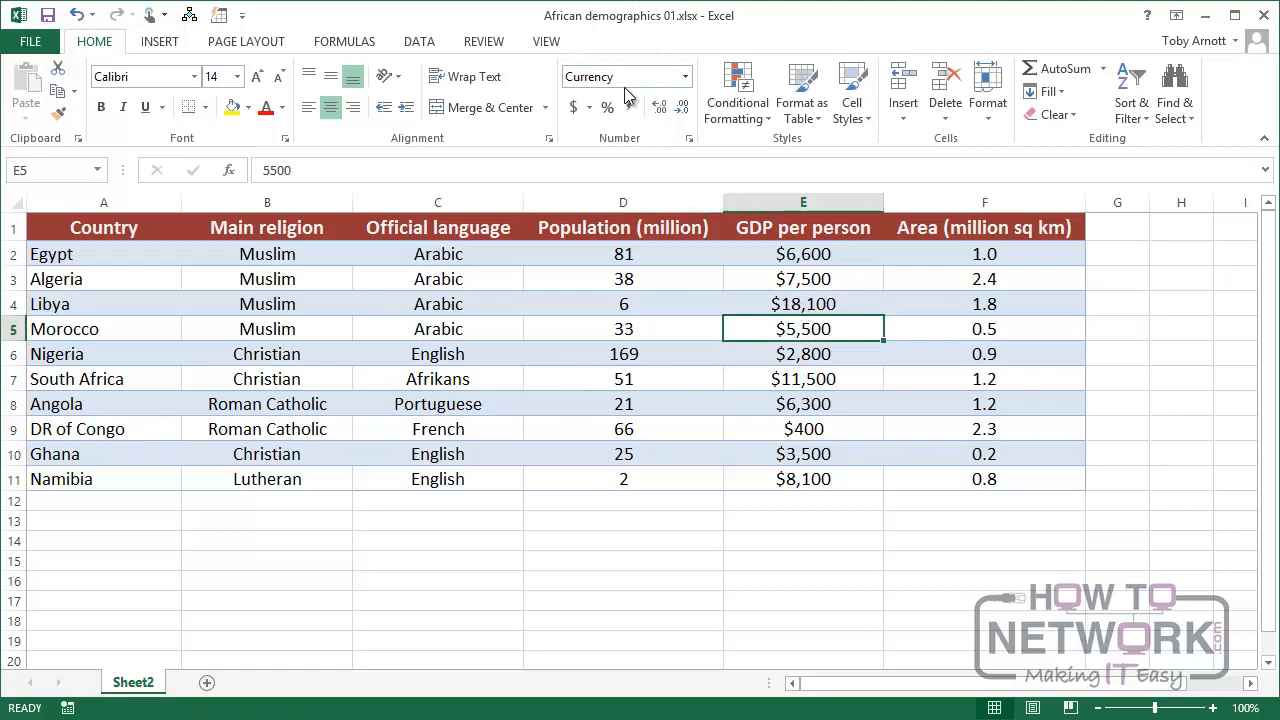
mouse_move(770, 388)
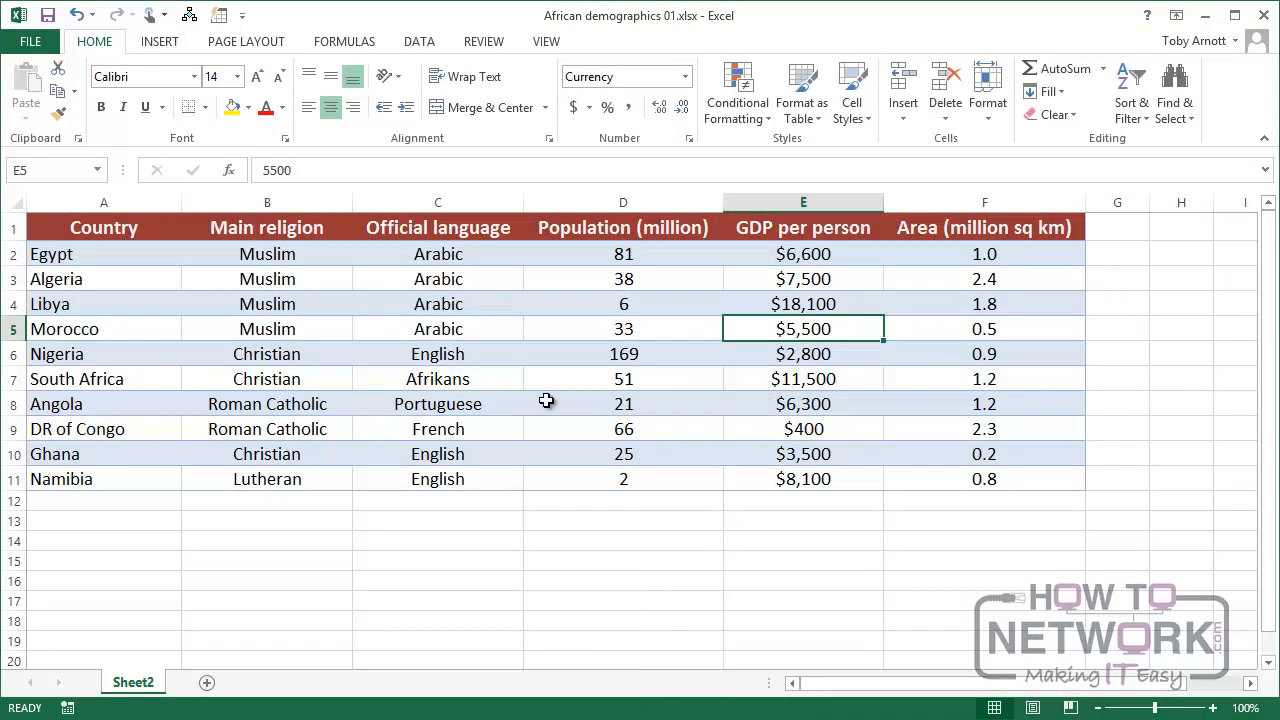
Format A1:F11 as a table with the dark purple style and headers, then deselect.
drag(104, 227, 267, 479)
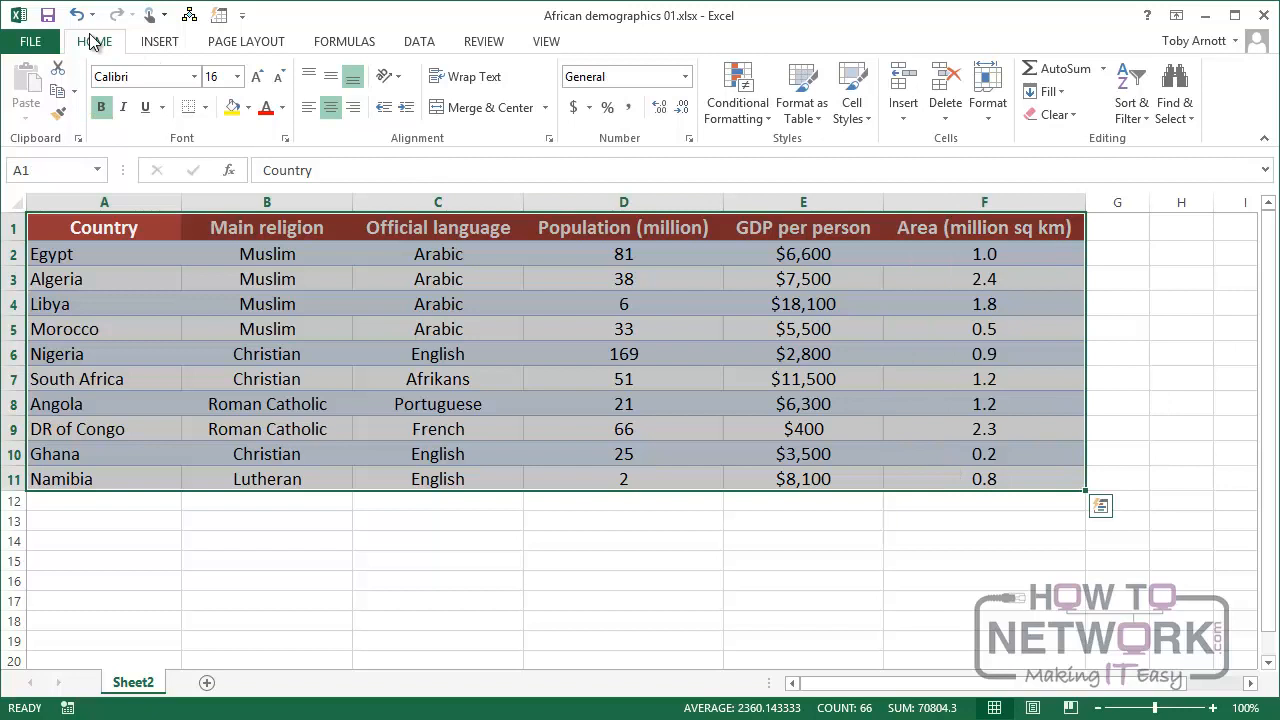
mouse_move(798, 150)
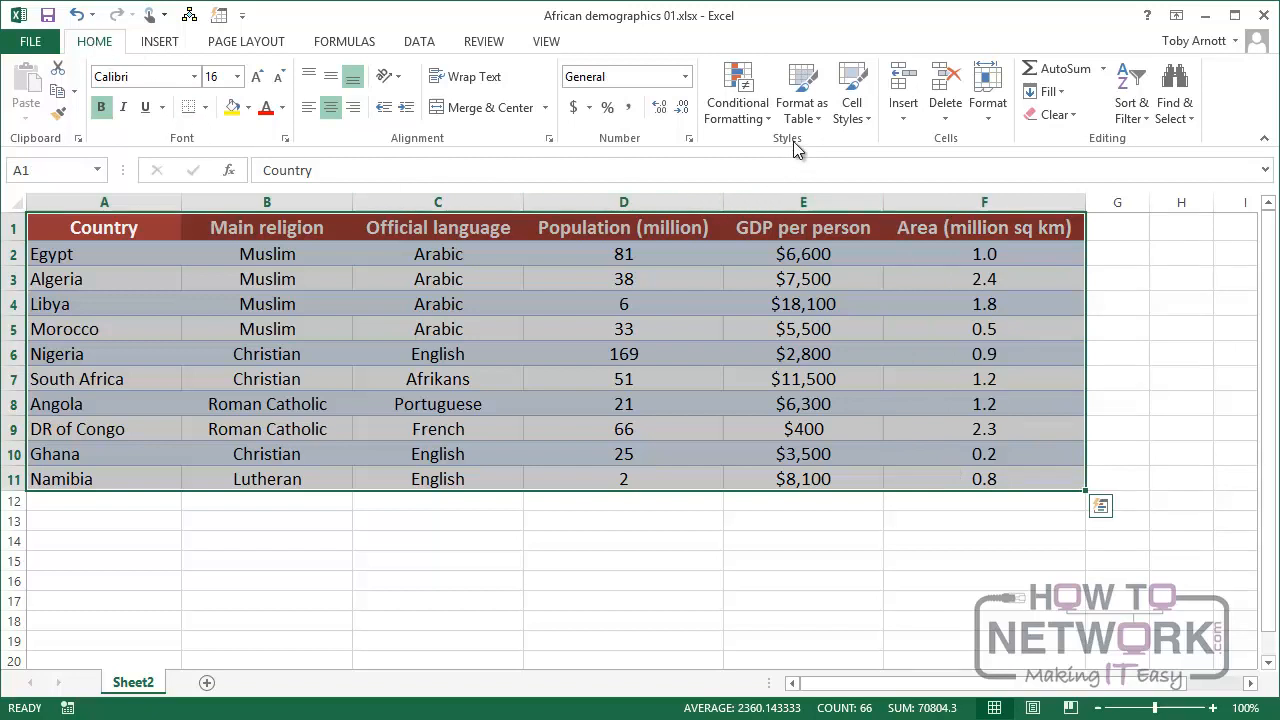
mouse_move(801, 90)
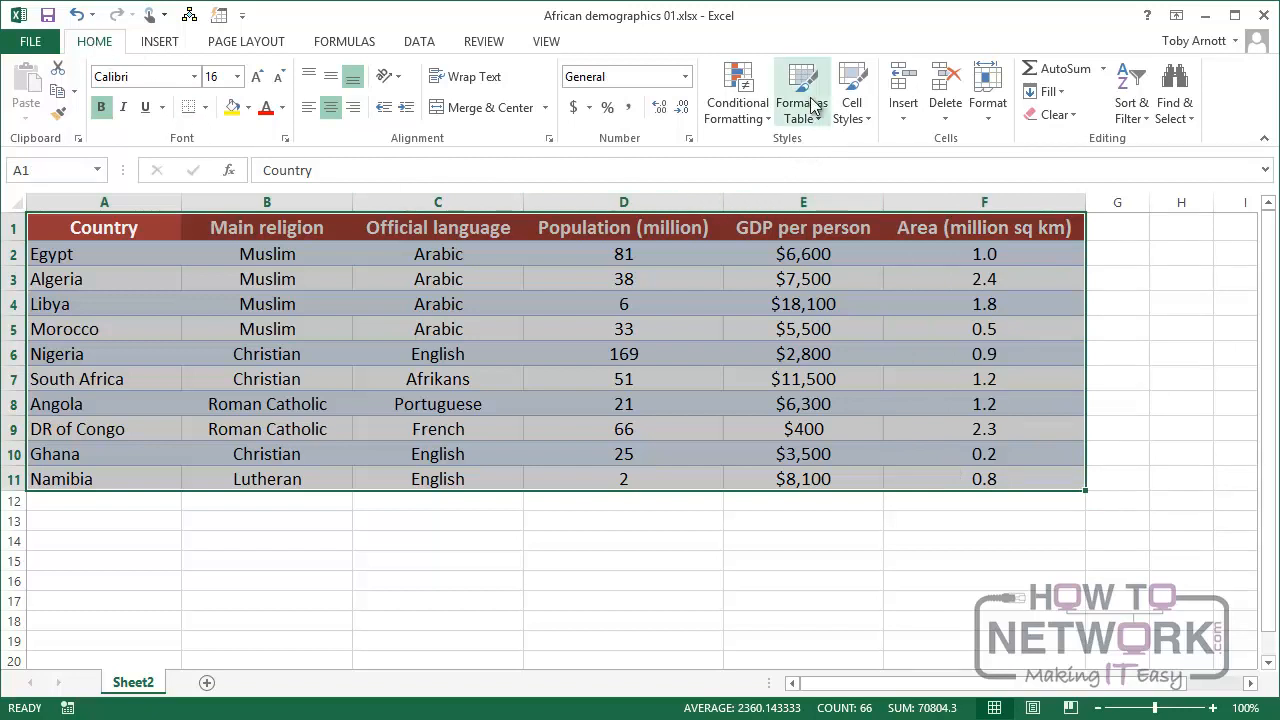
mouse_move(801, 90)
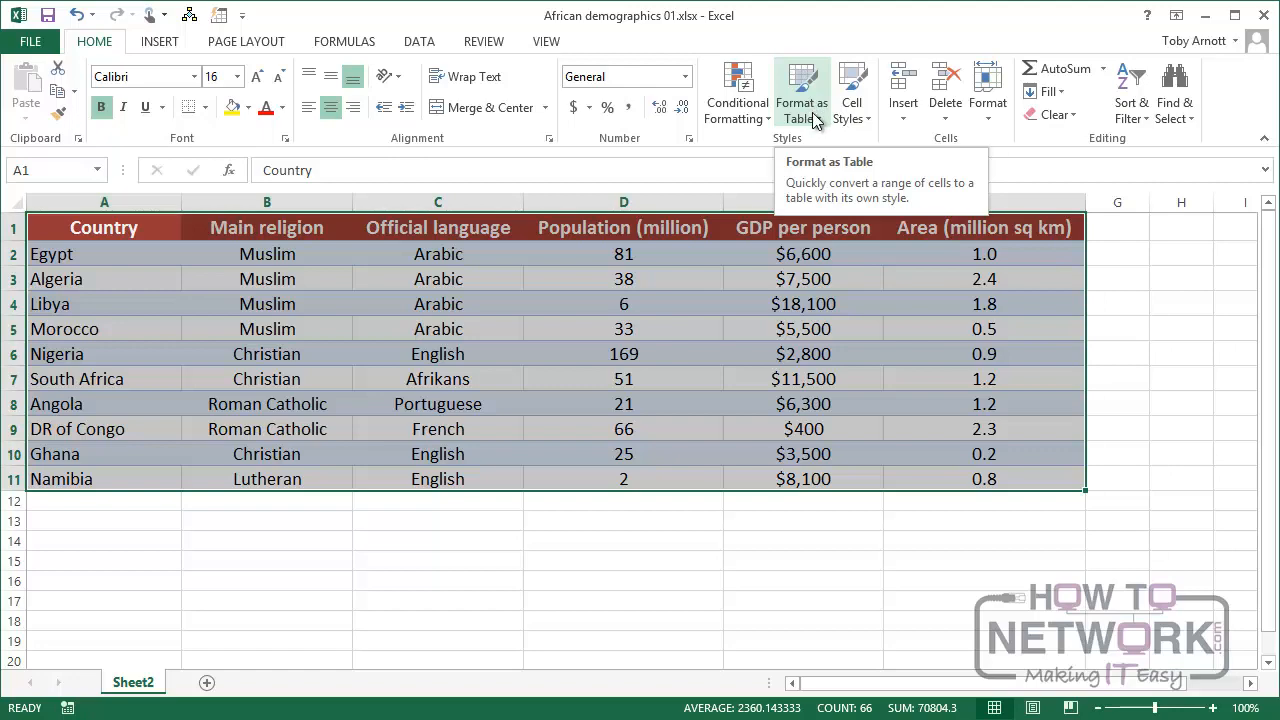
click(801, 90)
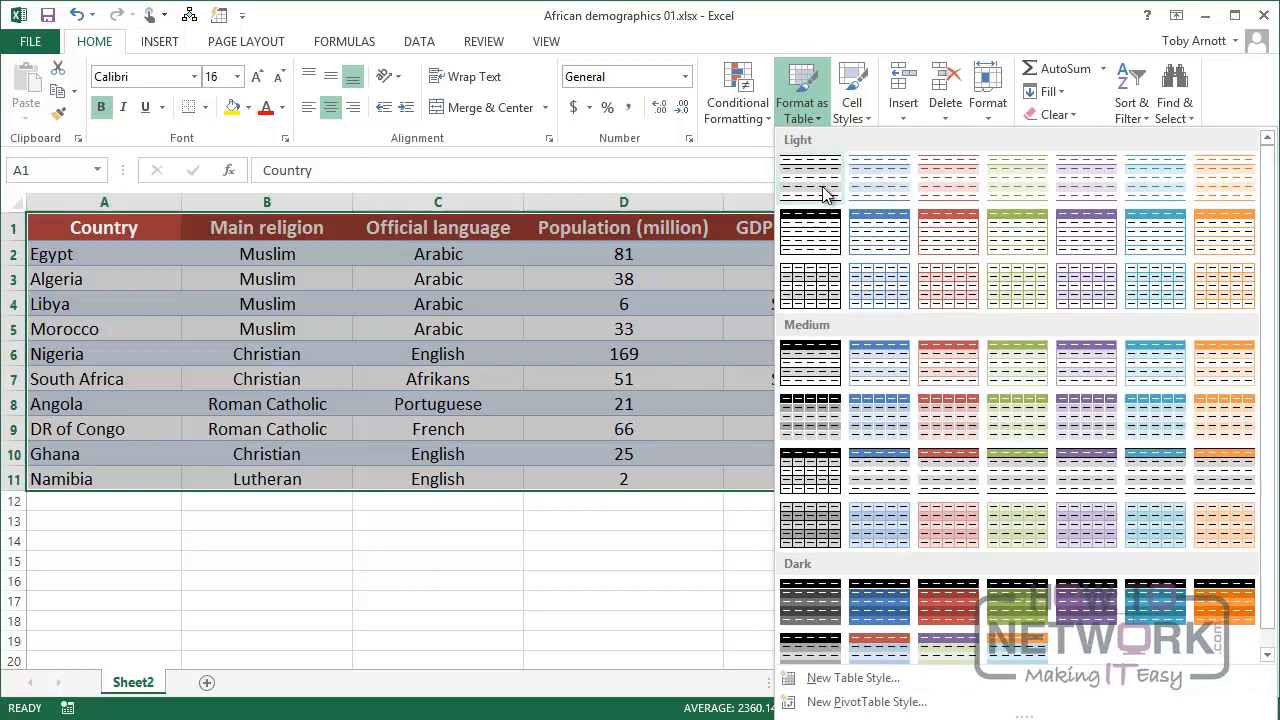
mouse_move(1090, 245)
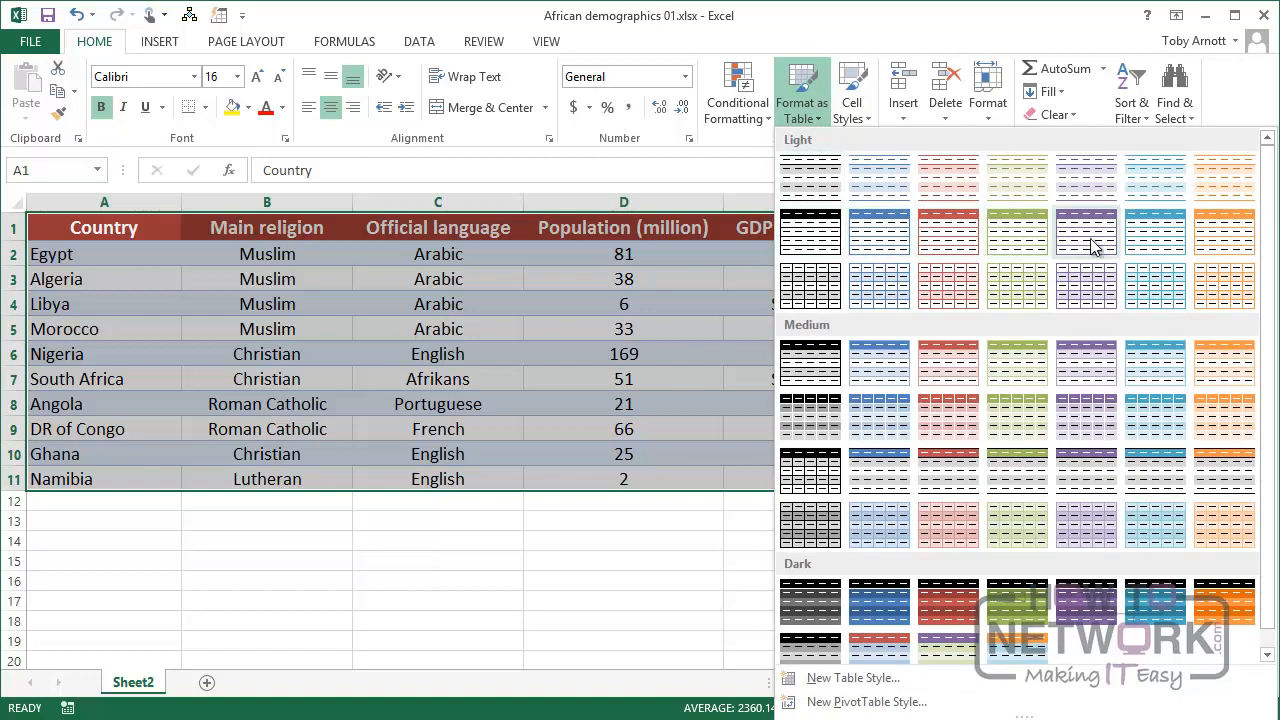
mouse_move(1086, 240)
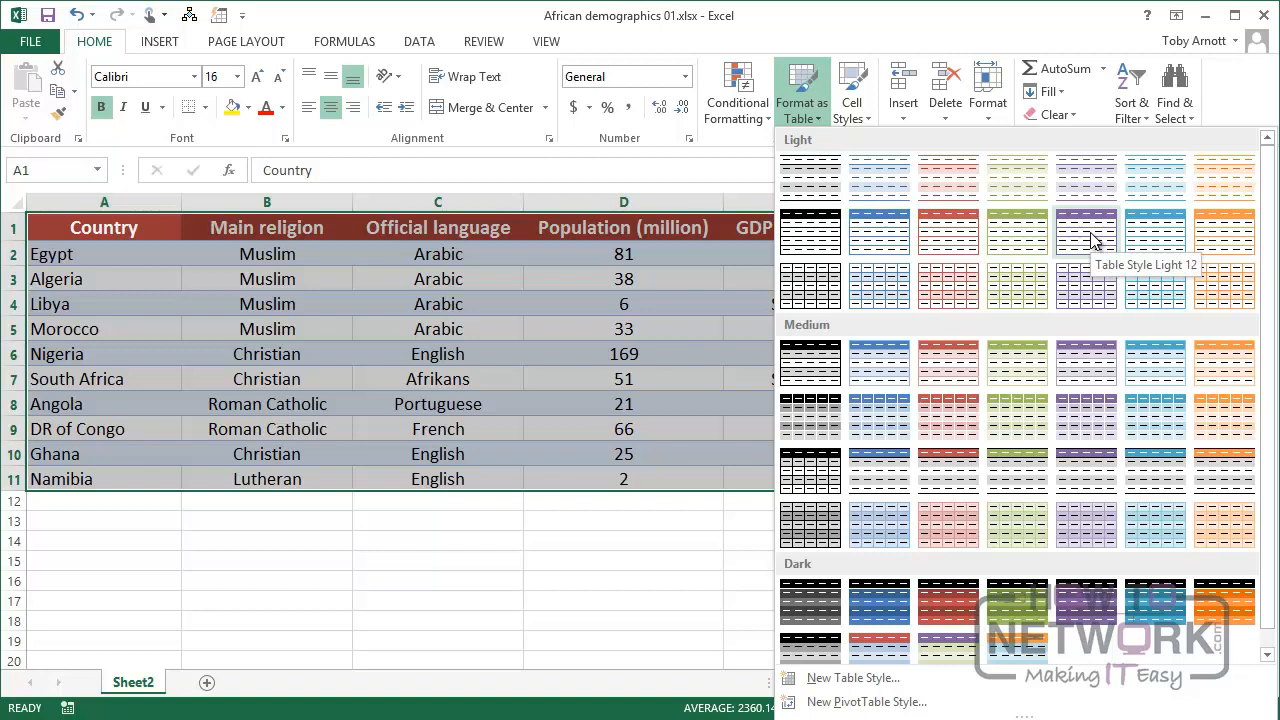
mouse_move(1087, 605)
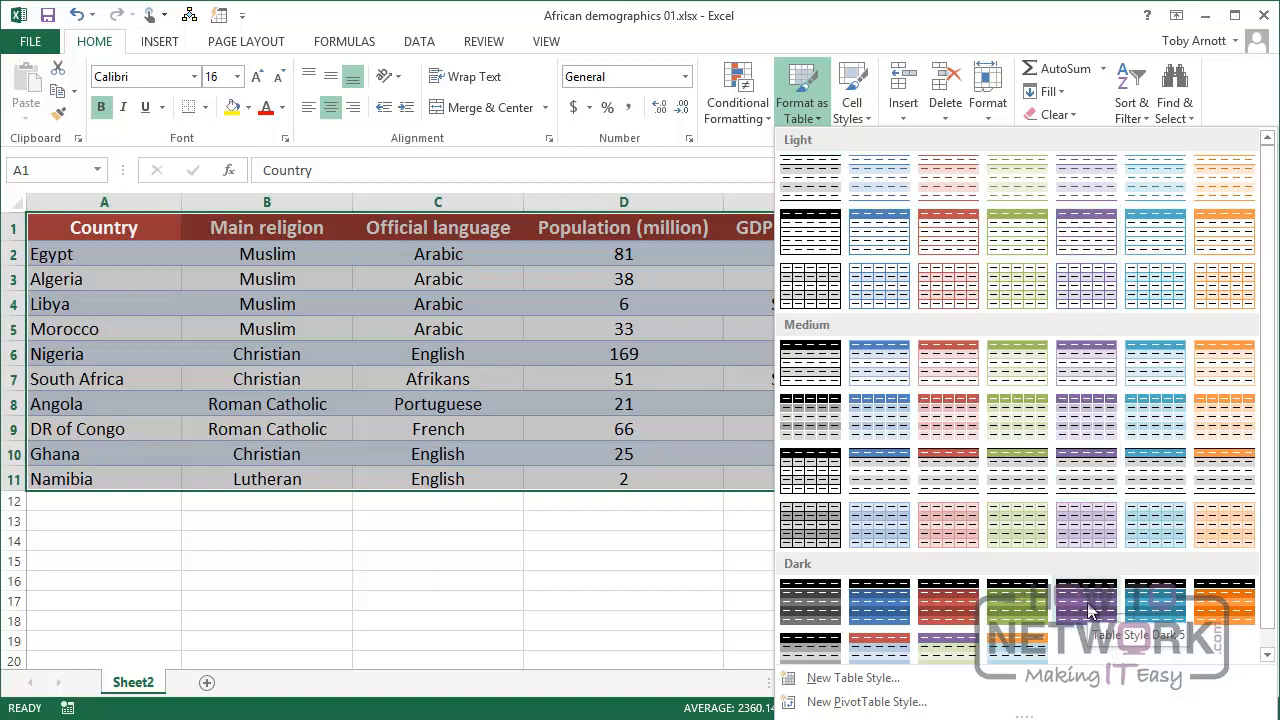
click(1086, 601)
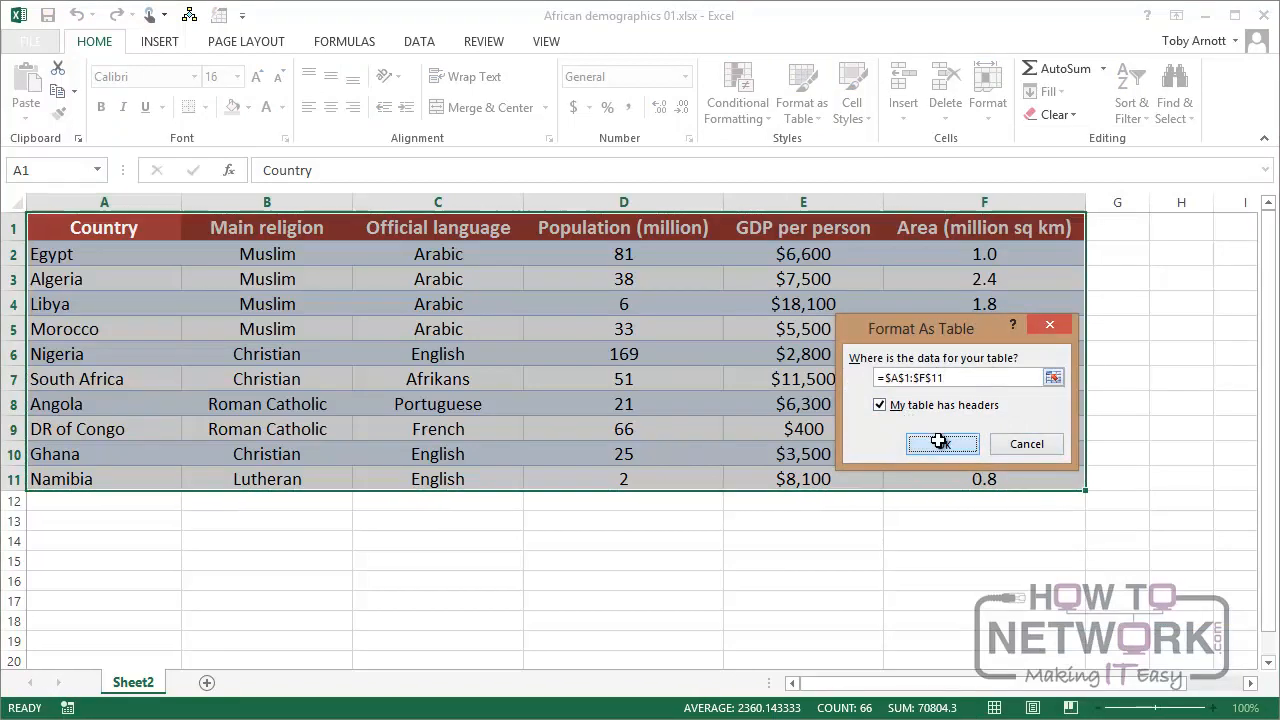
click(941, 443)
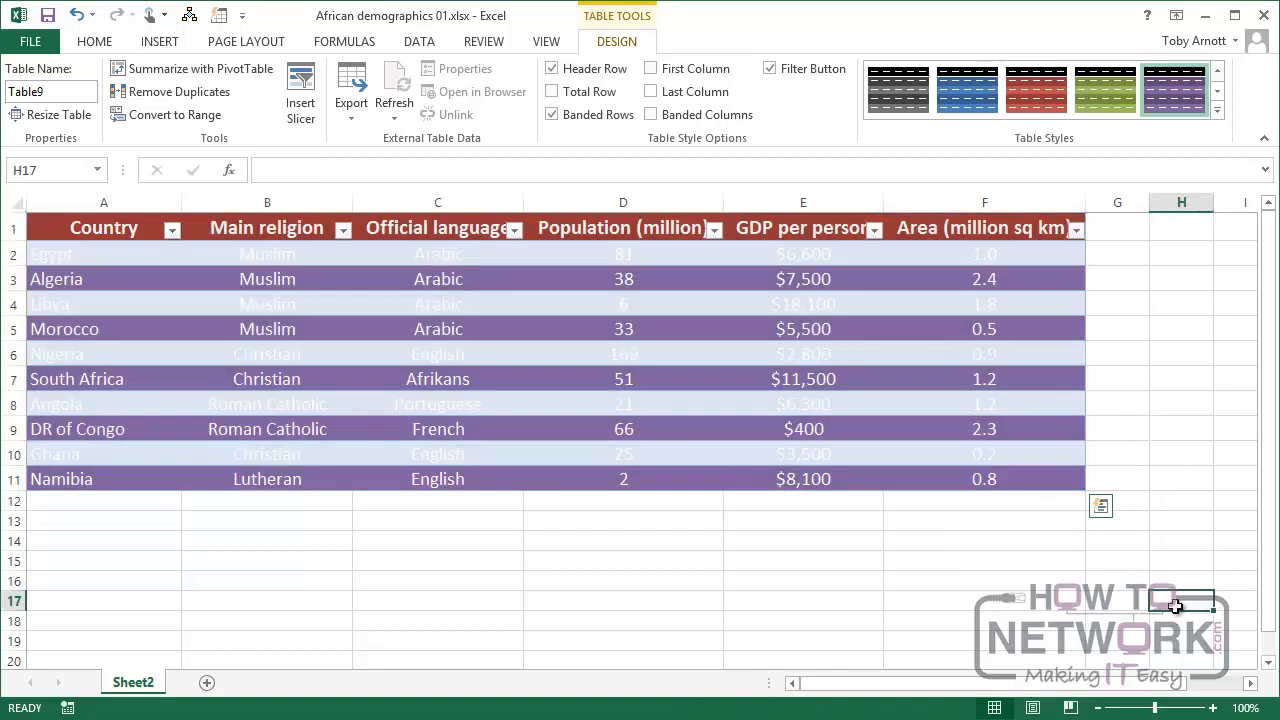
click(94, 41)
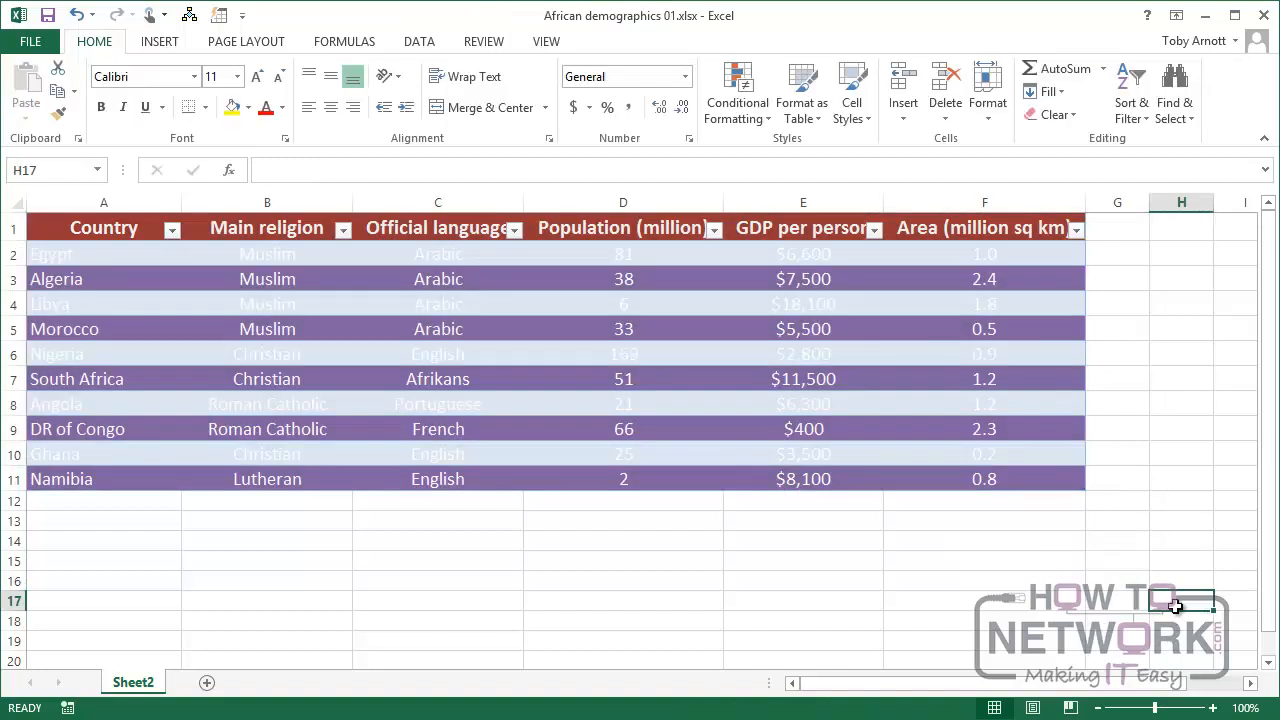
mouse_move(1153, 467)
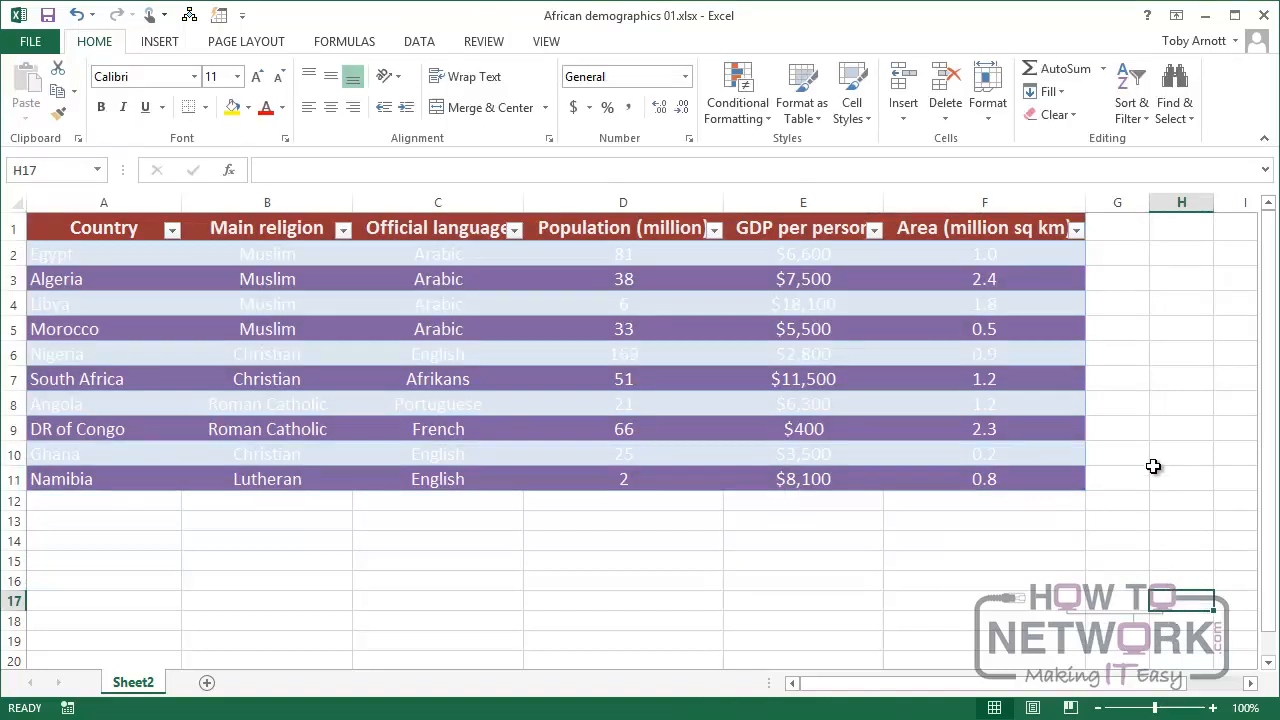